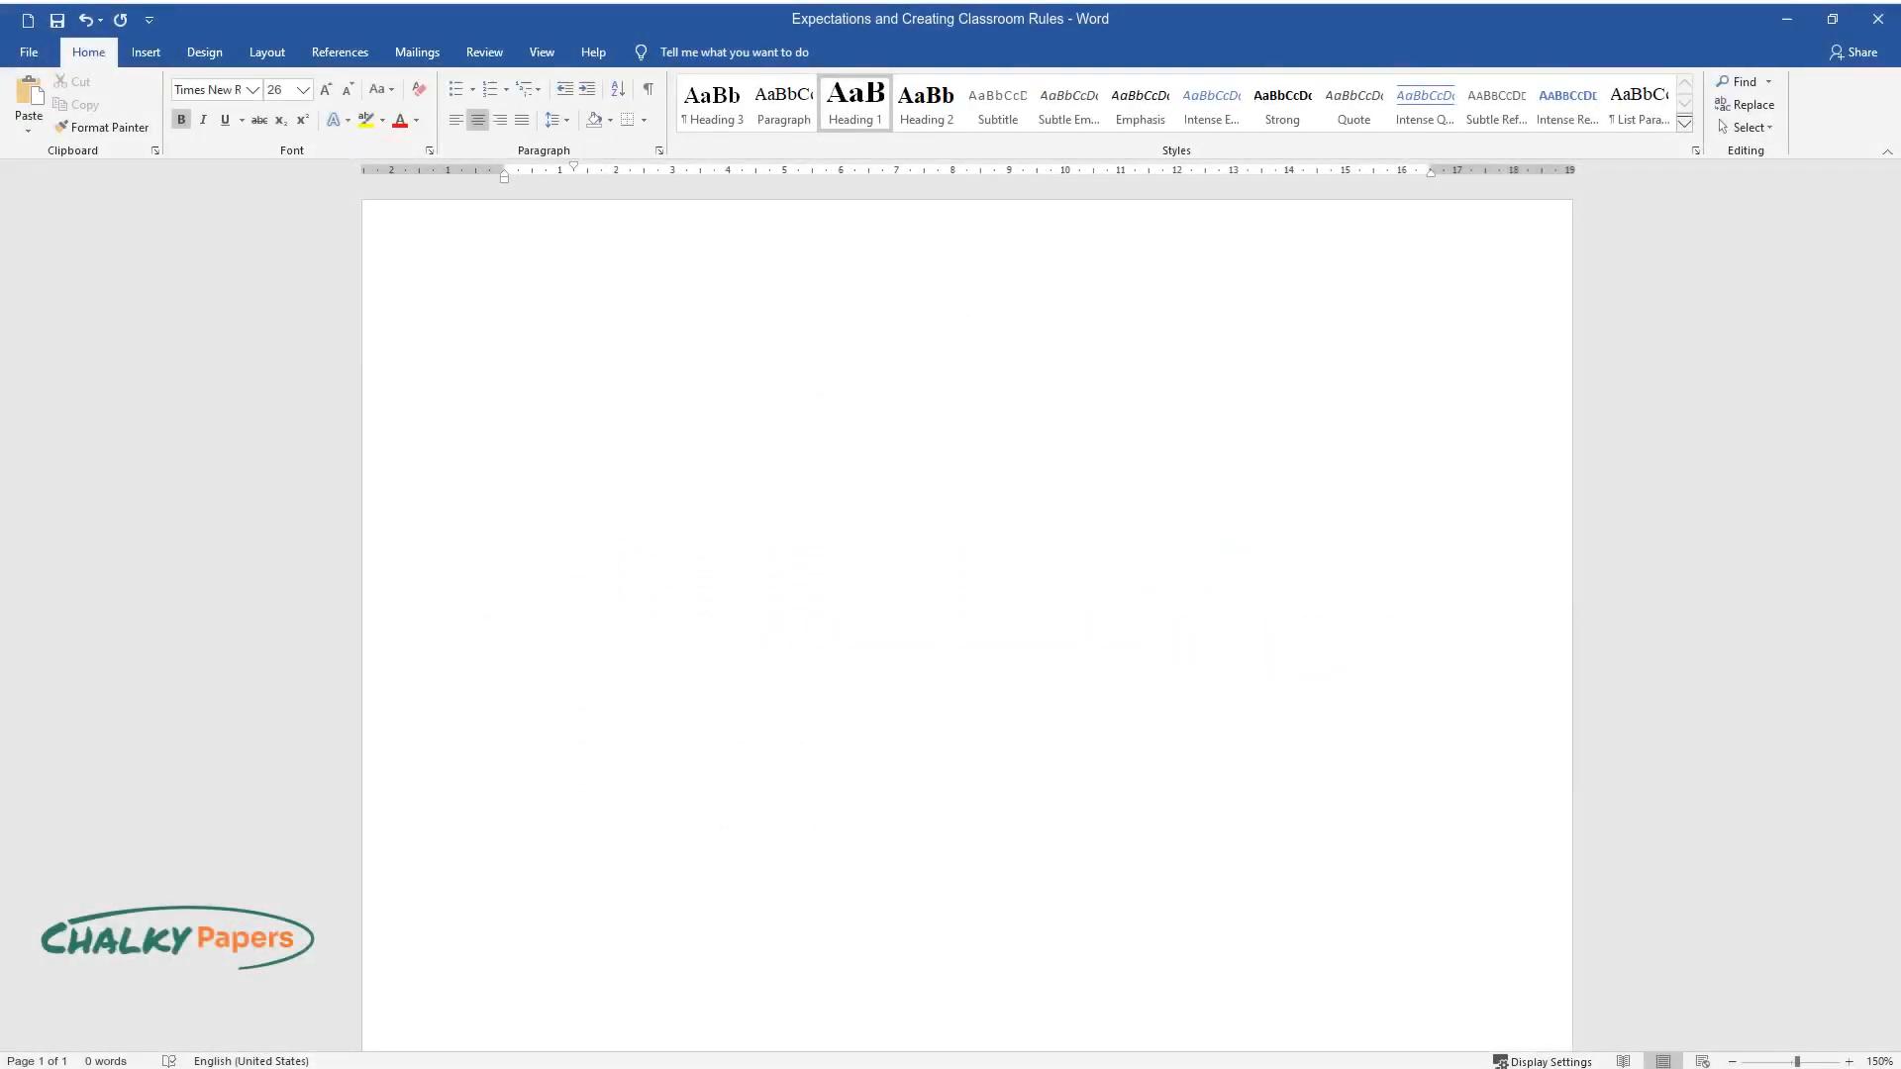
# Type the title 'Expectations and Creating Classroom Rules' as a centred, bold Heading 1.
pyautogui.write('Expectations and Creating Classroom')
pyautogui.write('Workin')
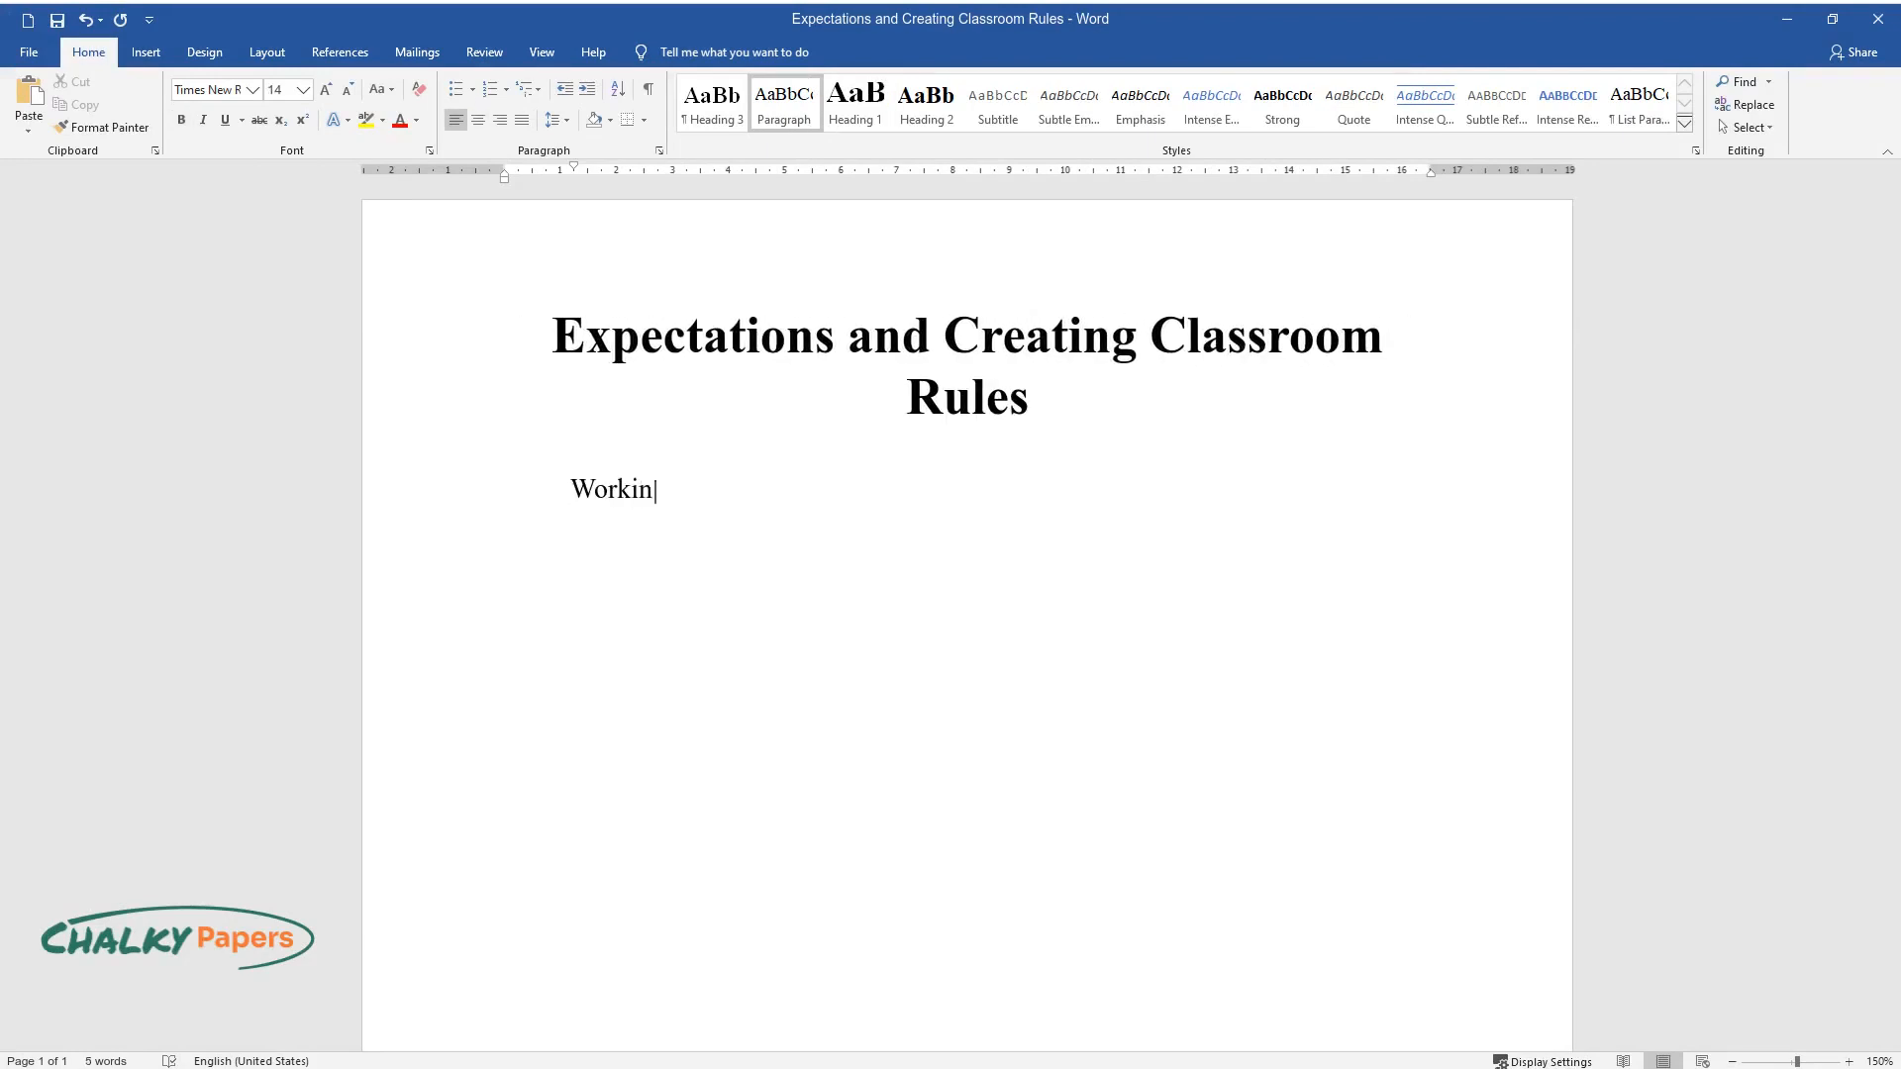
# Type the intro paragraph on rules for young children, ending with the class's ten policies.
pyautogui.write('g with young children in class req')
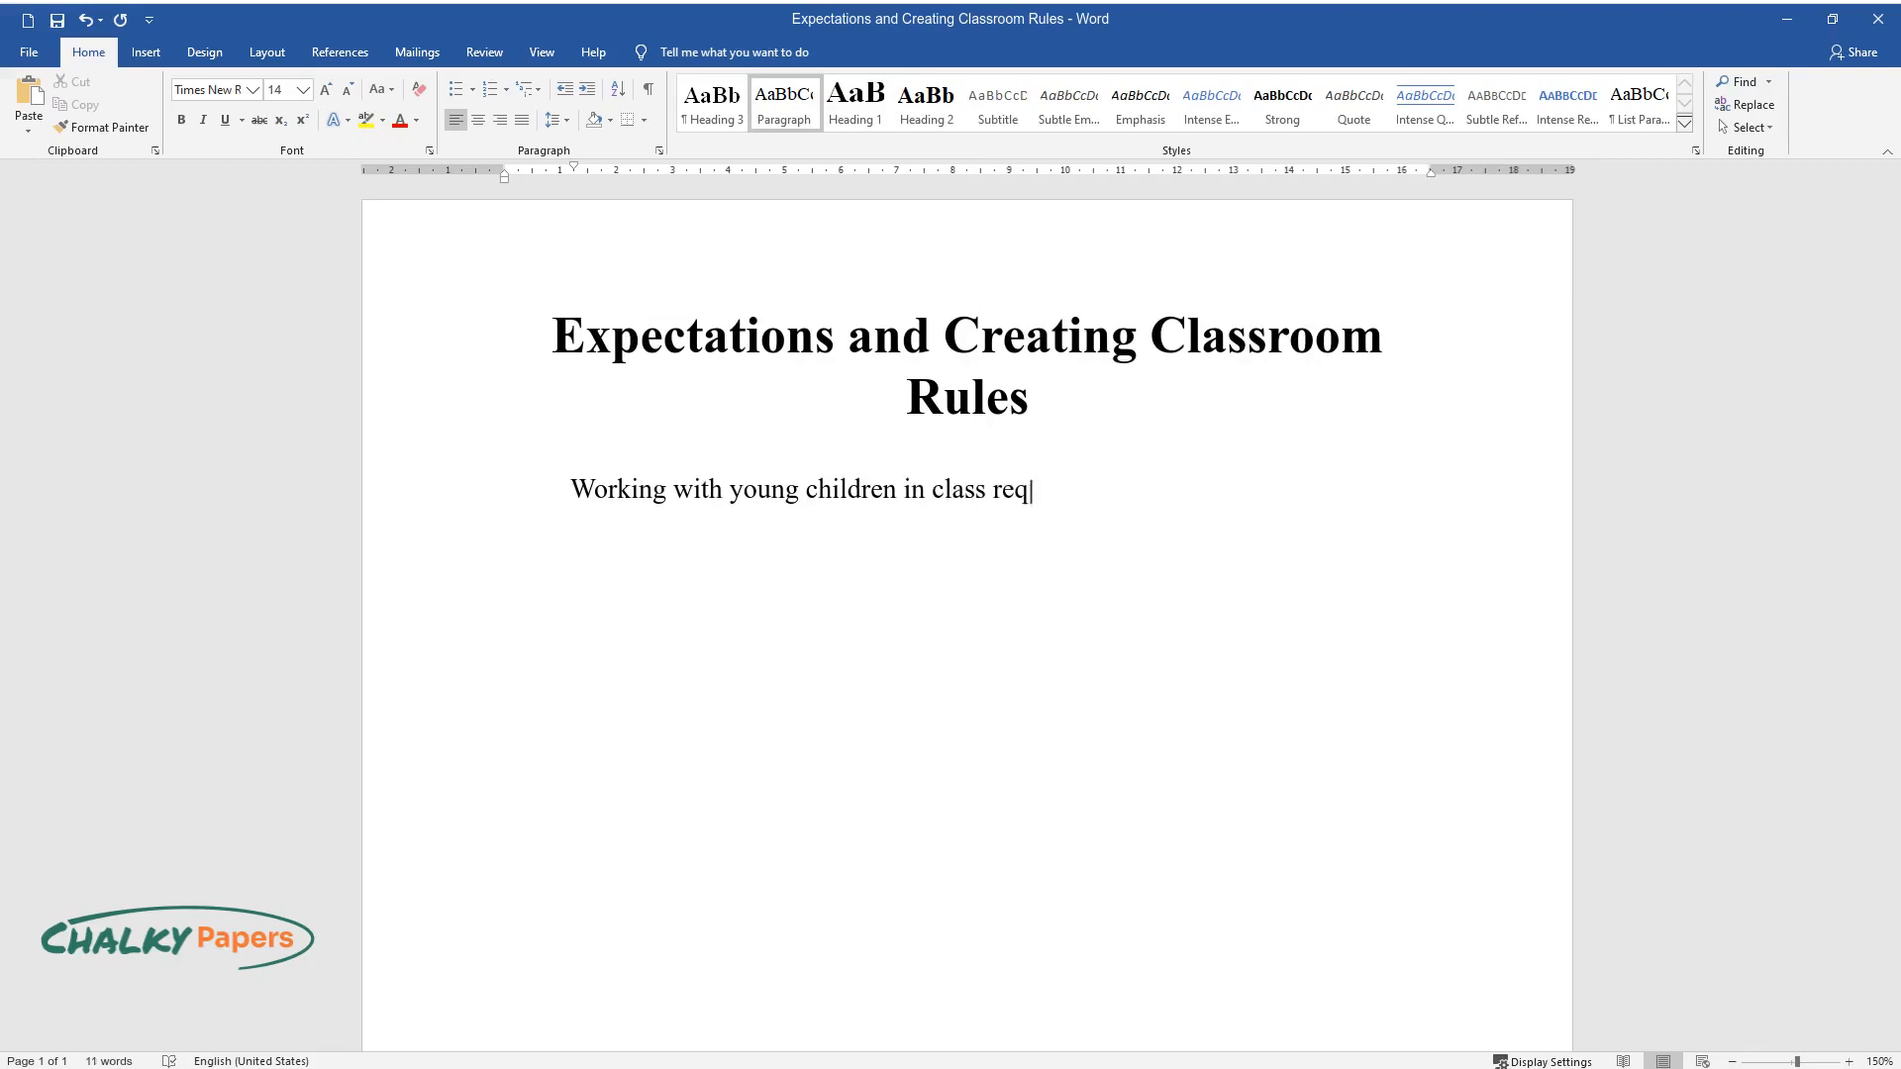
pyautogui.write('uires elaborate rules that govern')
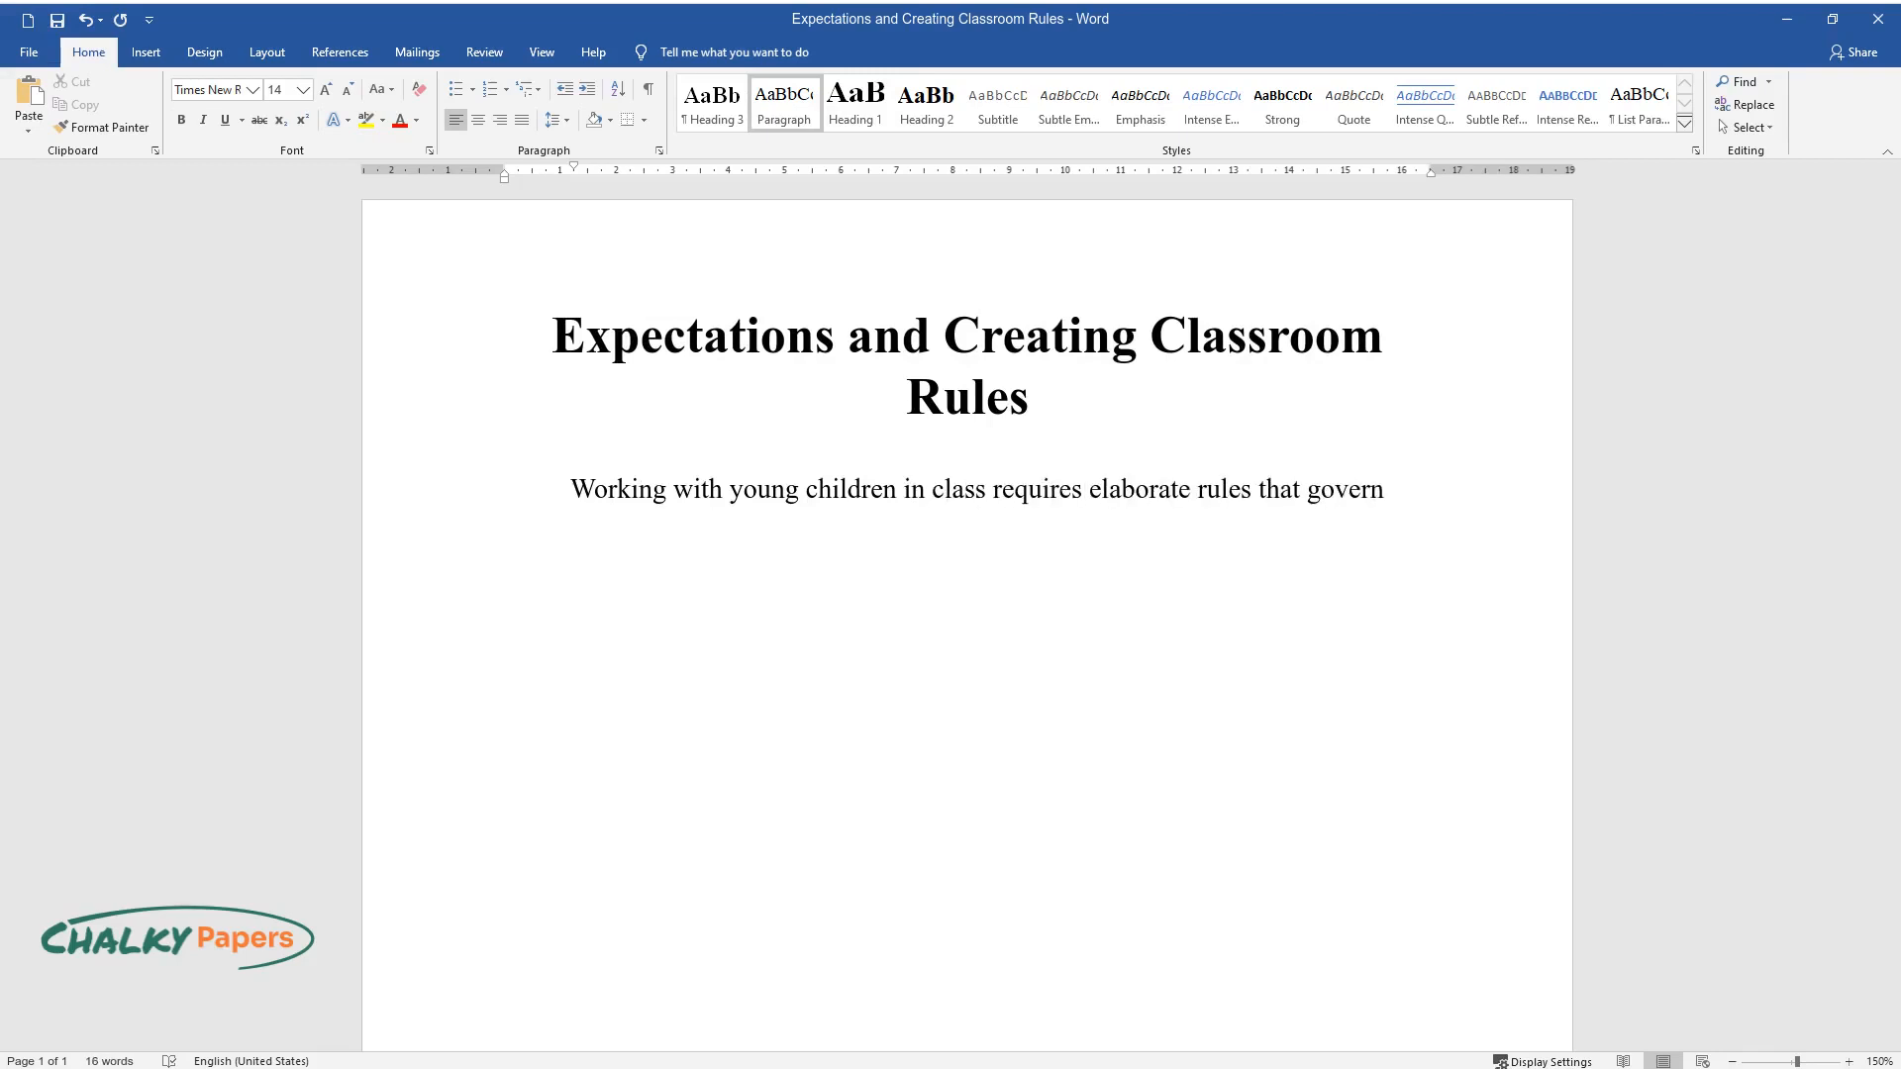
pyautogui.write('behaviors to ensure that only app')
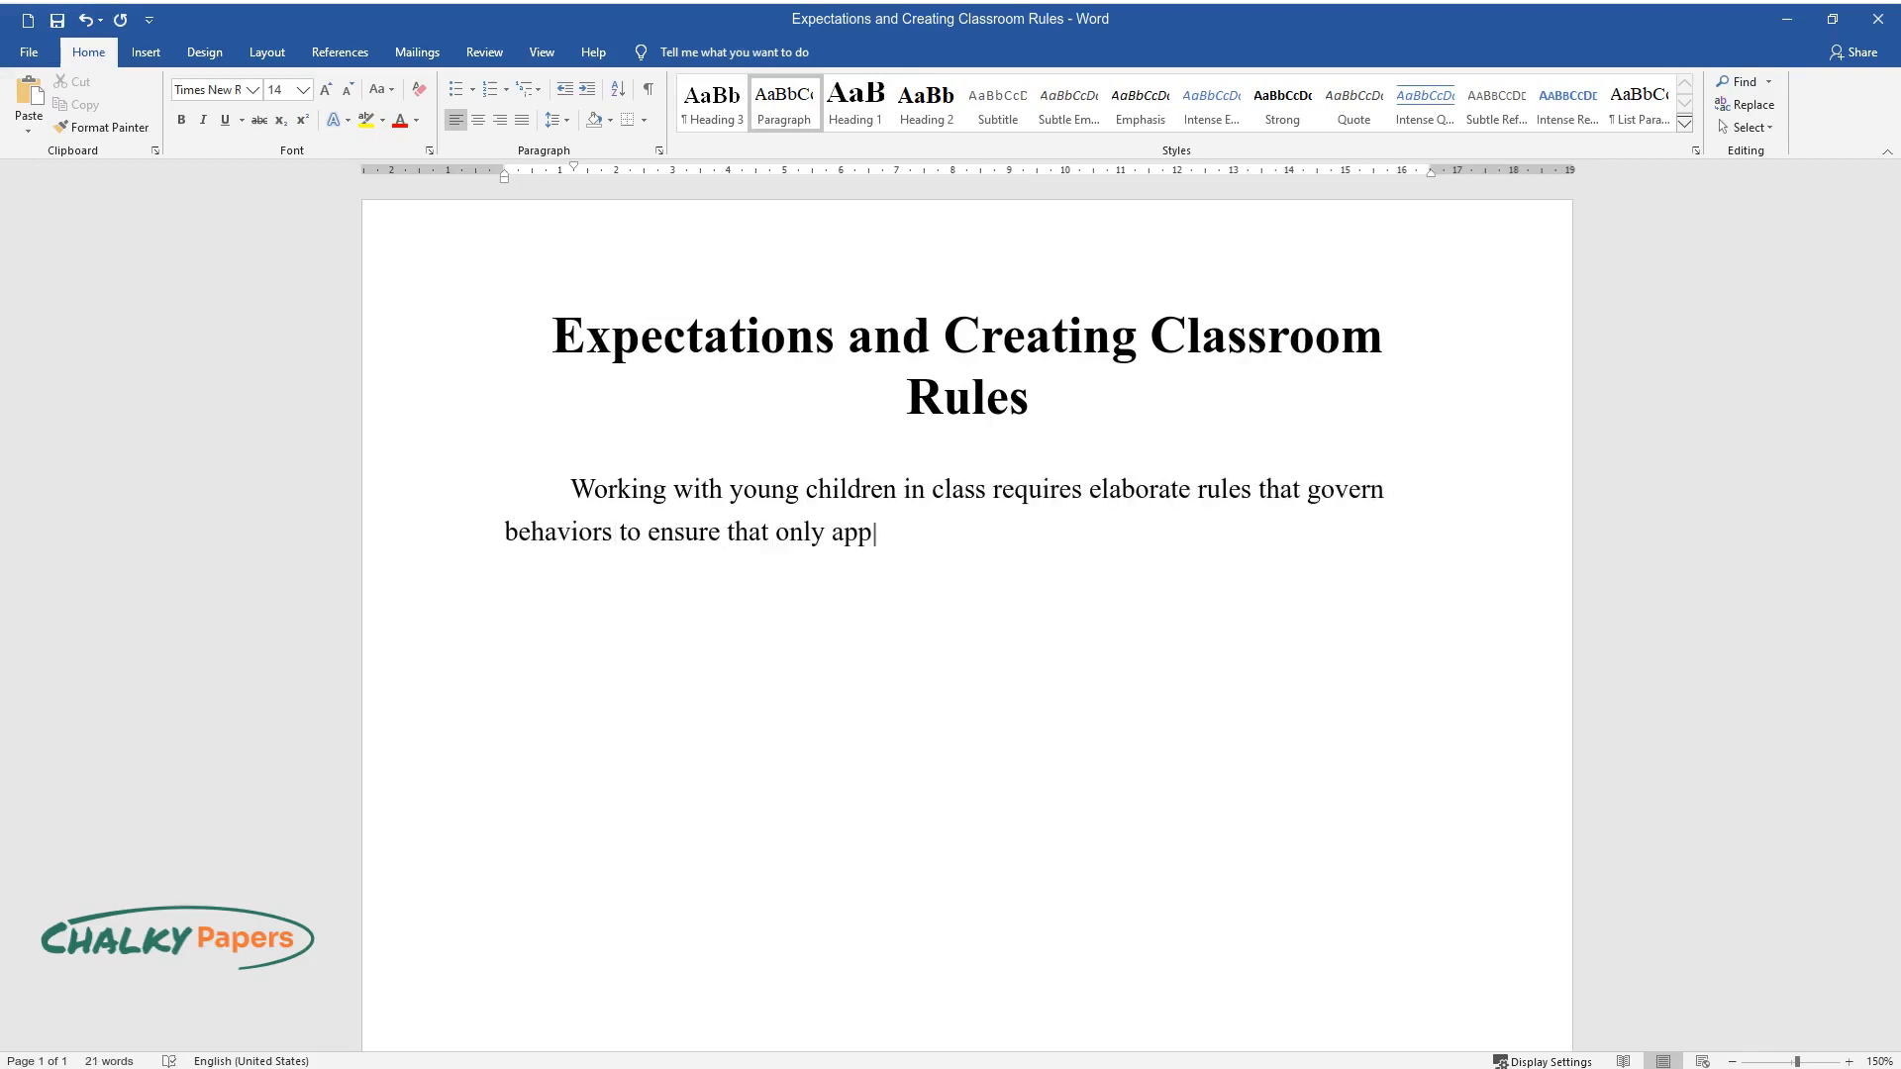
pyautogui.write('ropriate behaviors are exhibited.')
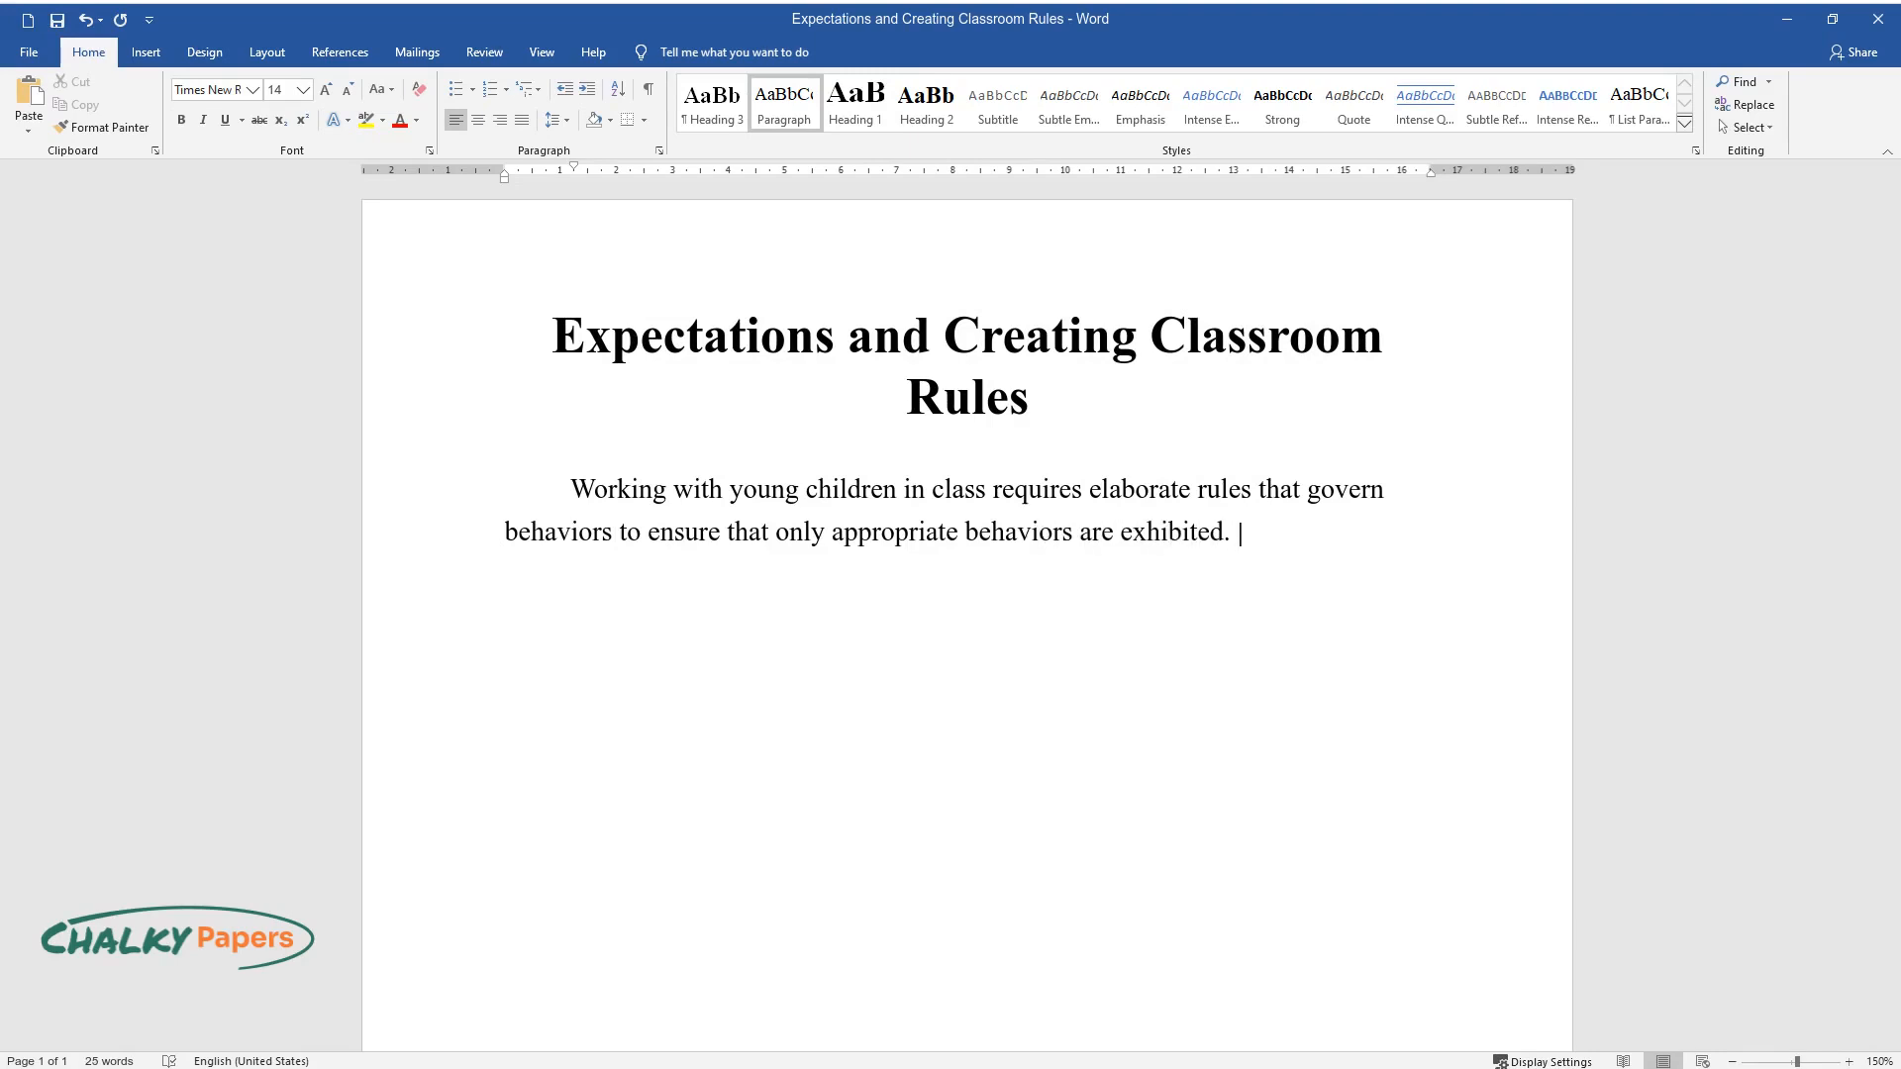
pyautogui.write('For regulations to be effective, t')
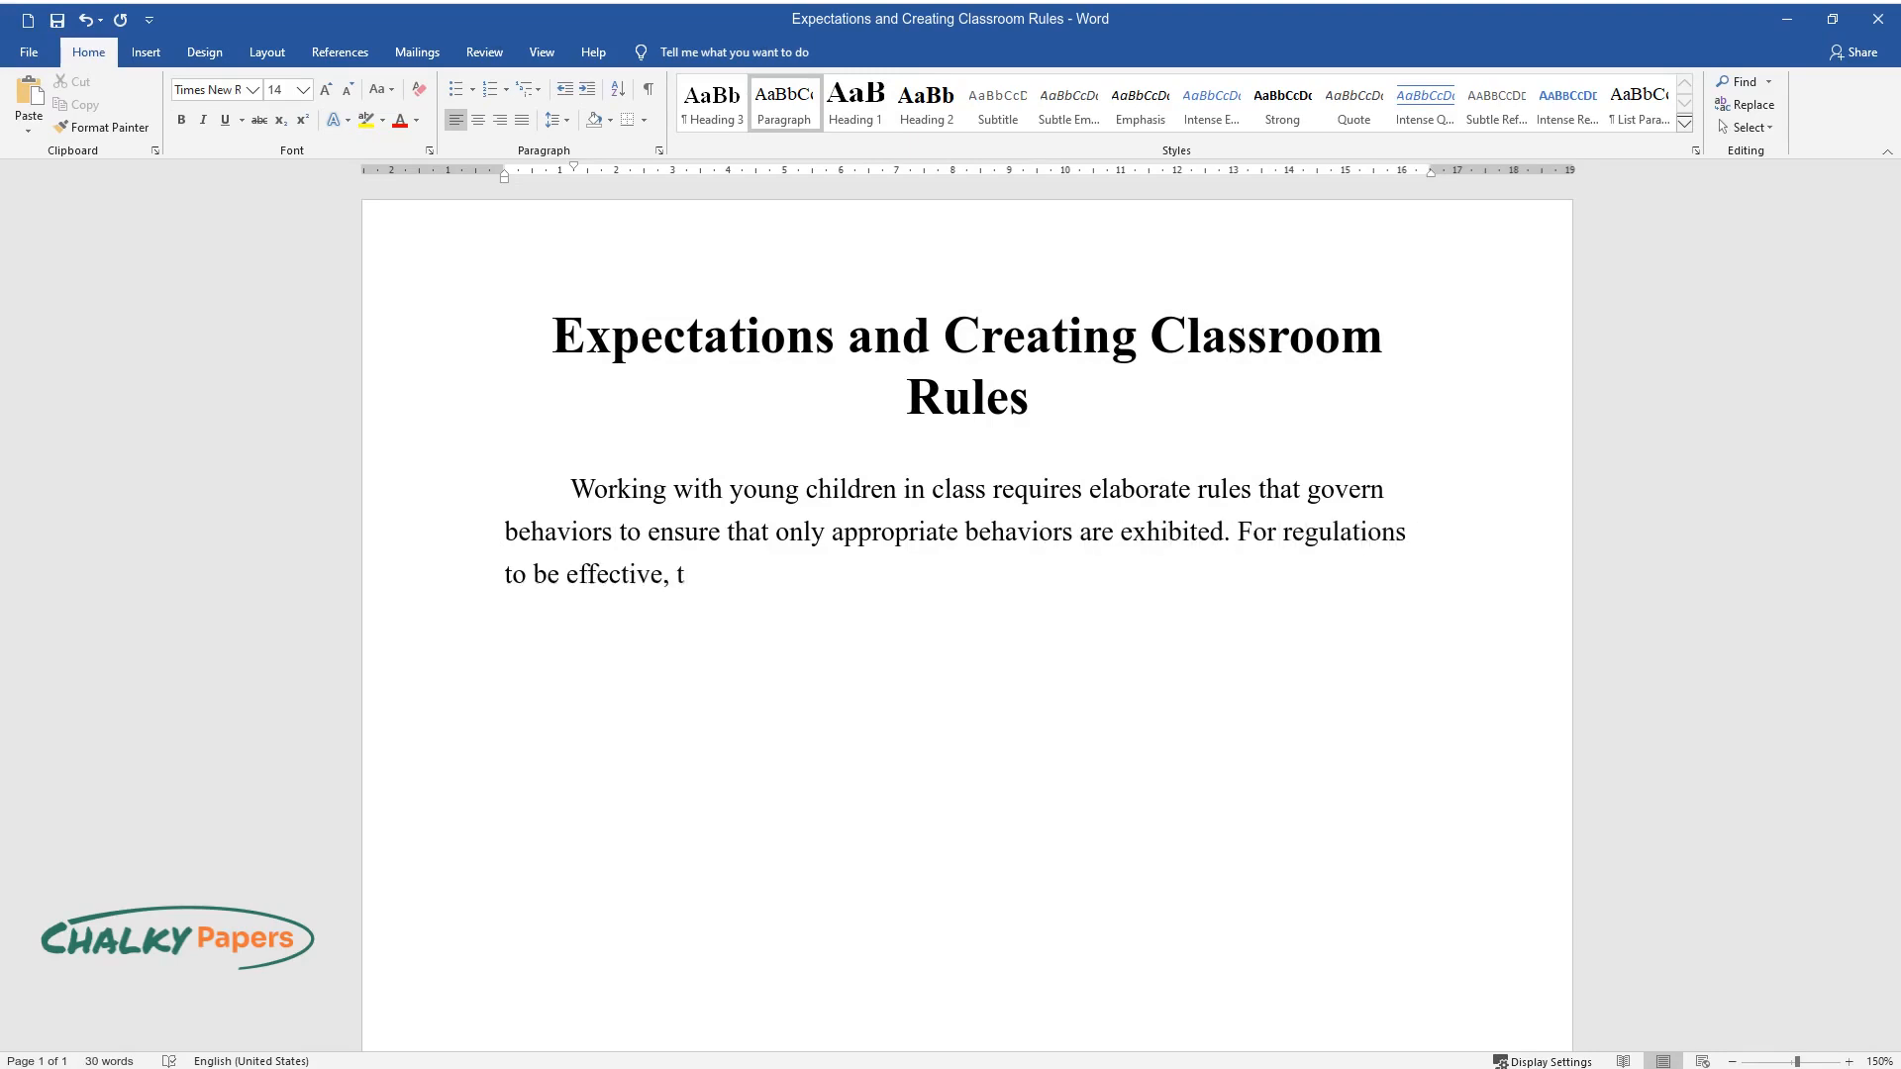
pyautogui.write('hey must describe what the teacher')
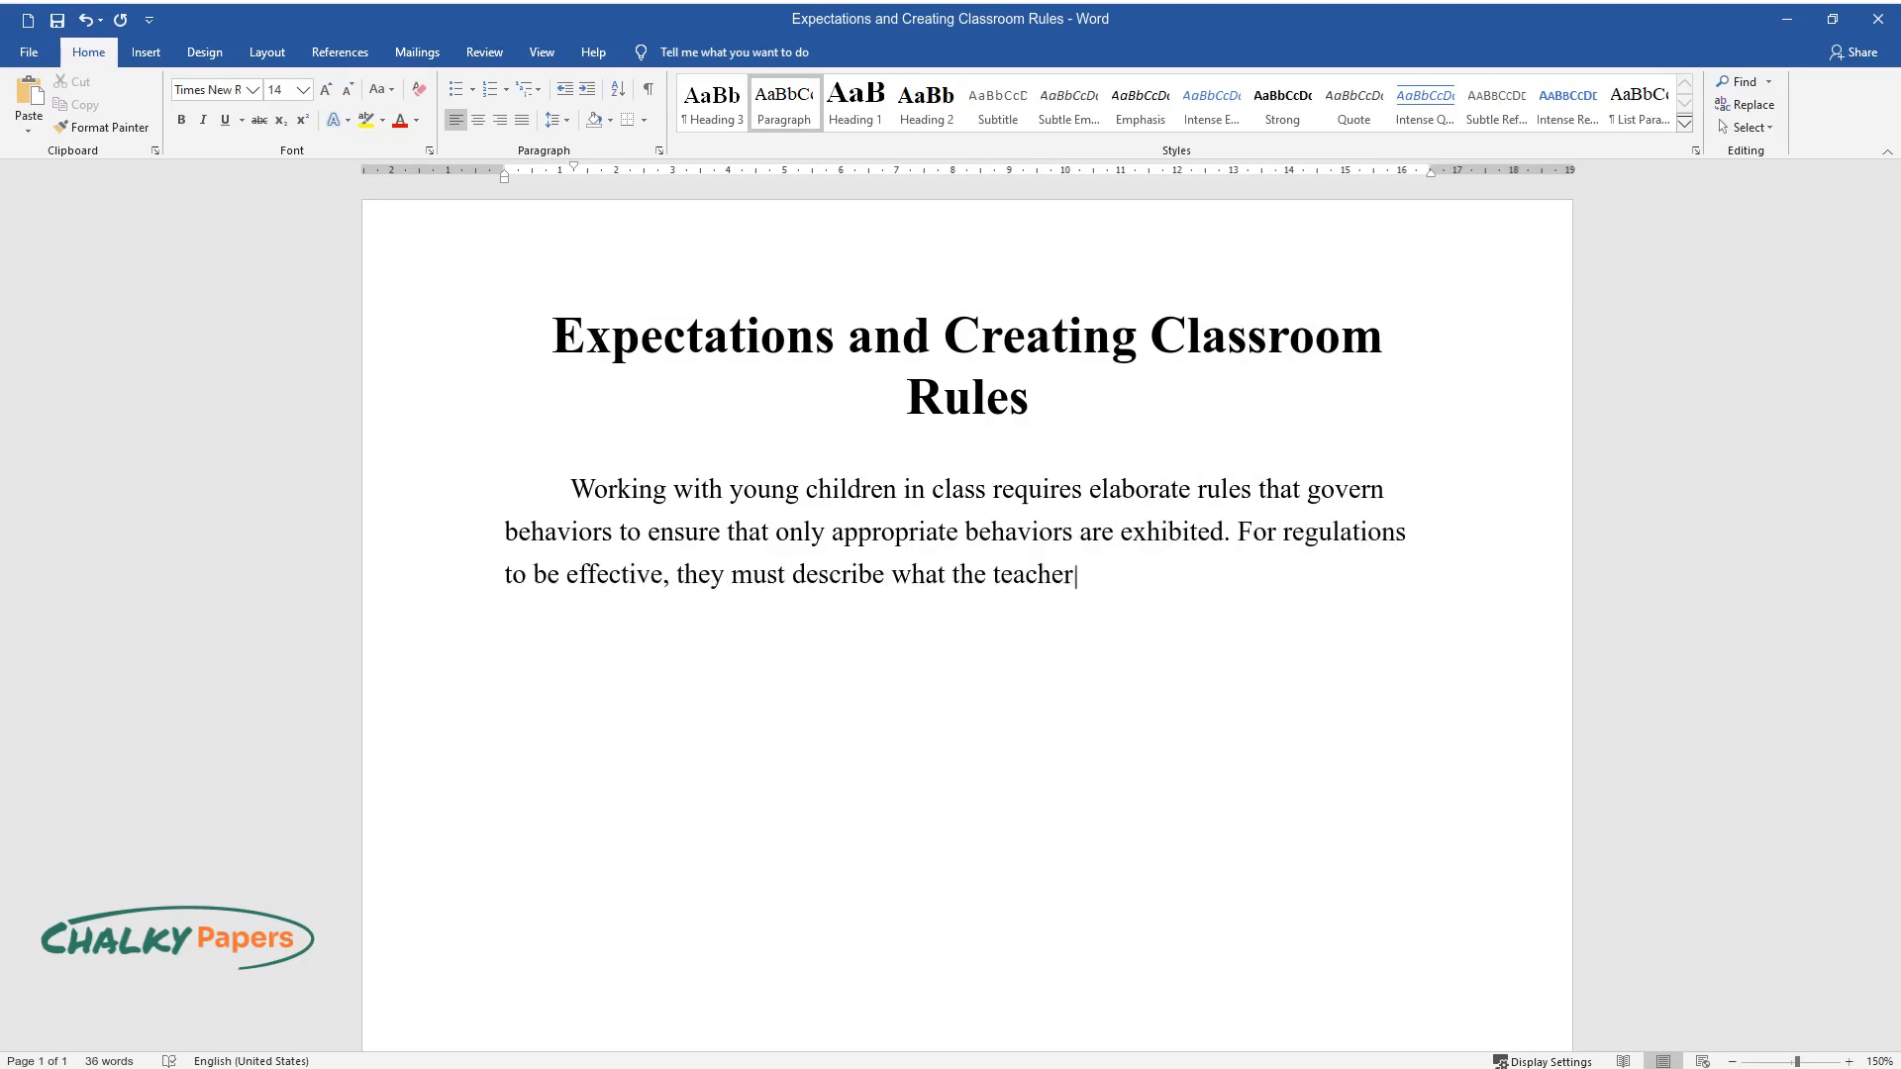
pyautogui.write('wants to see. The students must a')
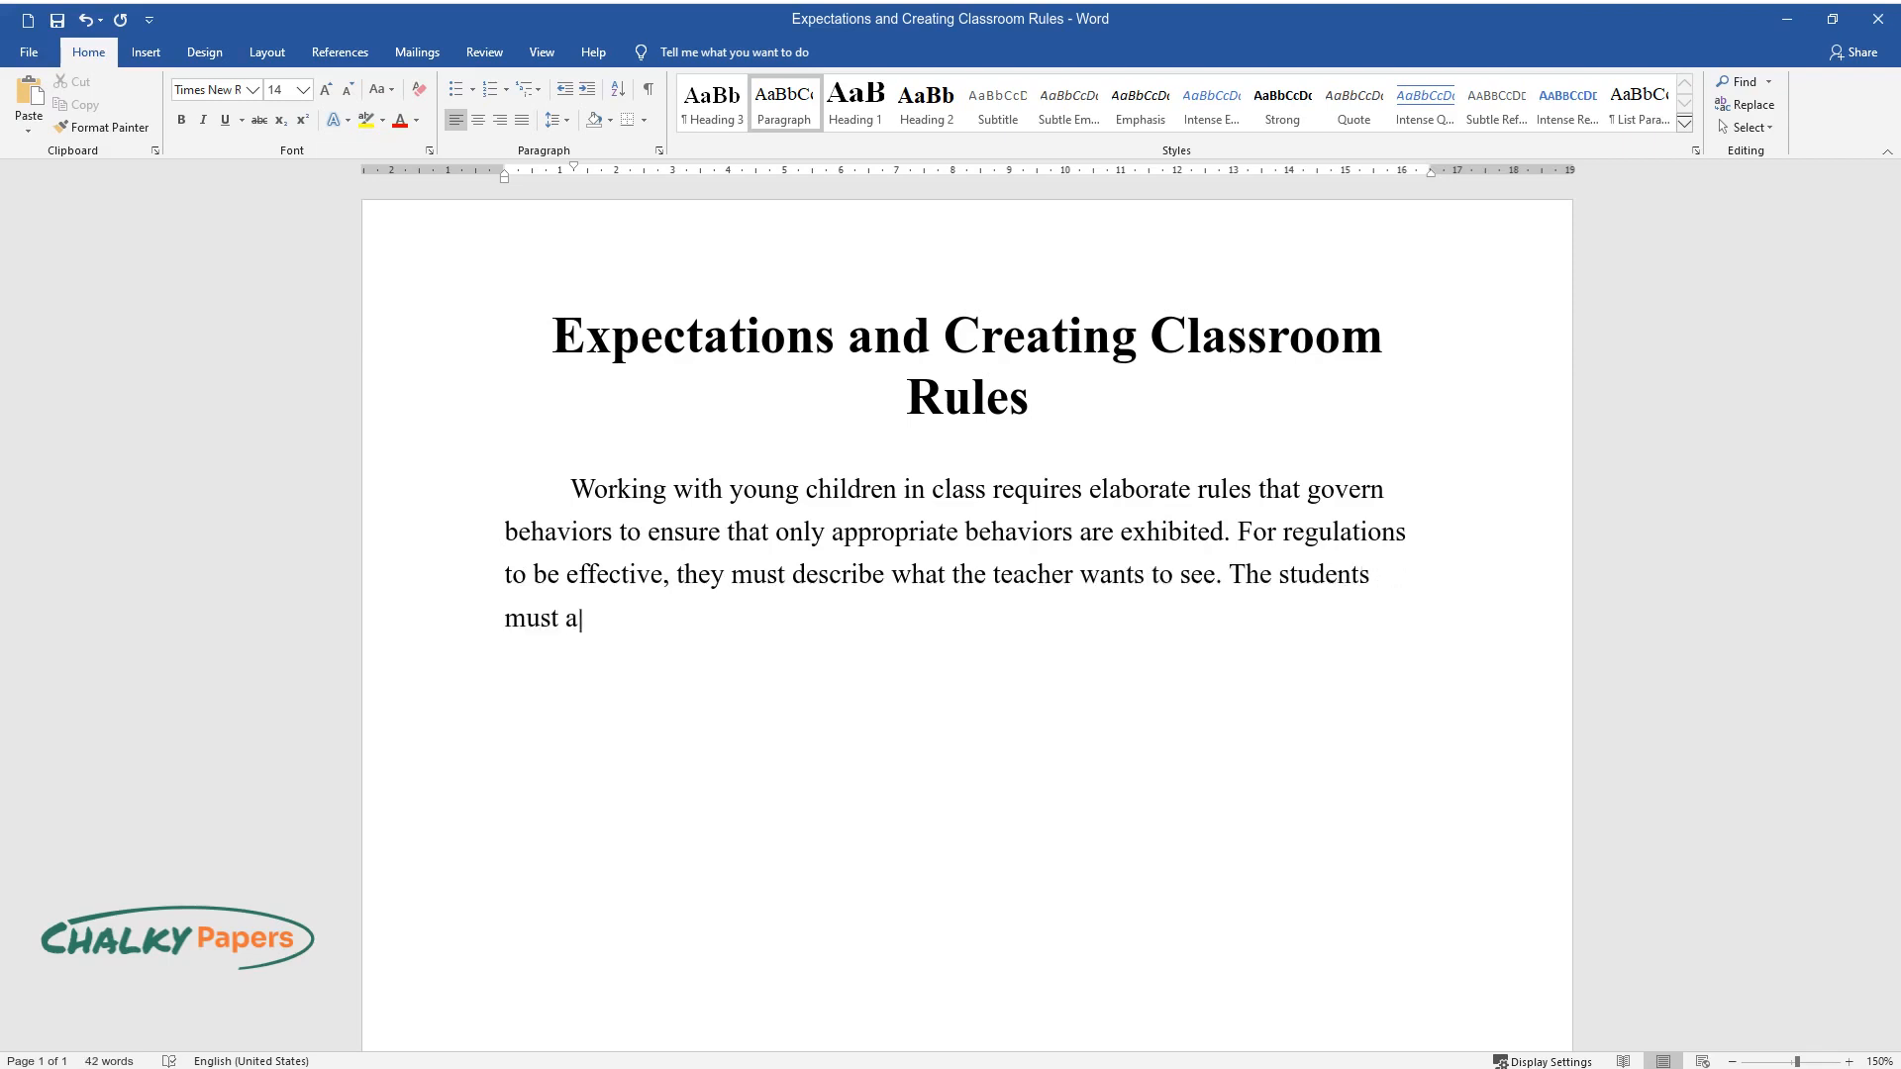
pyautogui.write('lso engage in the policymaking pro')
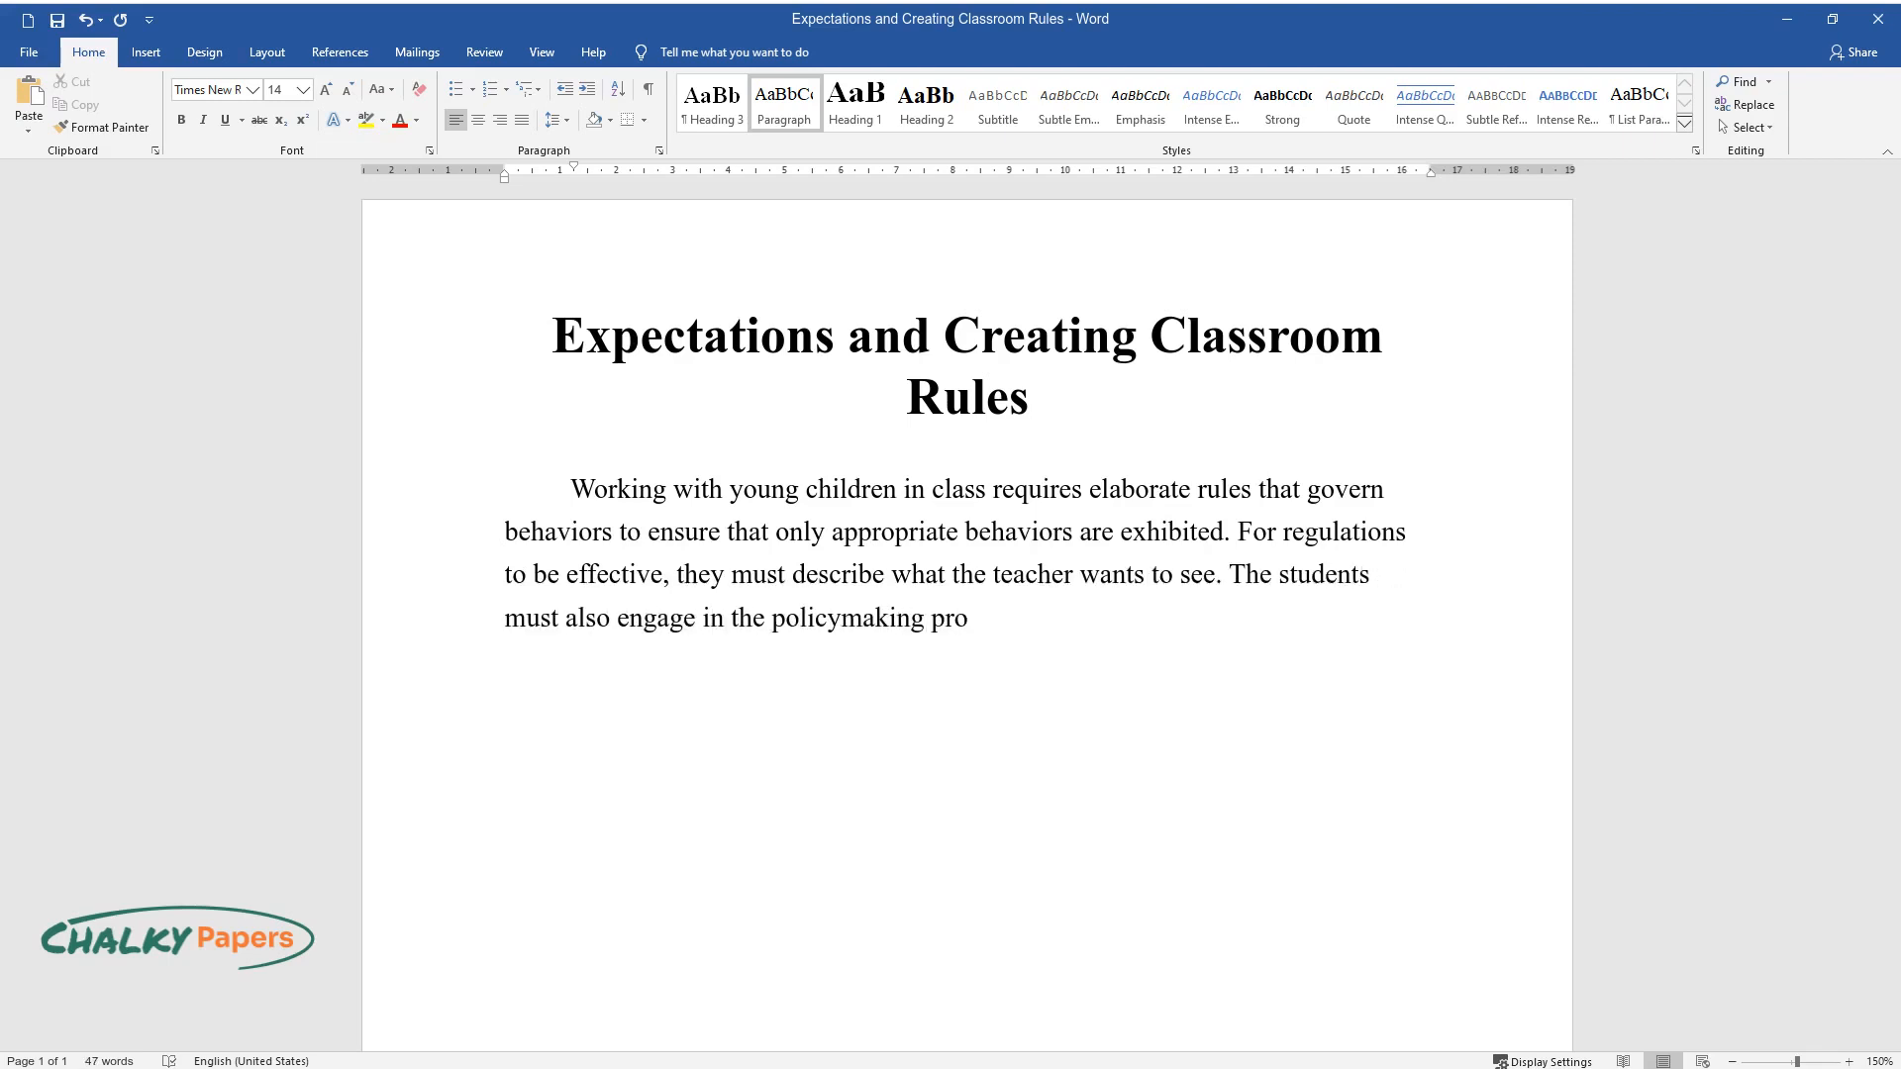
pyautogui.write('cess to ensure inclusive regulatio')
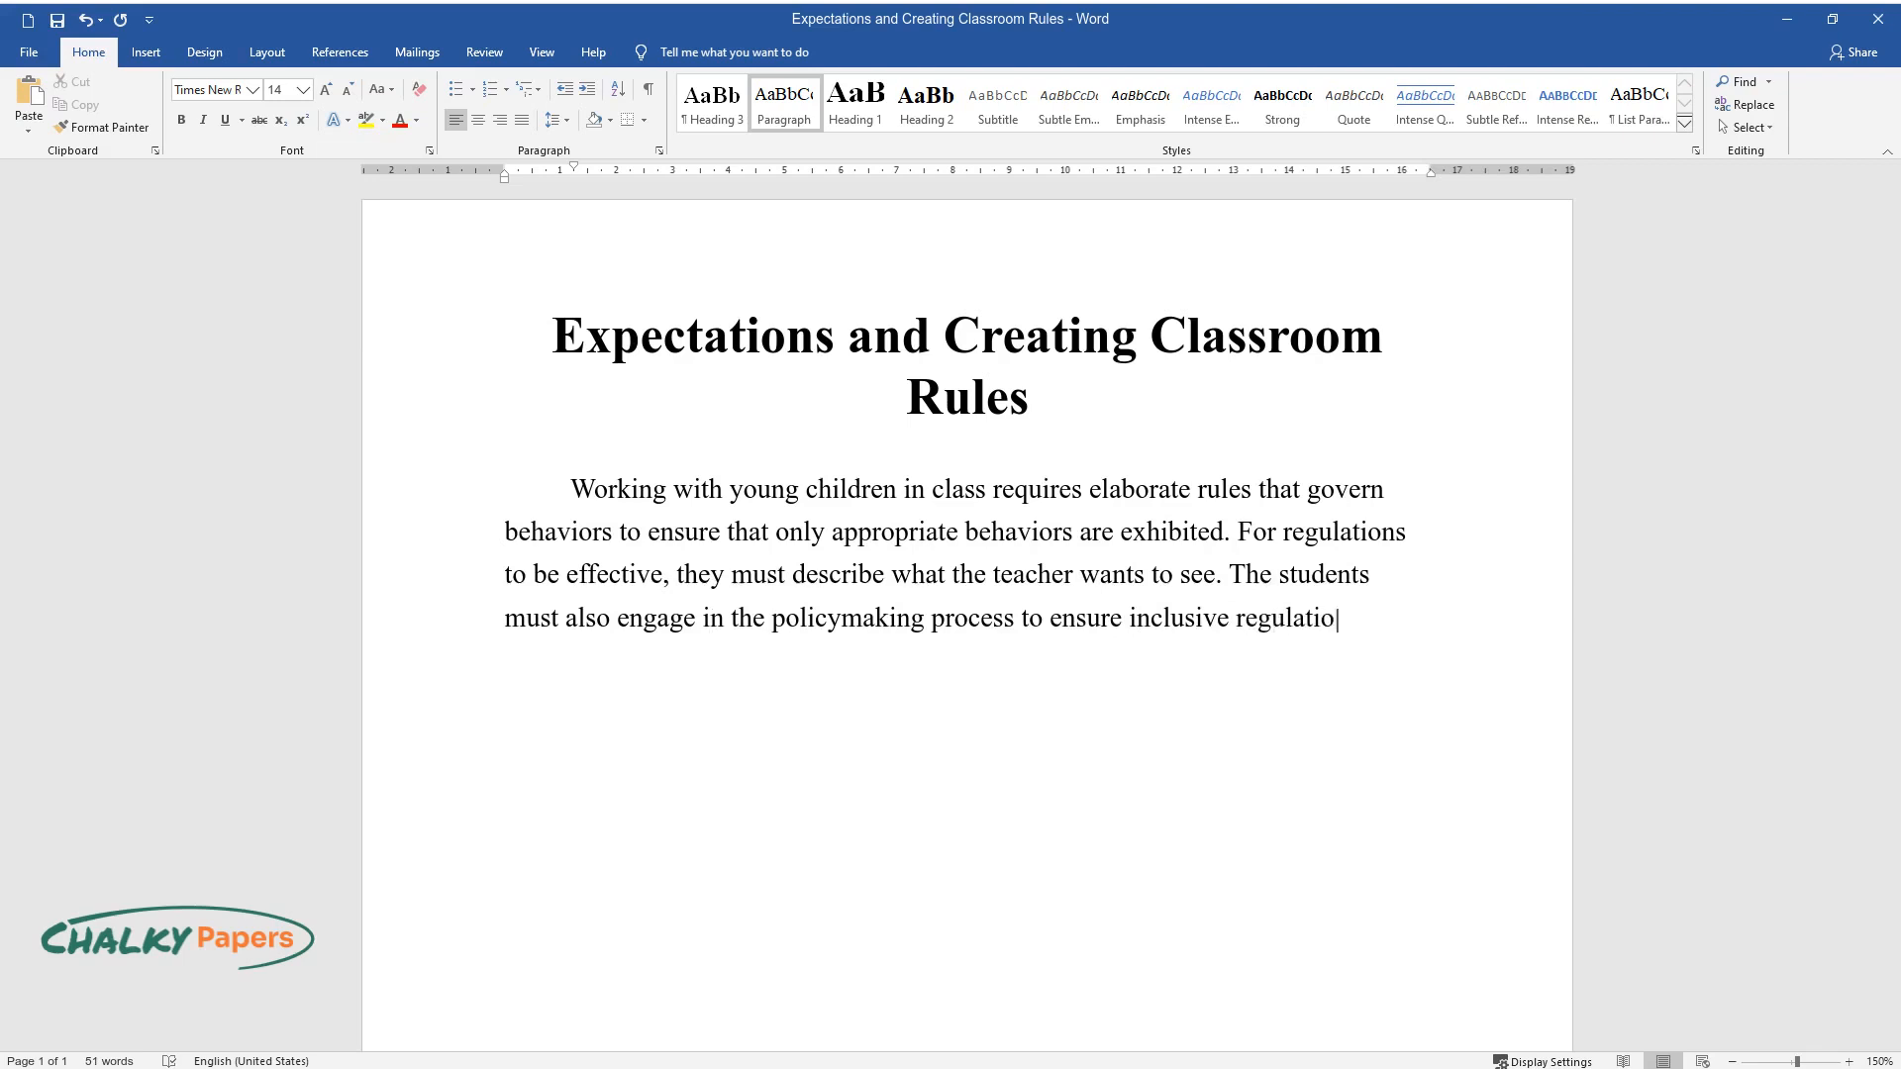
pyautogui.write('ns. My class has ten policies that')
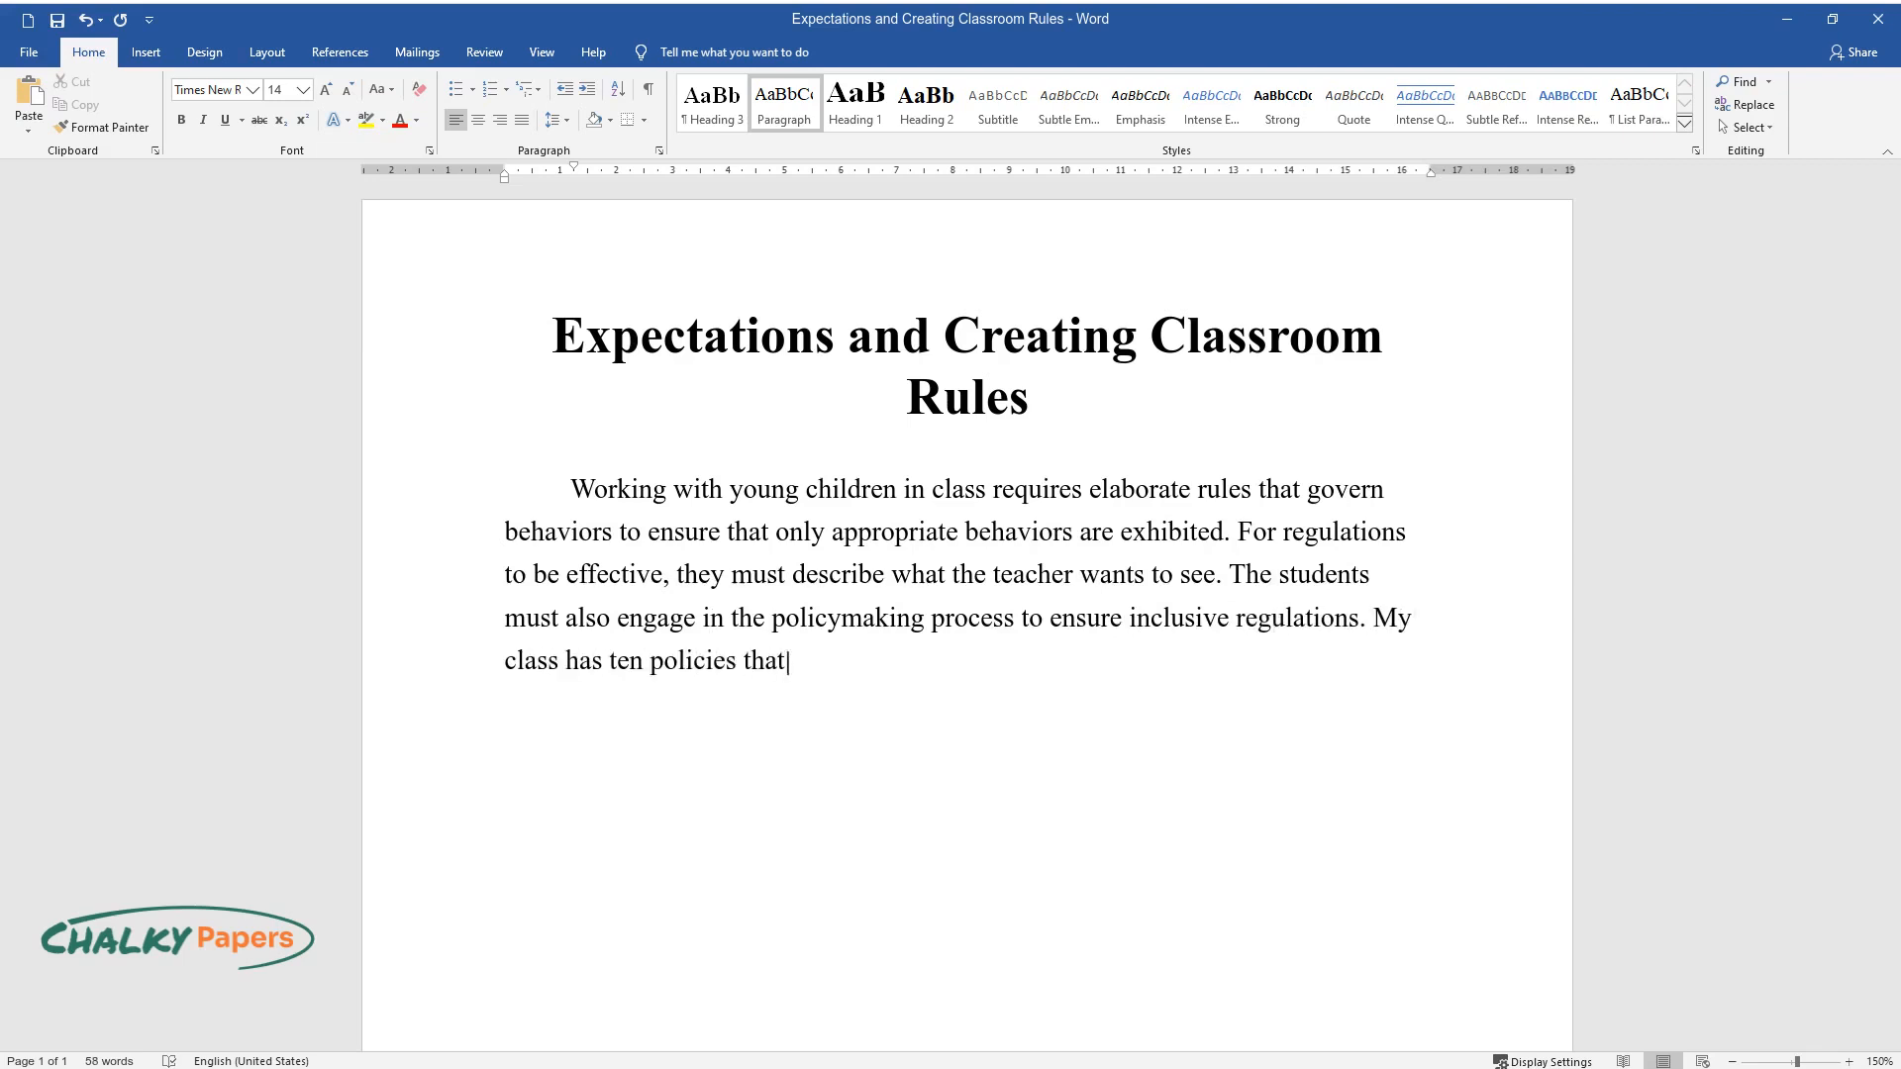
pyautogui.write('govern our daily operations, and the rules are as listed')
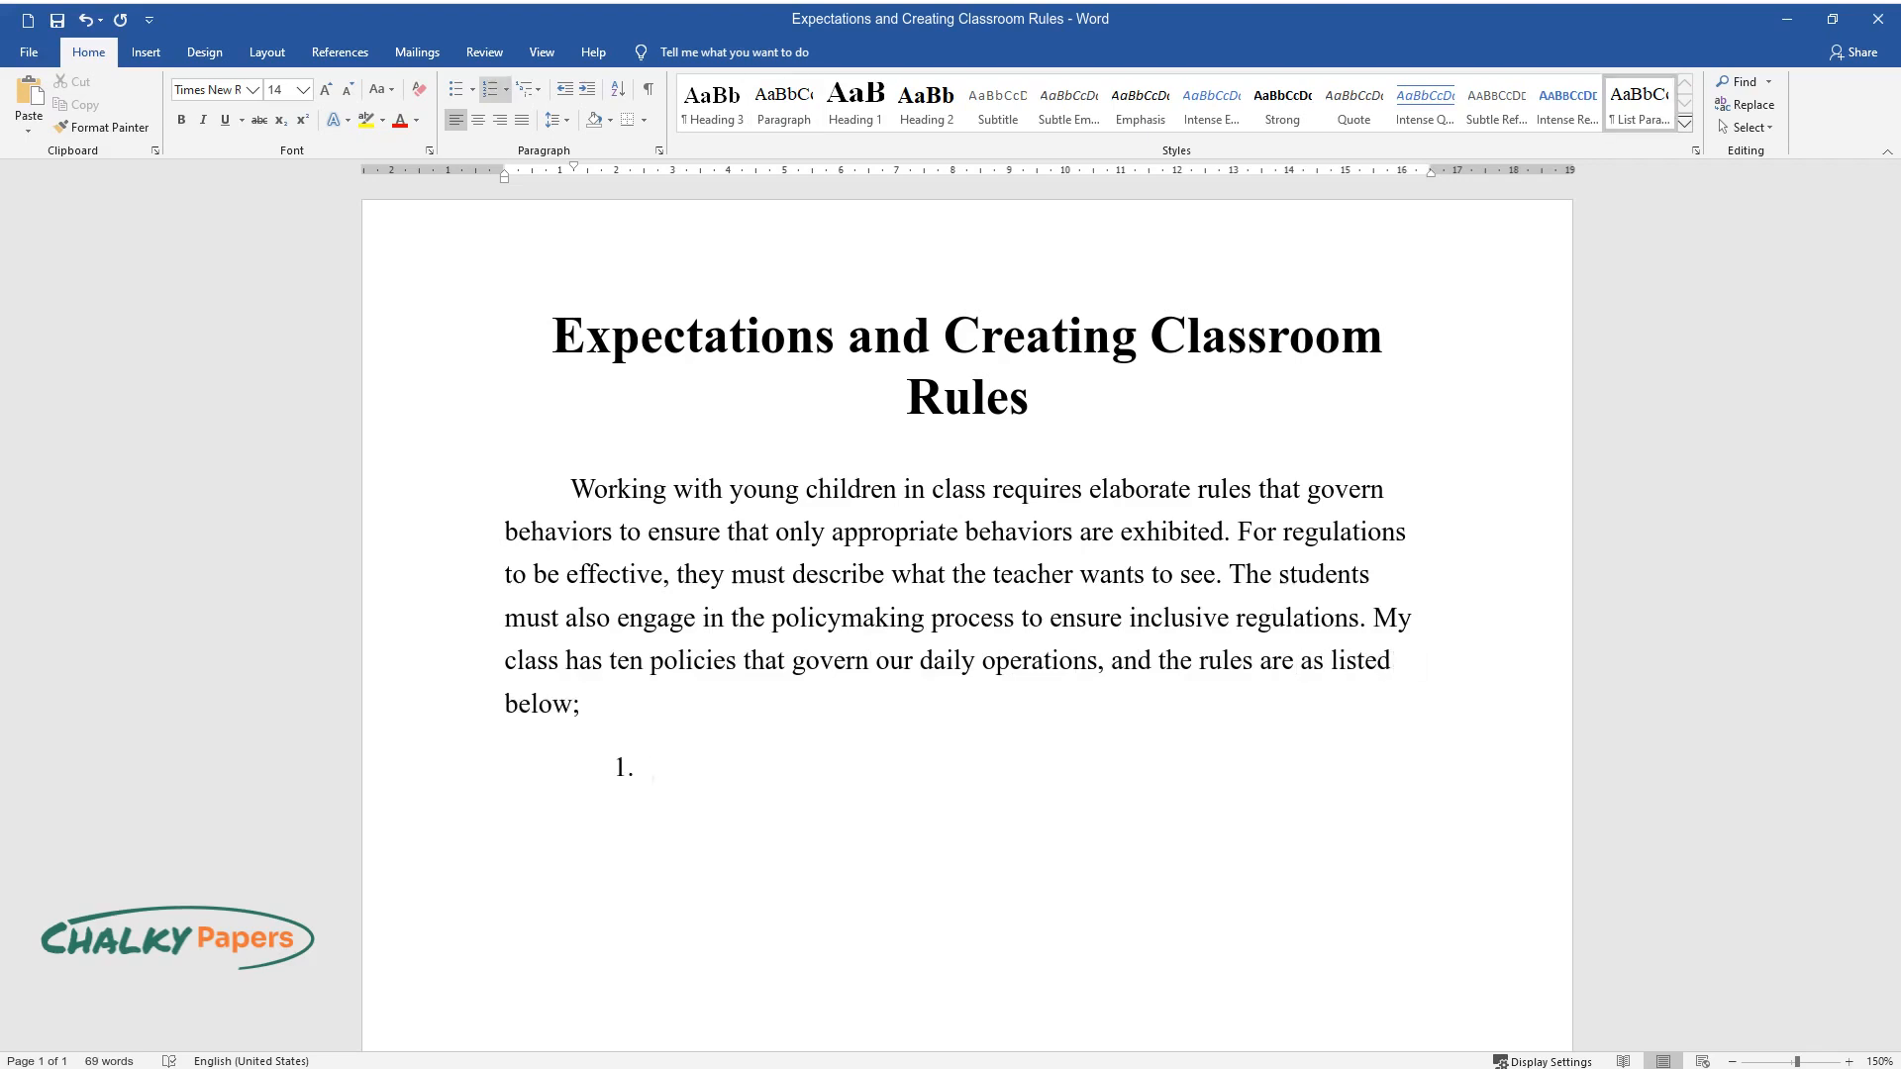
# Type numbered rules: no littering, no noise, nothing in mouth, be respectful, be safe, kind, helpful.
pyautogui.write('No littering of the')
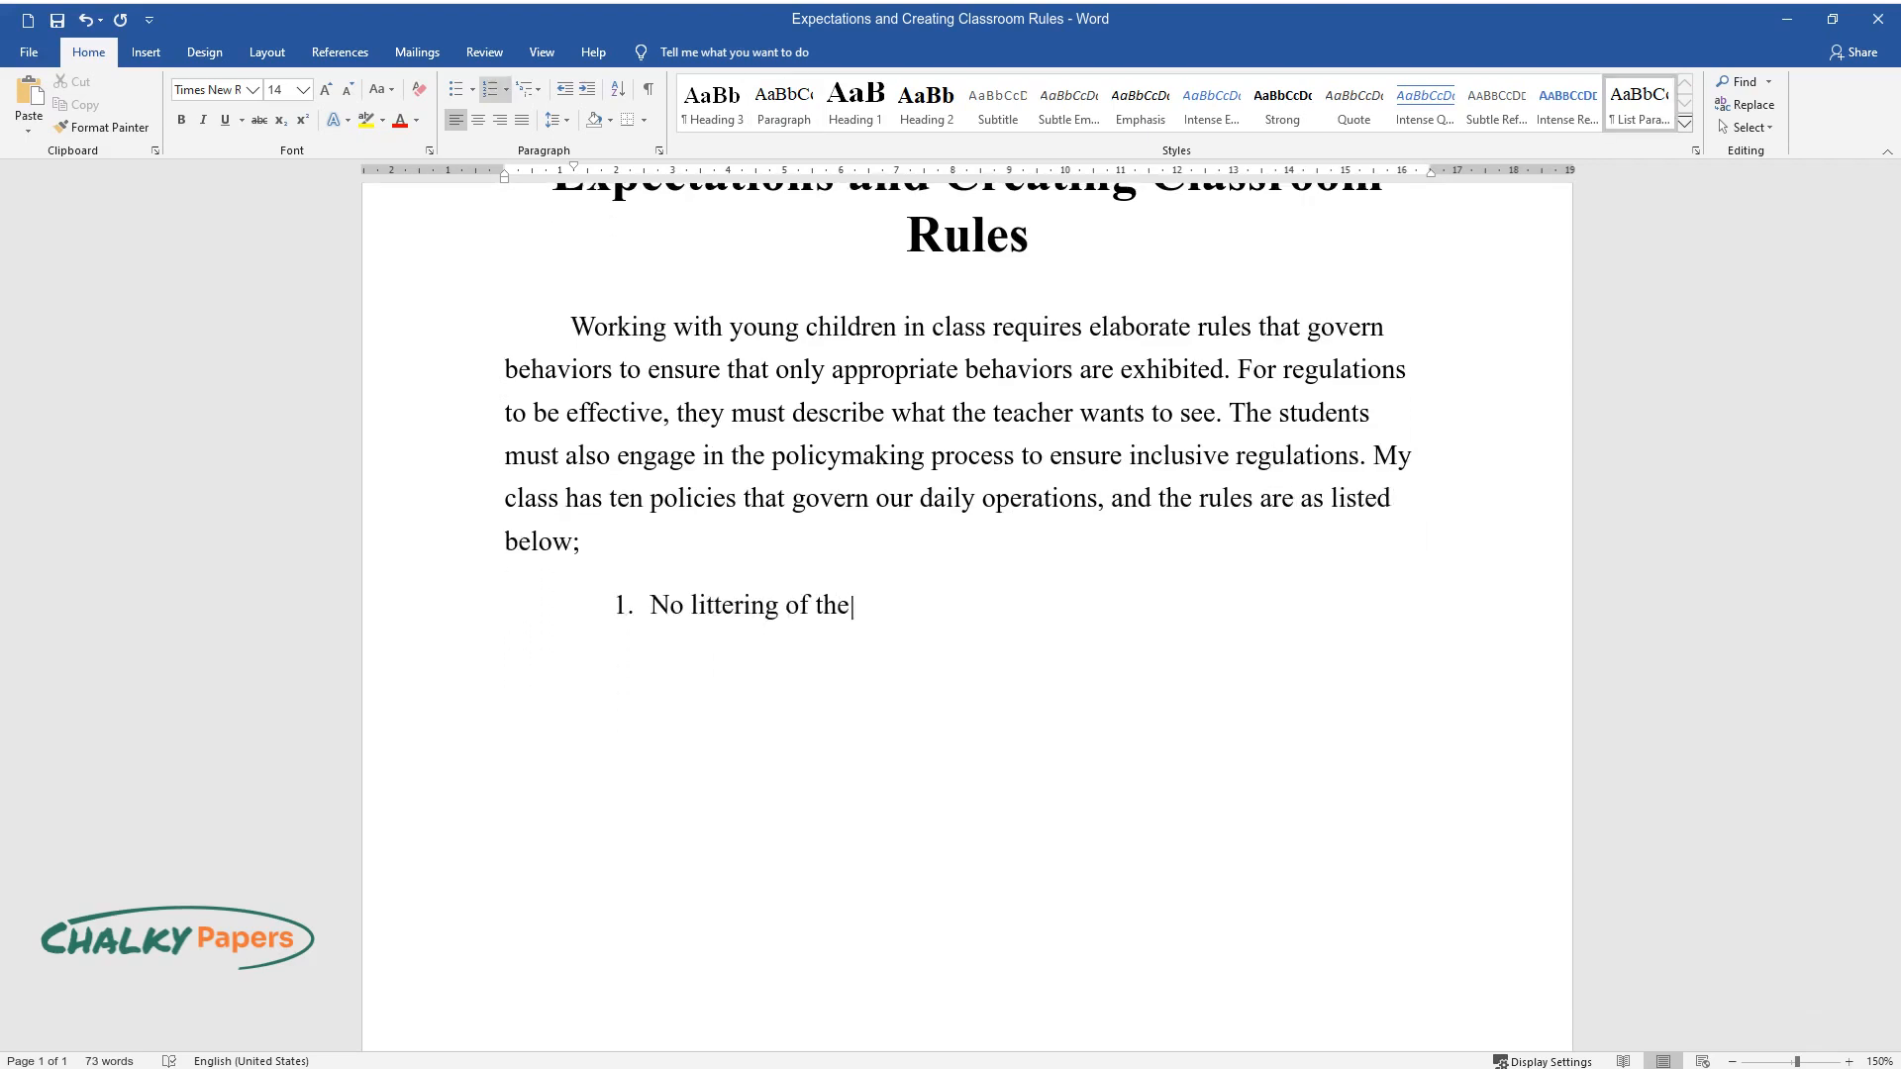
pyautogui.write('classroom.')
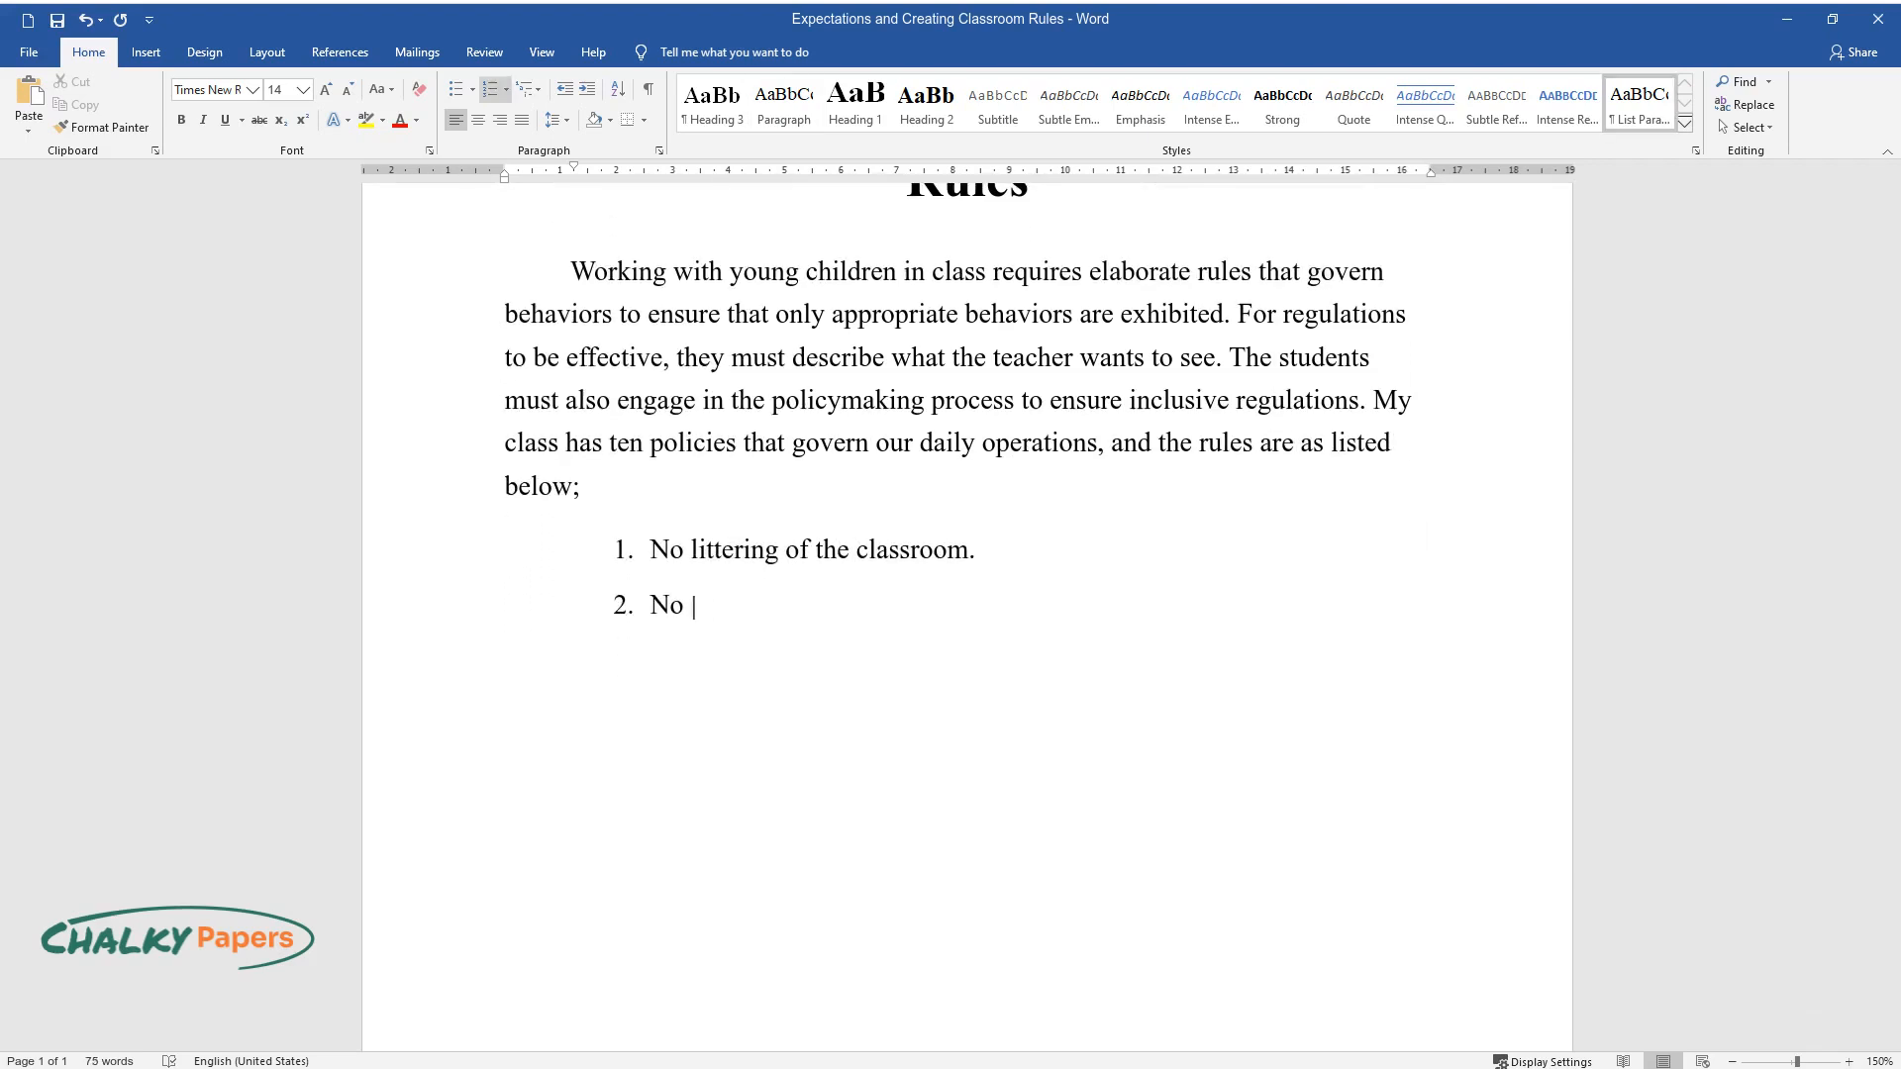
pyautogui.write('making noise in class.')
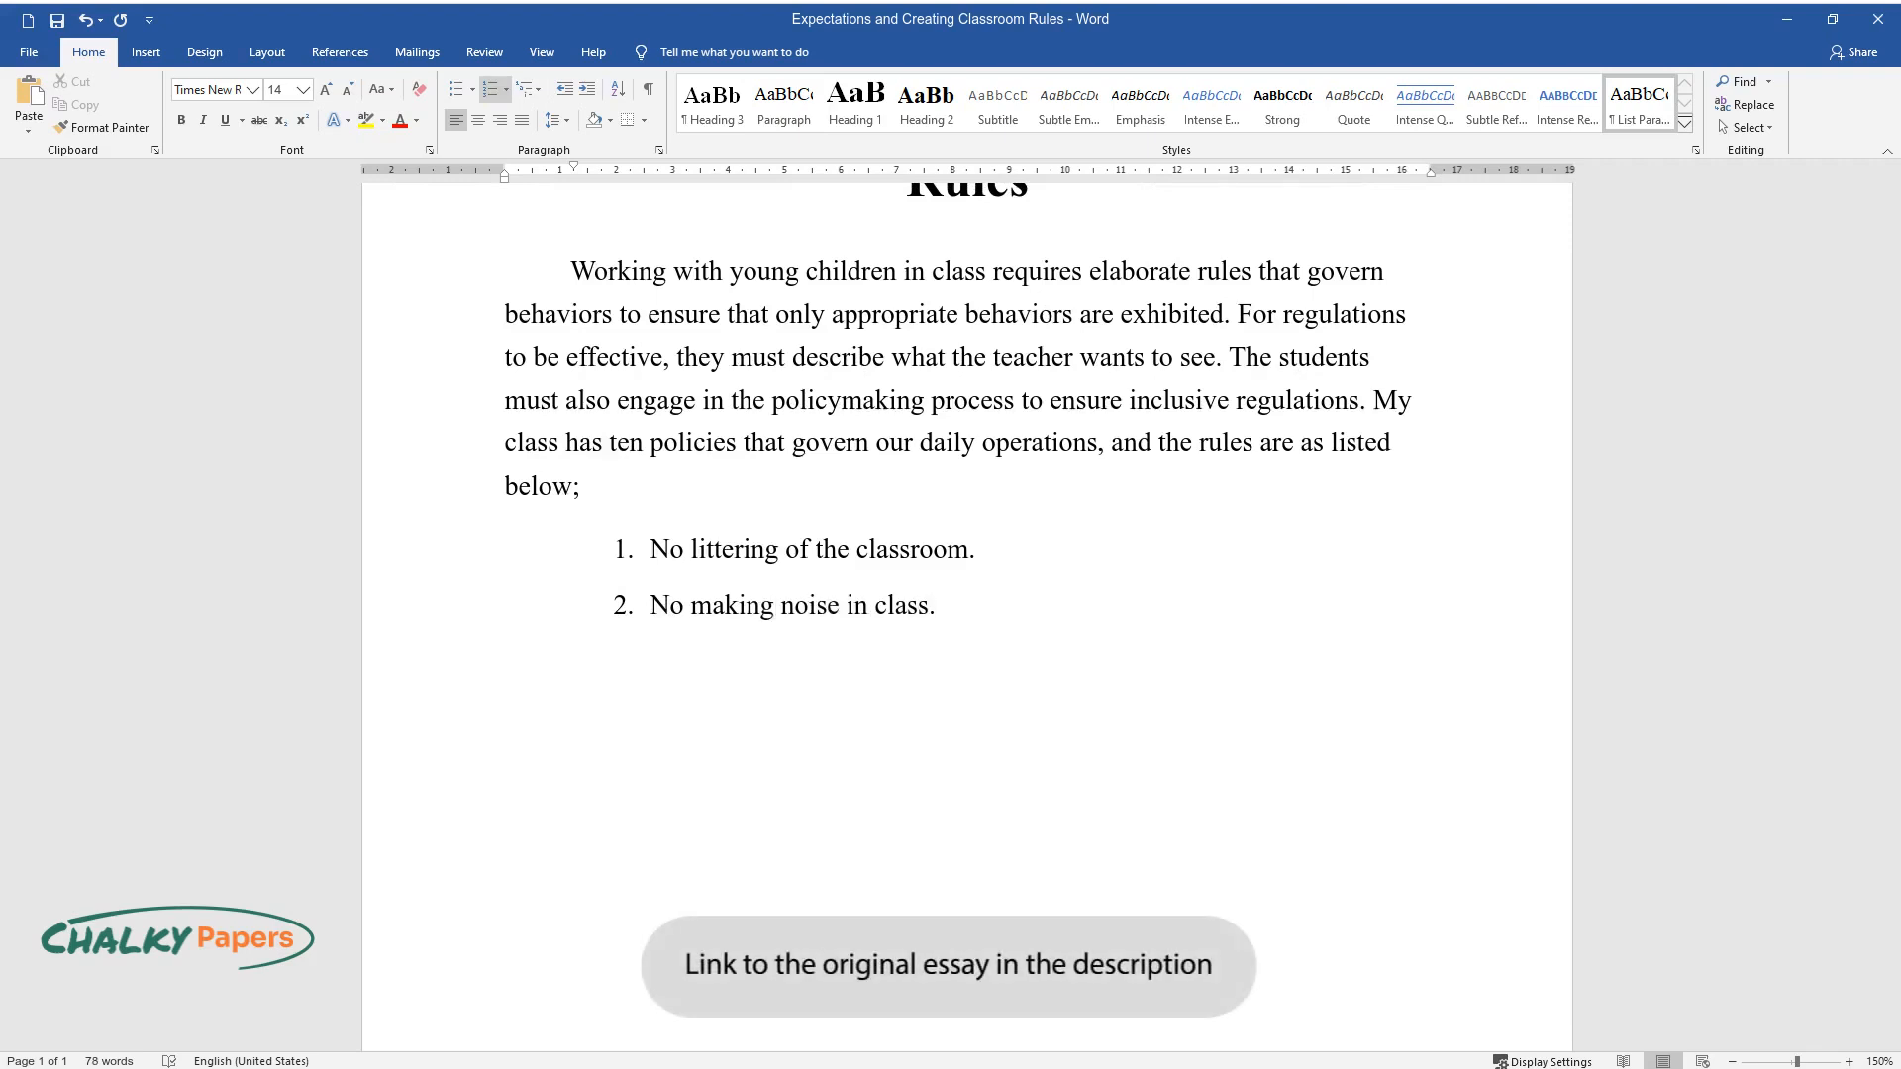
pyautogui.write('Do not put anything in')
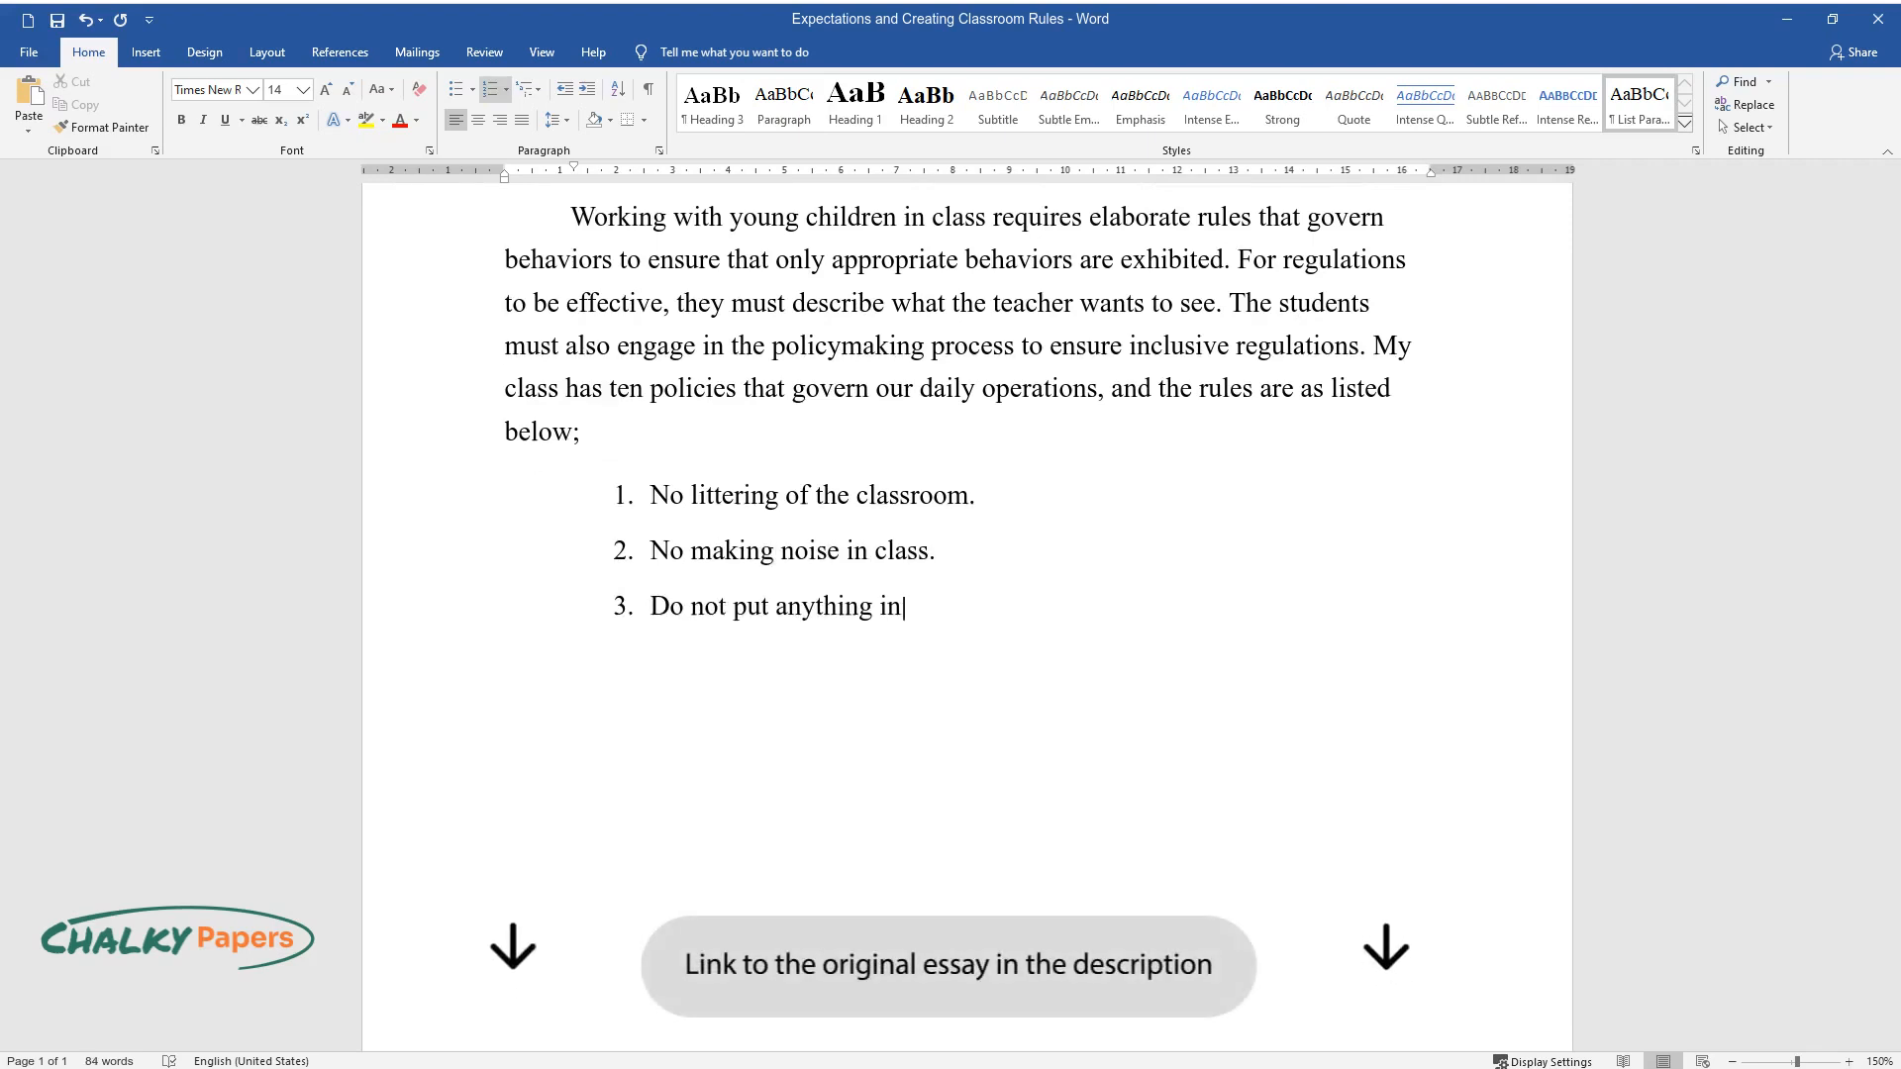
pyautogui.write('your mouth.')
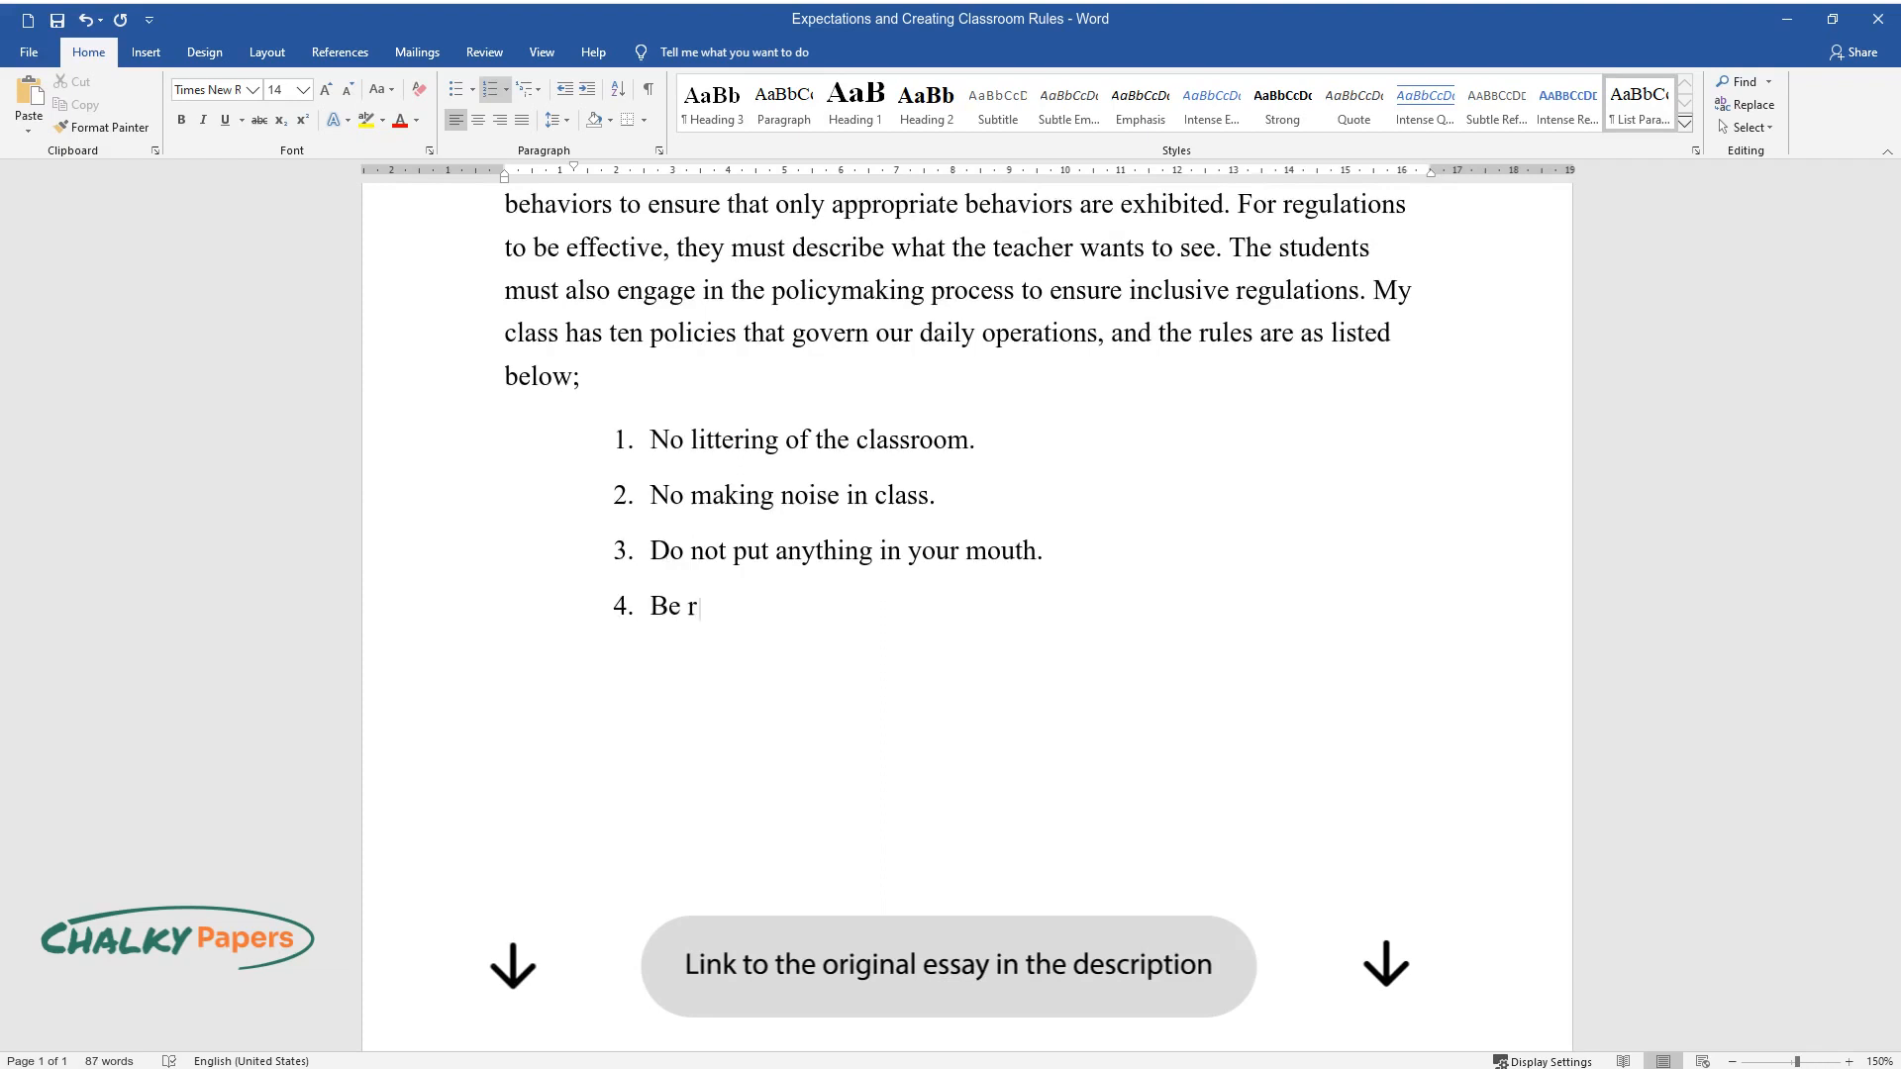
pyautogui.write('espectful to everyone.')
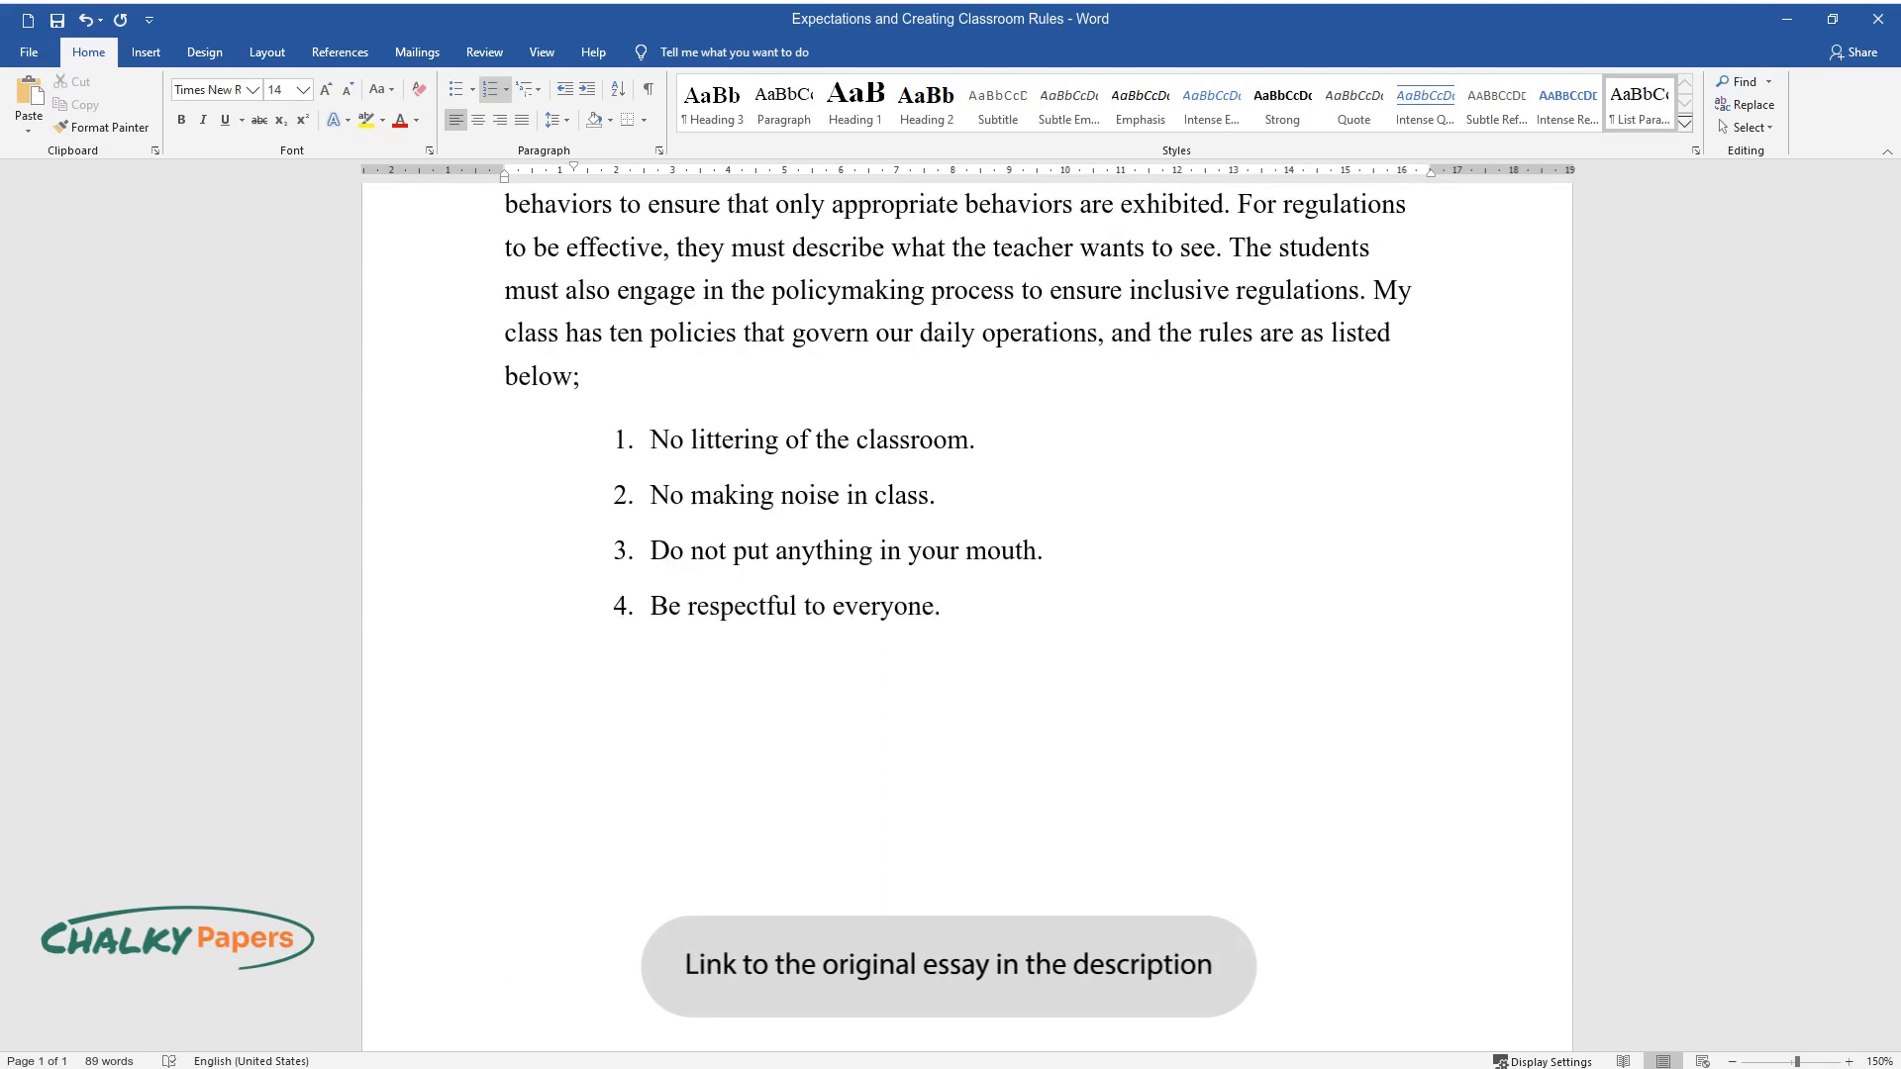
pyautogui.write('Be safe, kind')
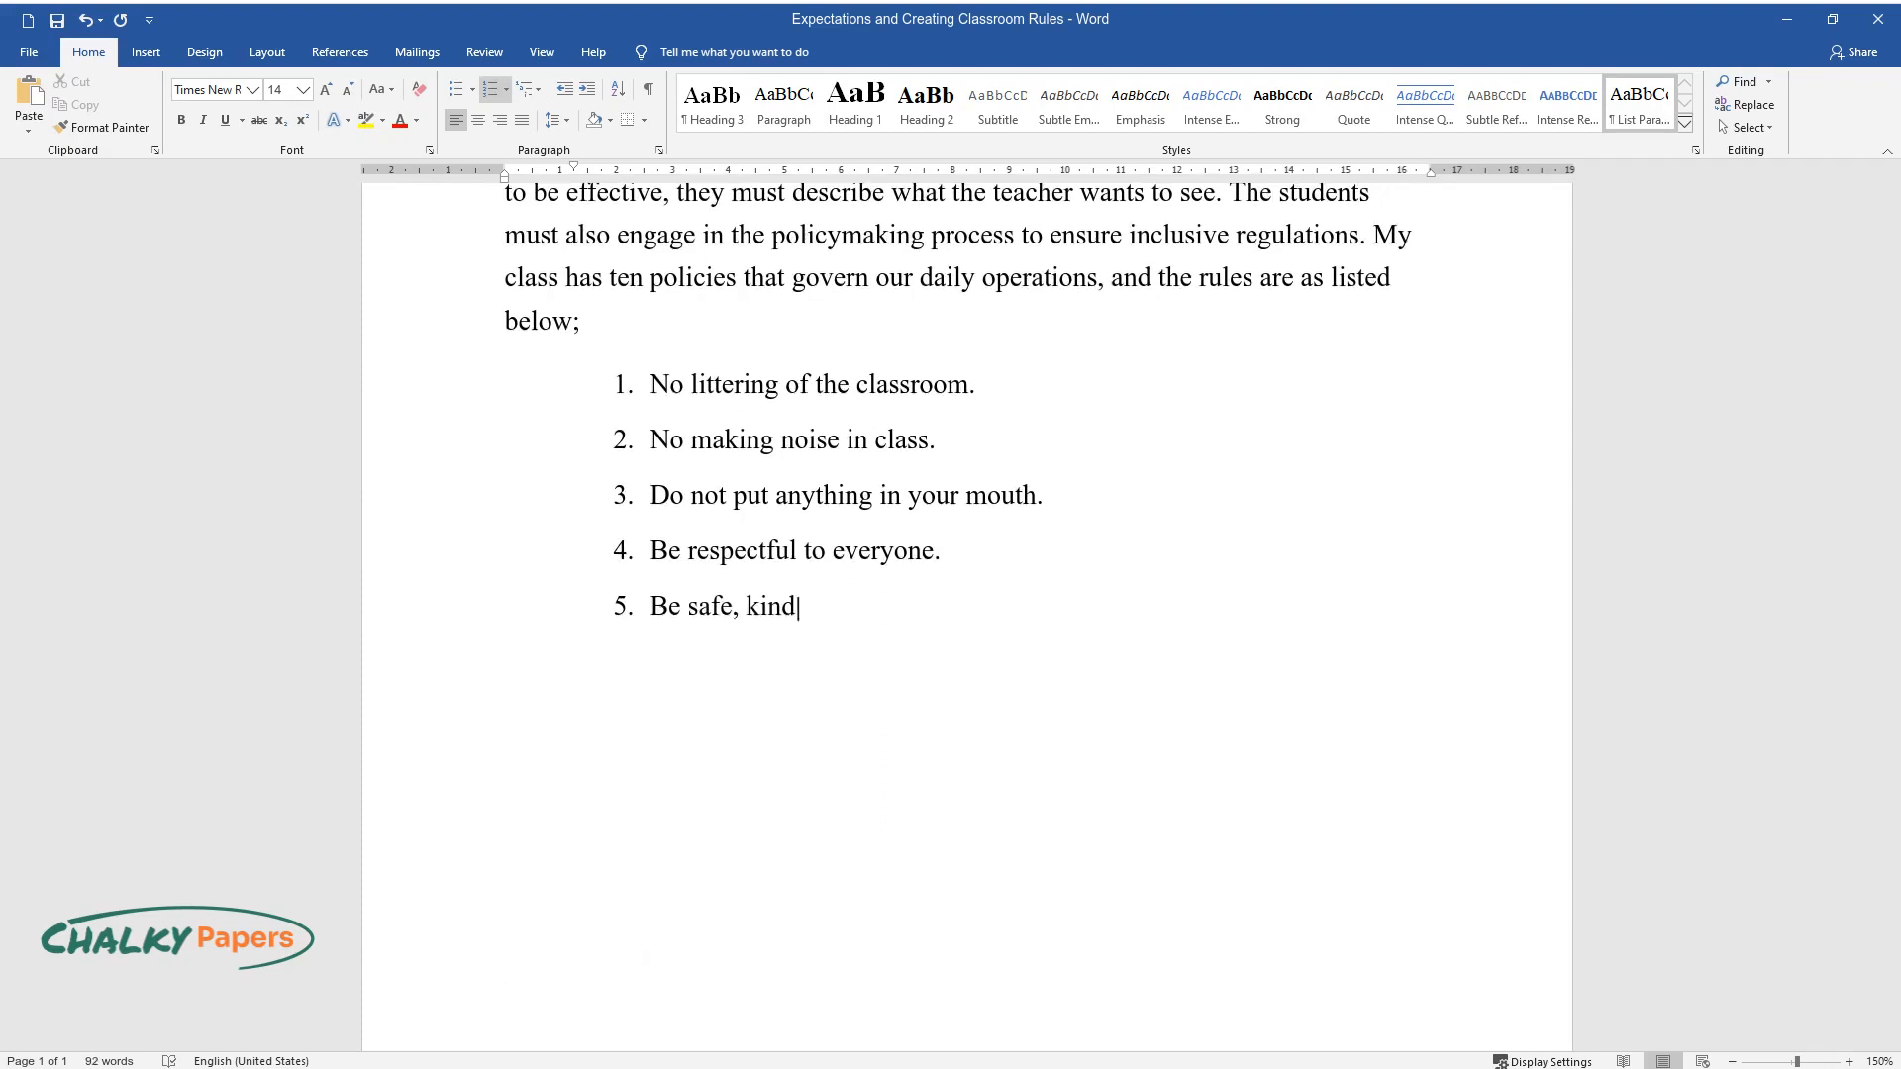
pyautogui.write('and helpful.')
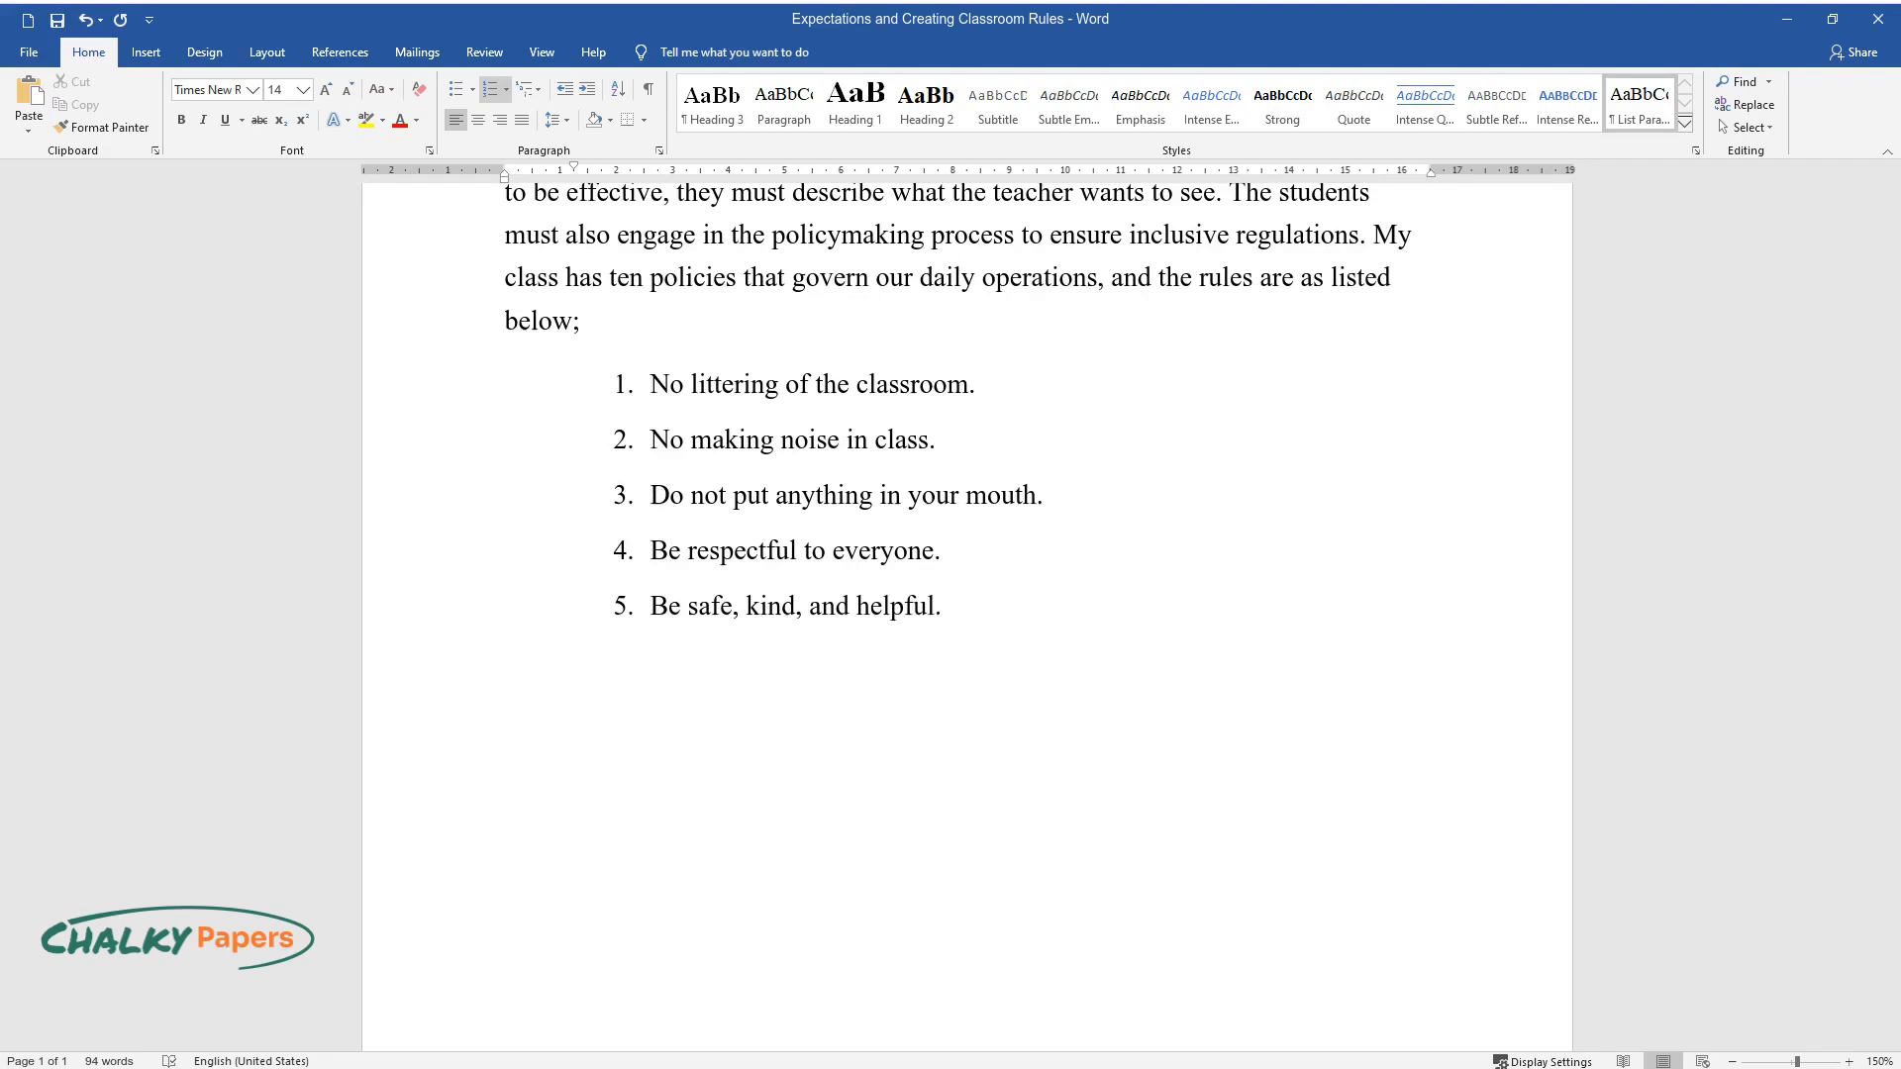
pyautogui.write('Be smart by helping a friend revise a concept or show them s')
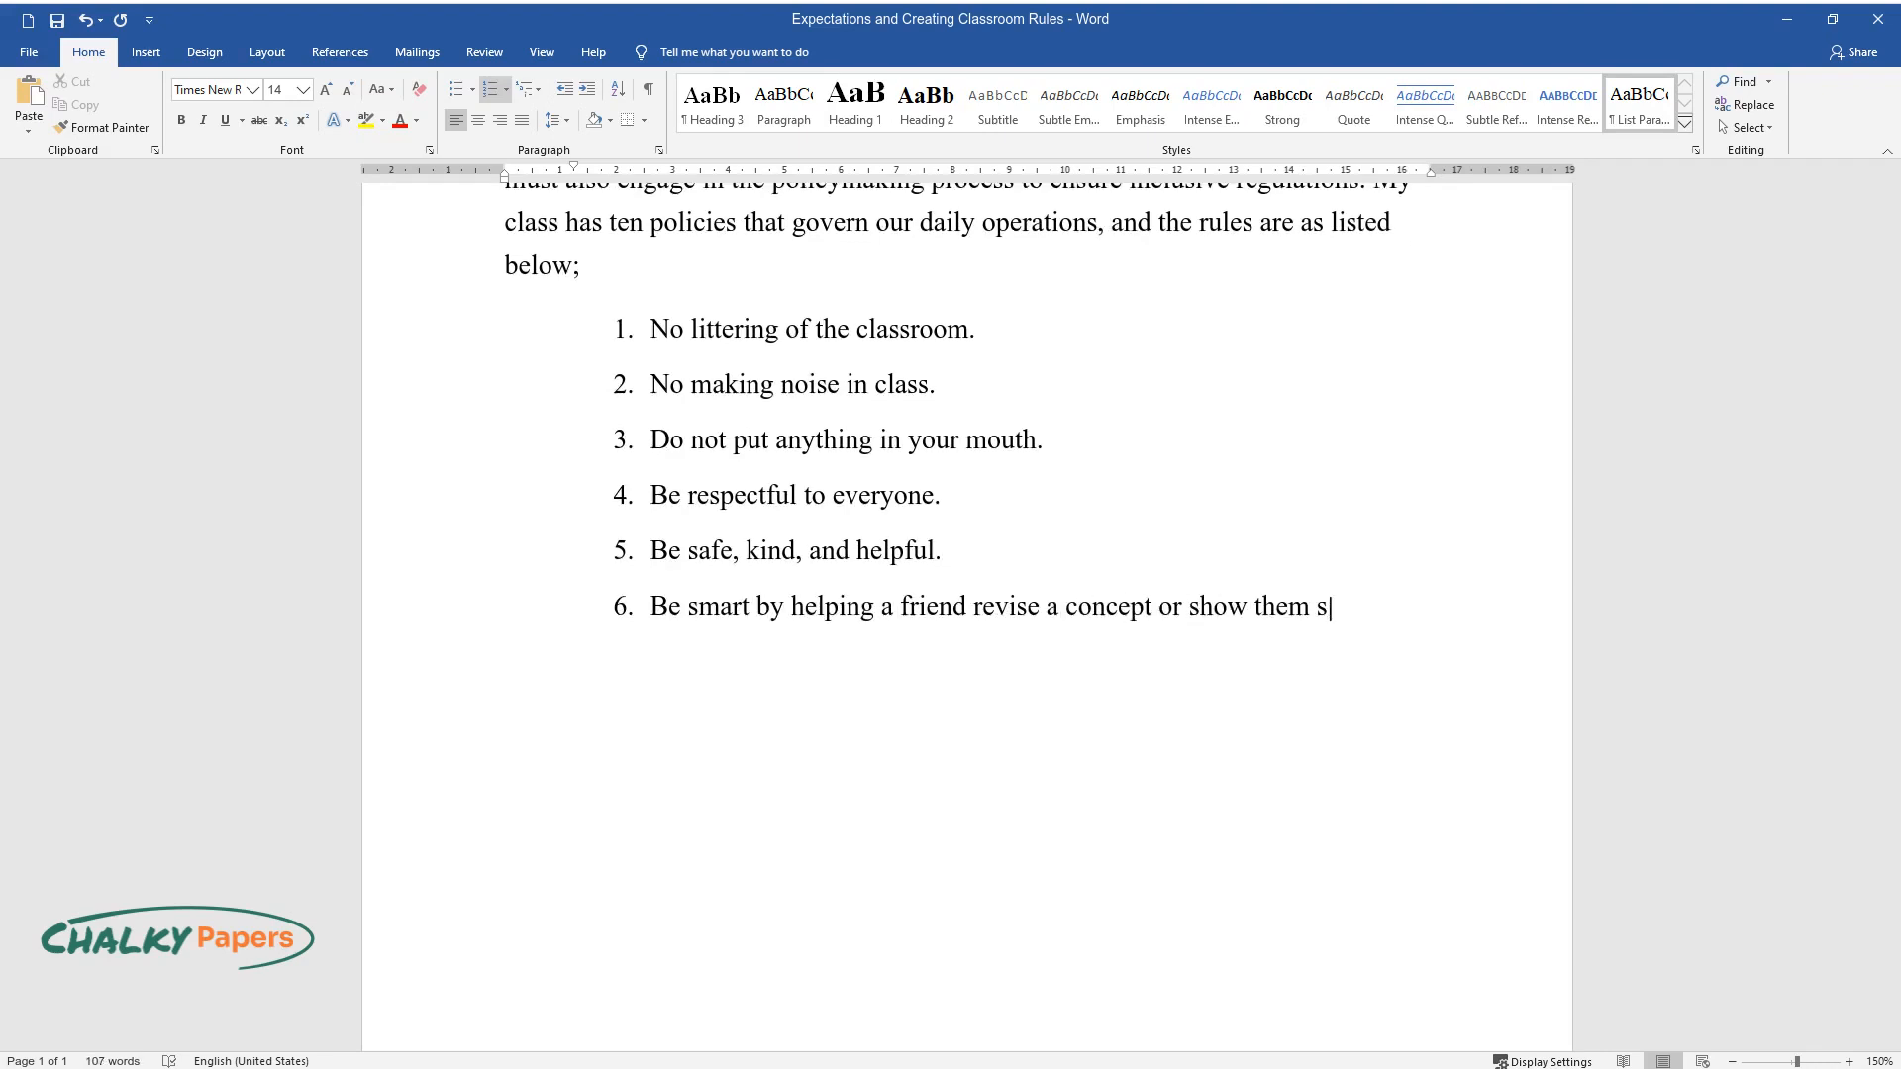
# Finish rule six and type rules seven to ten, ending with handling materials carefully.
pyautogui.write('afe places to play.')
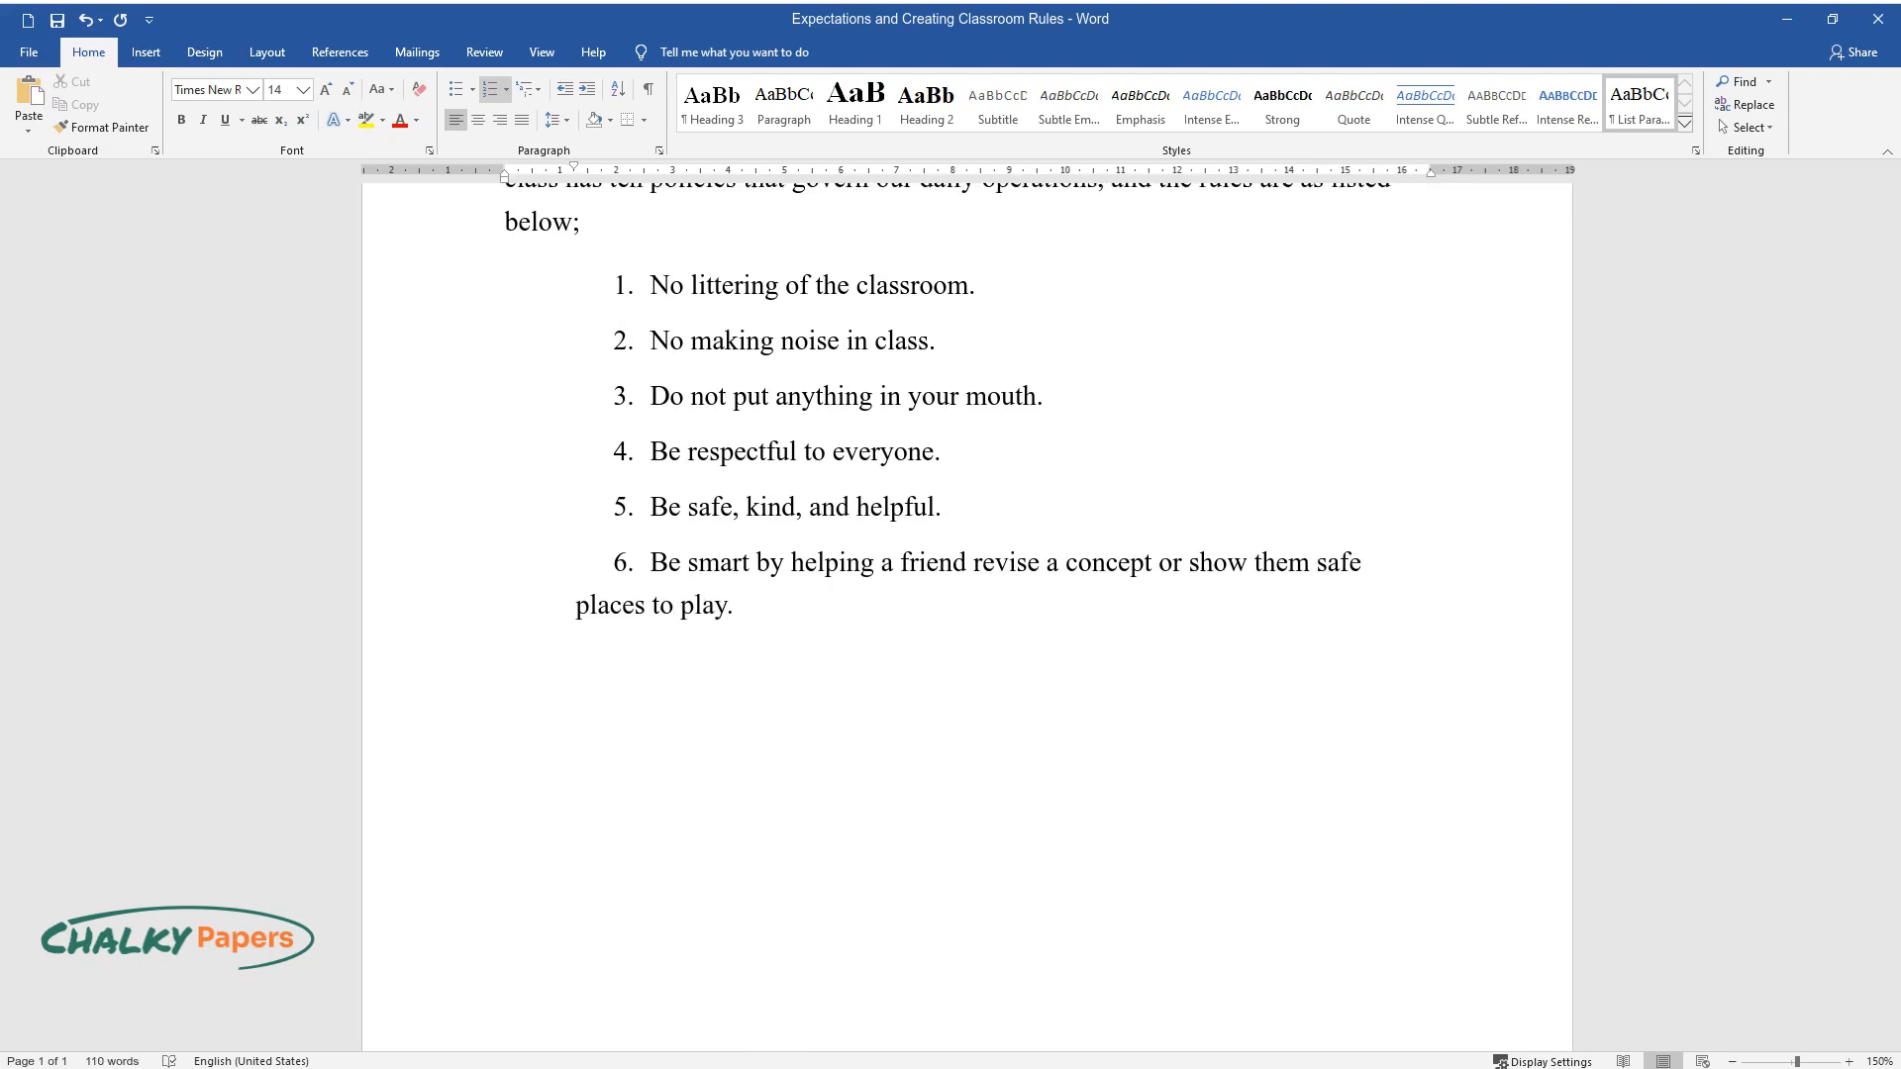
pyautogui.write('You should not leave class without permission.')
pyautogui.write('Raise')
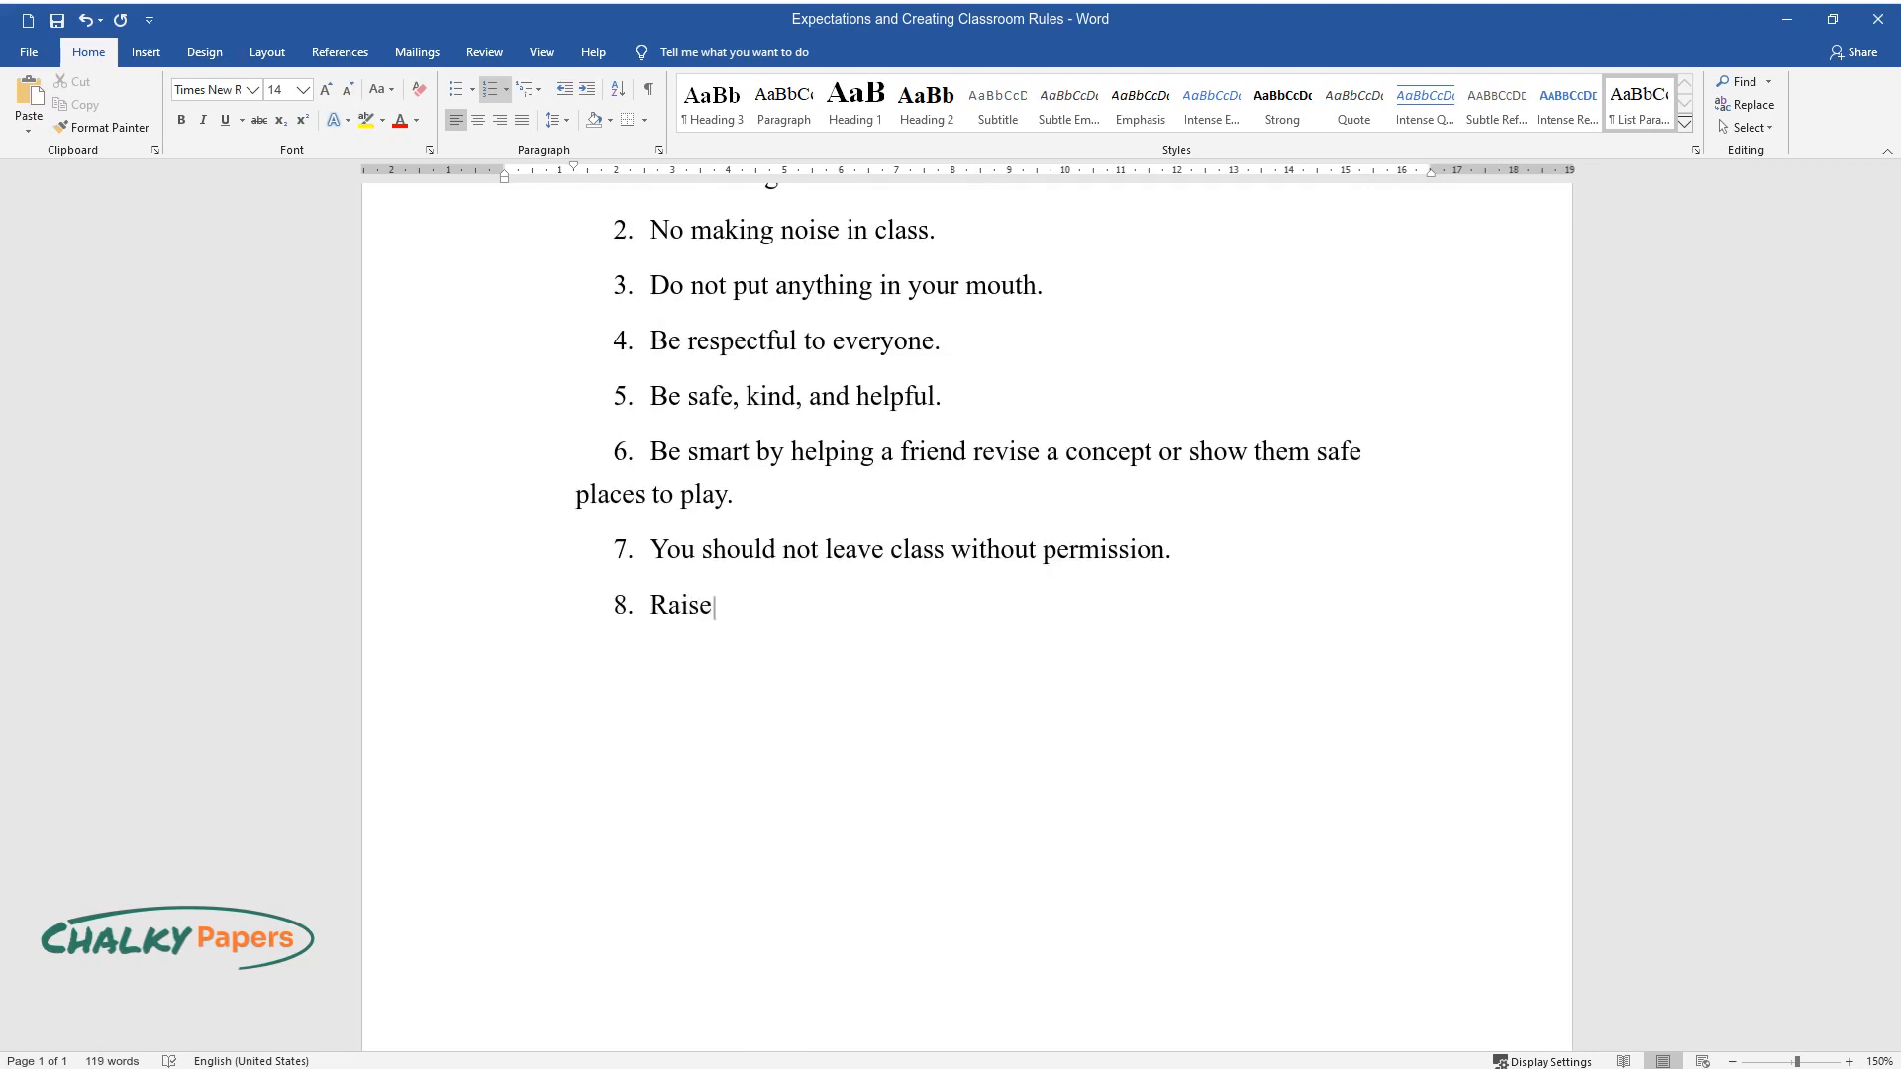
pyautogui.write('your hand if you want to speak during lessons.')
pyautogui.write('Handle every class material with ca')
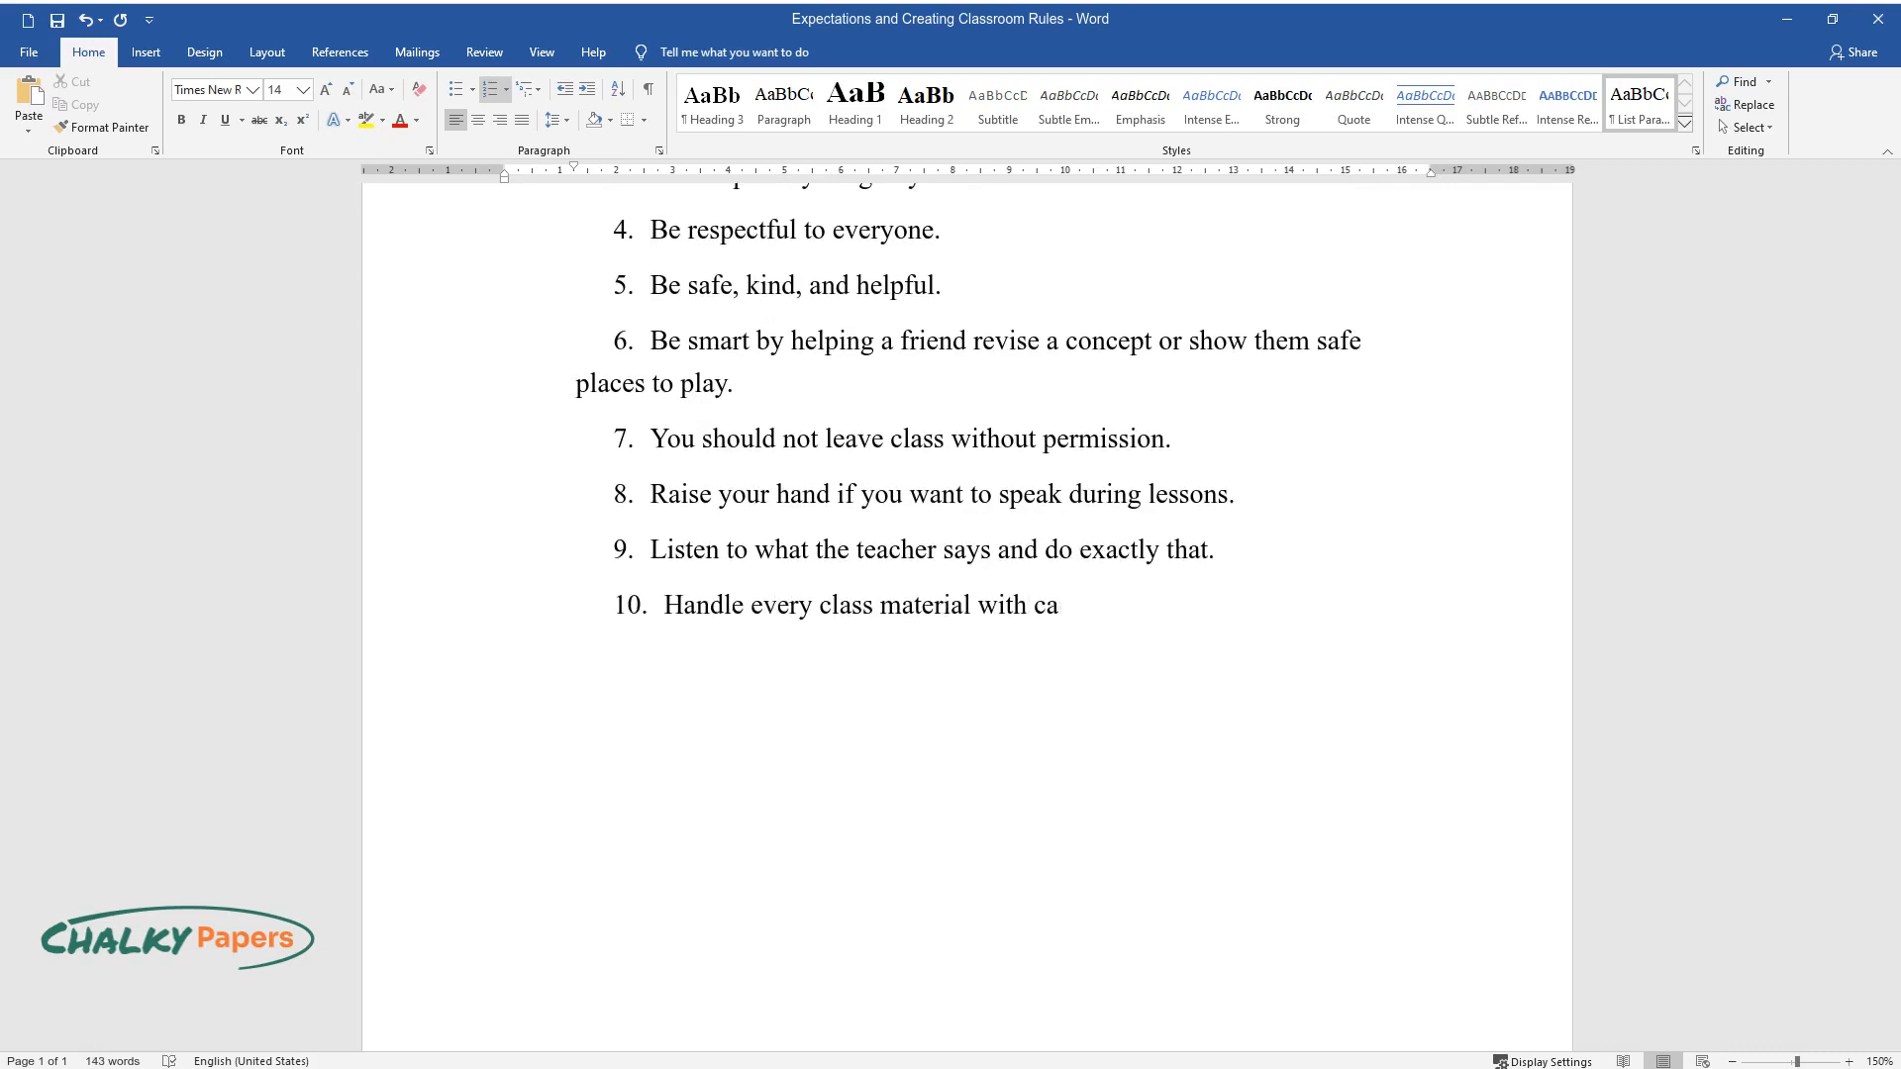
pyautogui.write('re to avoid damage.')
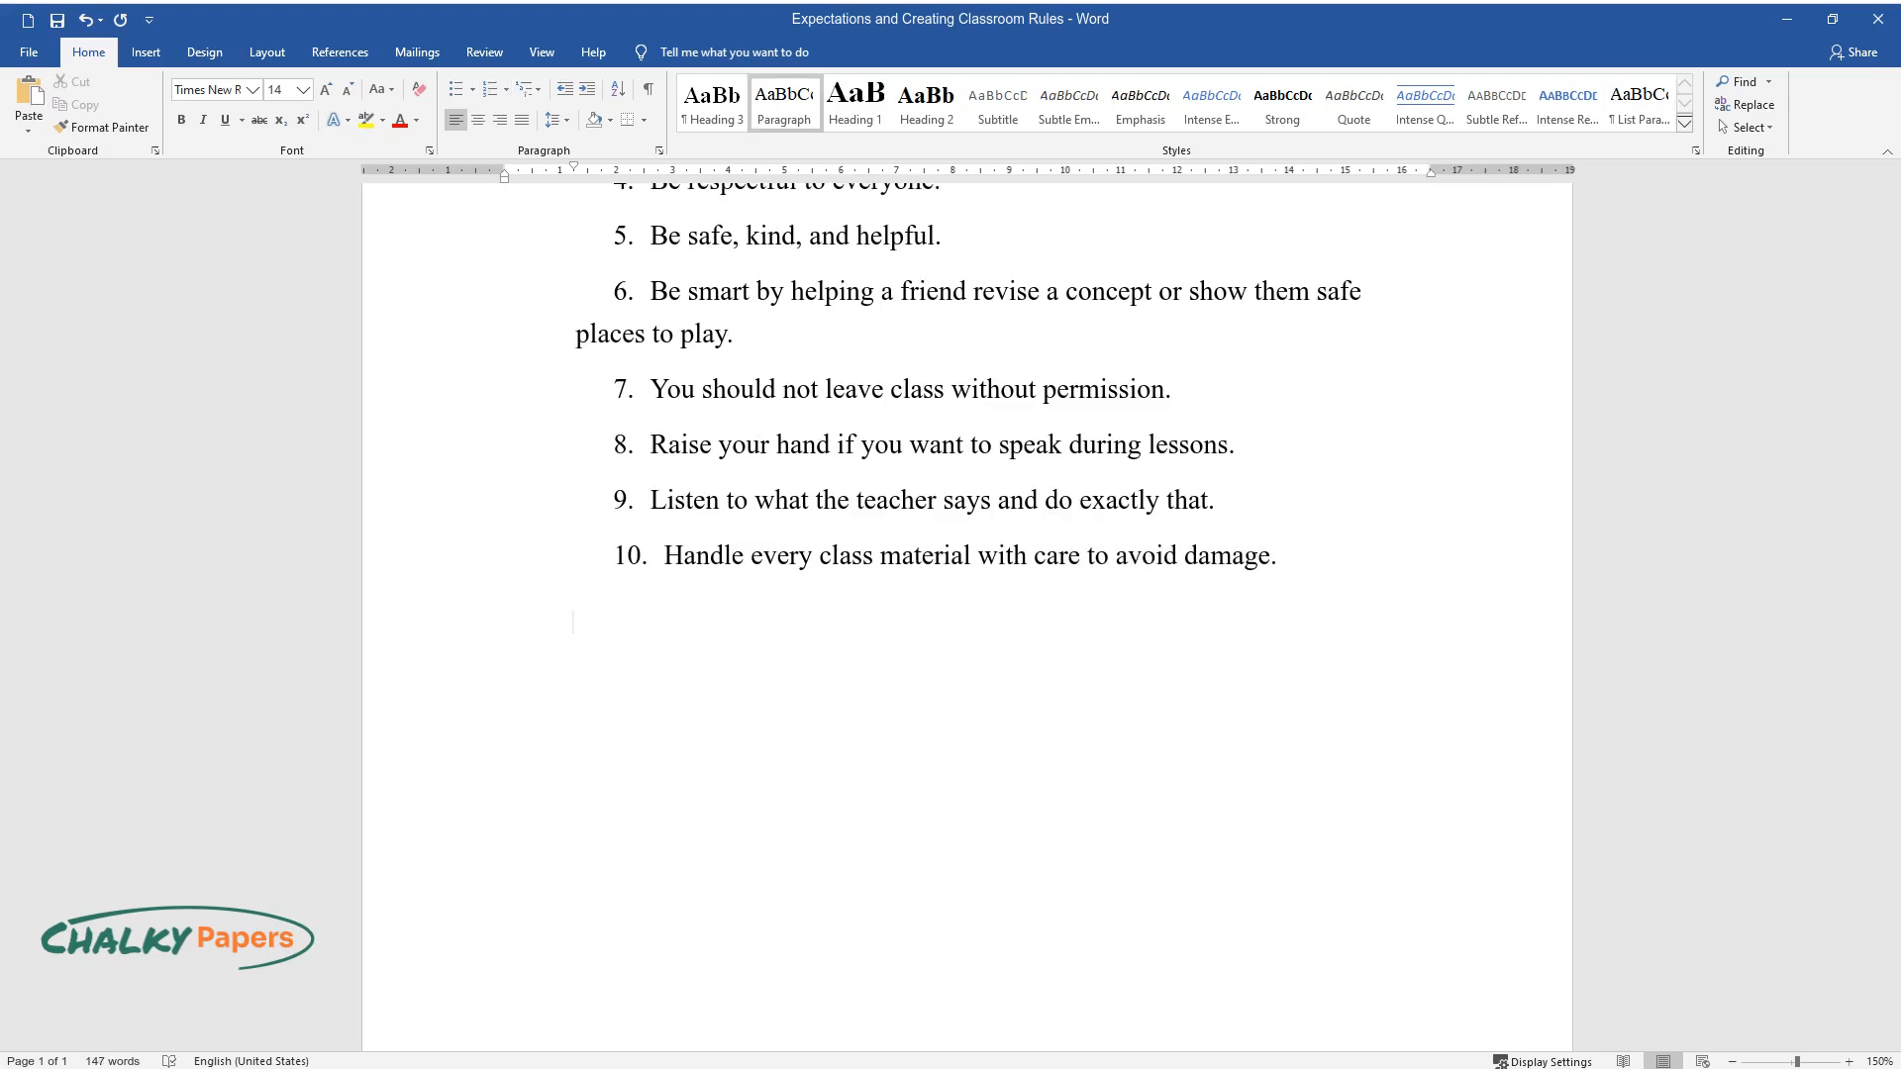
# Type the revision paragraph: rule one becomes "Put all the trash in the bin", rule two "No shouting or screaming in class.".
pyautogui.write('Rule number one to five must change to be more precis')
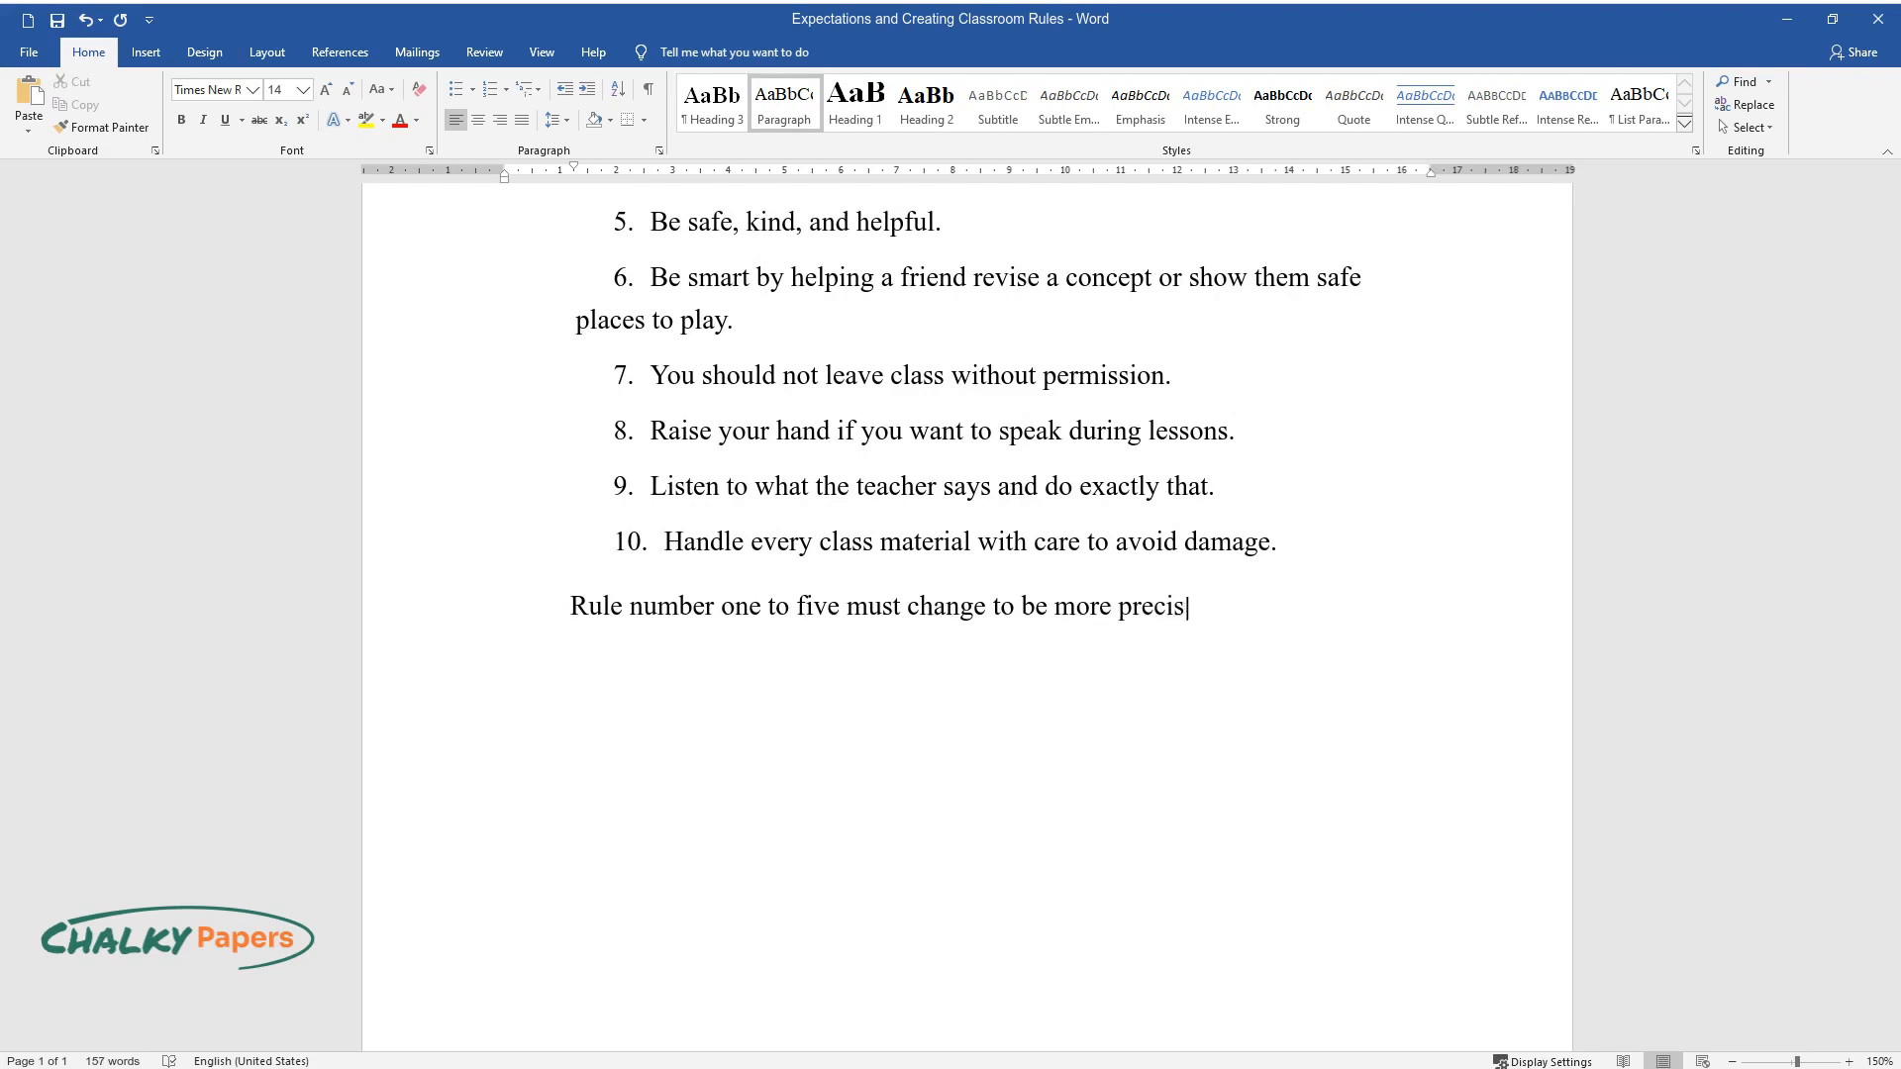
pyautogui.write('e, understandable, memorable, and')
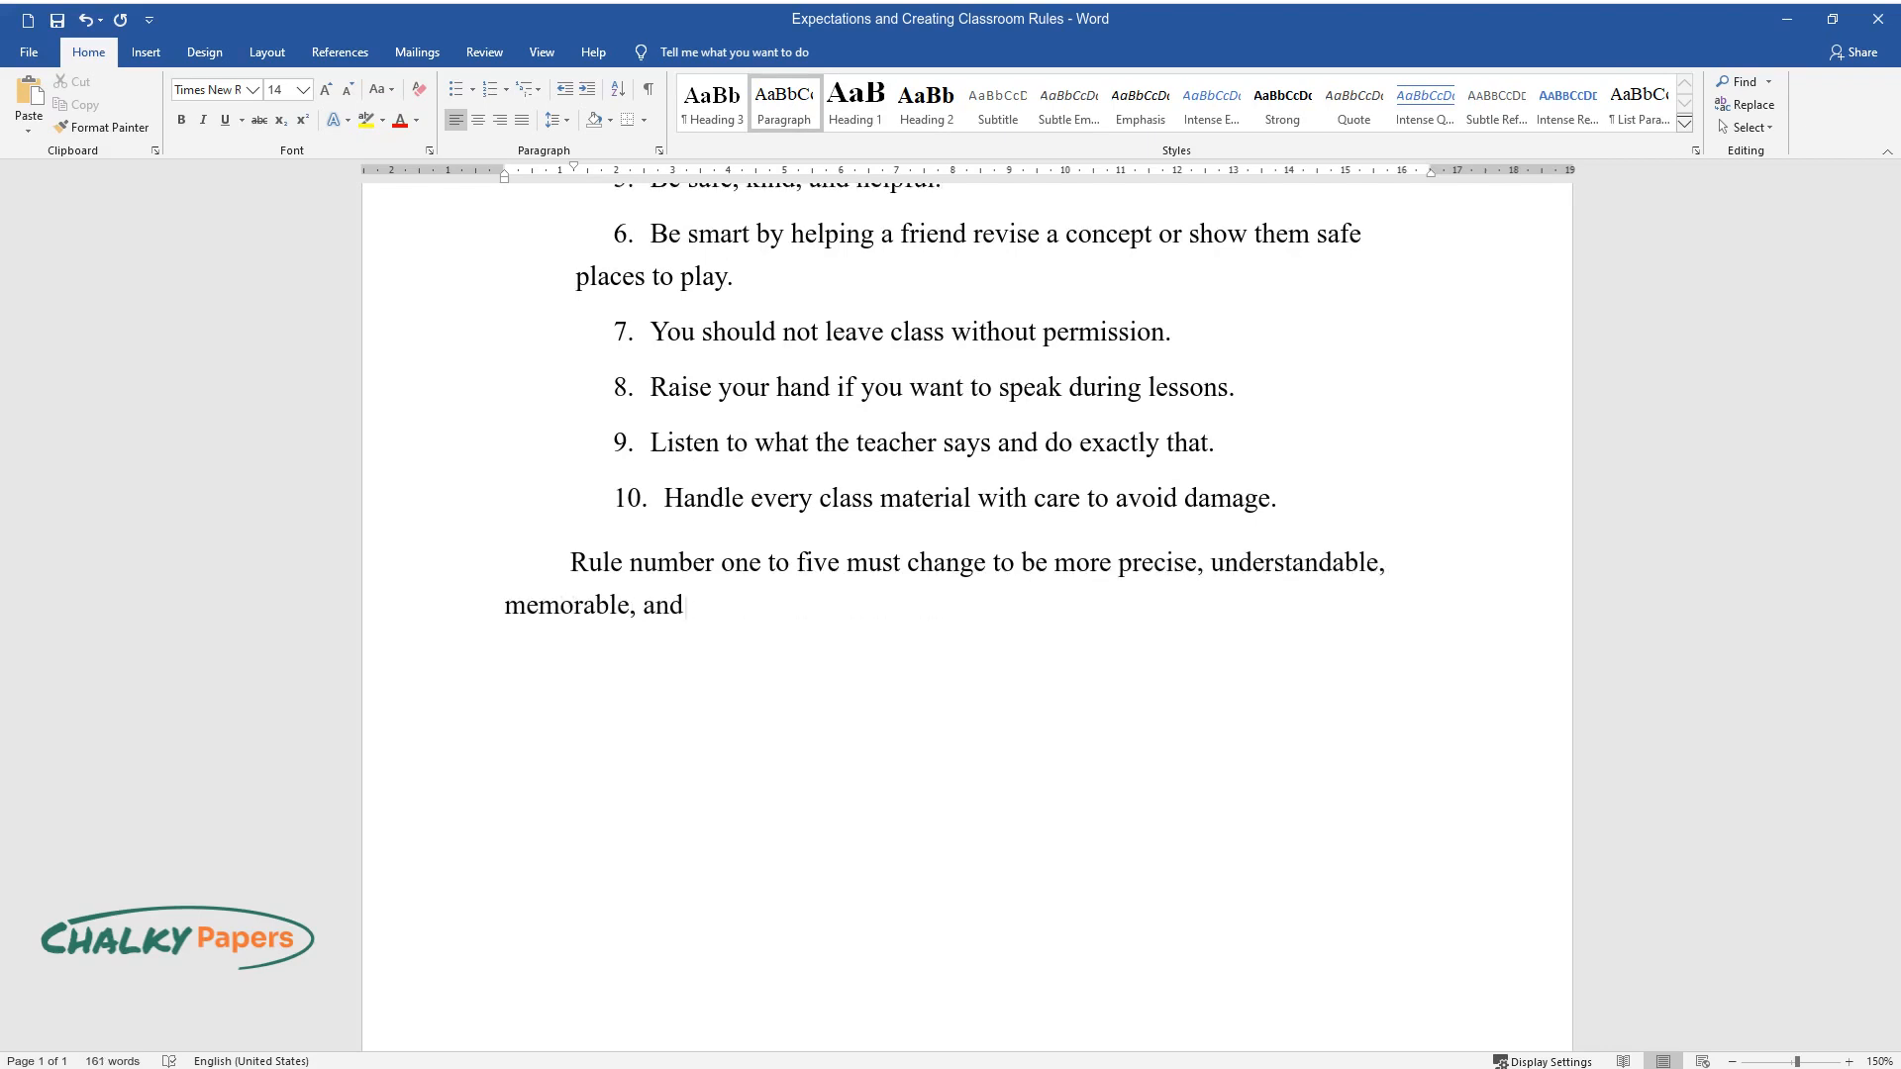
pyautogui.write('practical for the children. Number one has to be edited to mean')
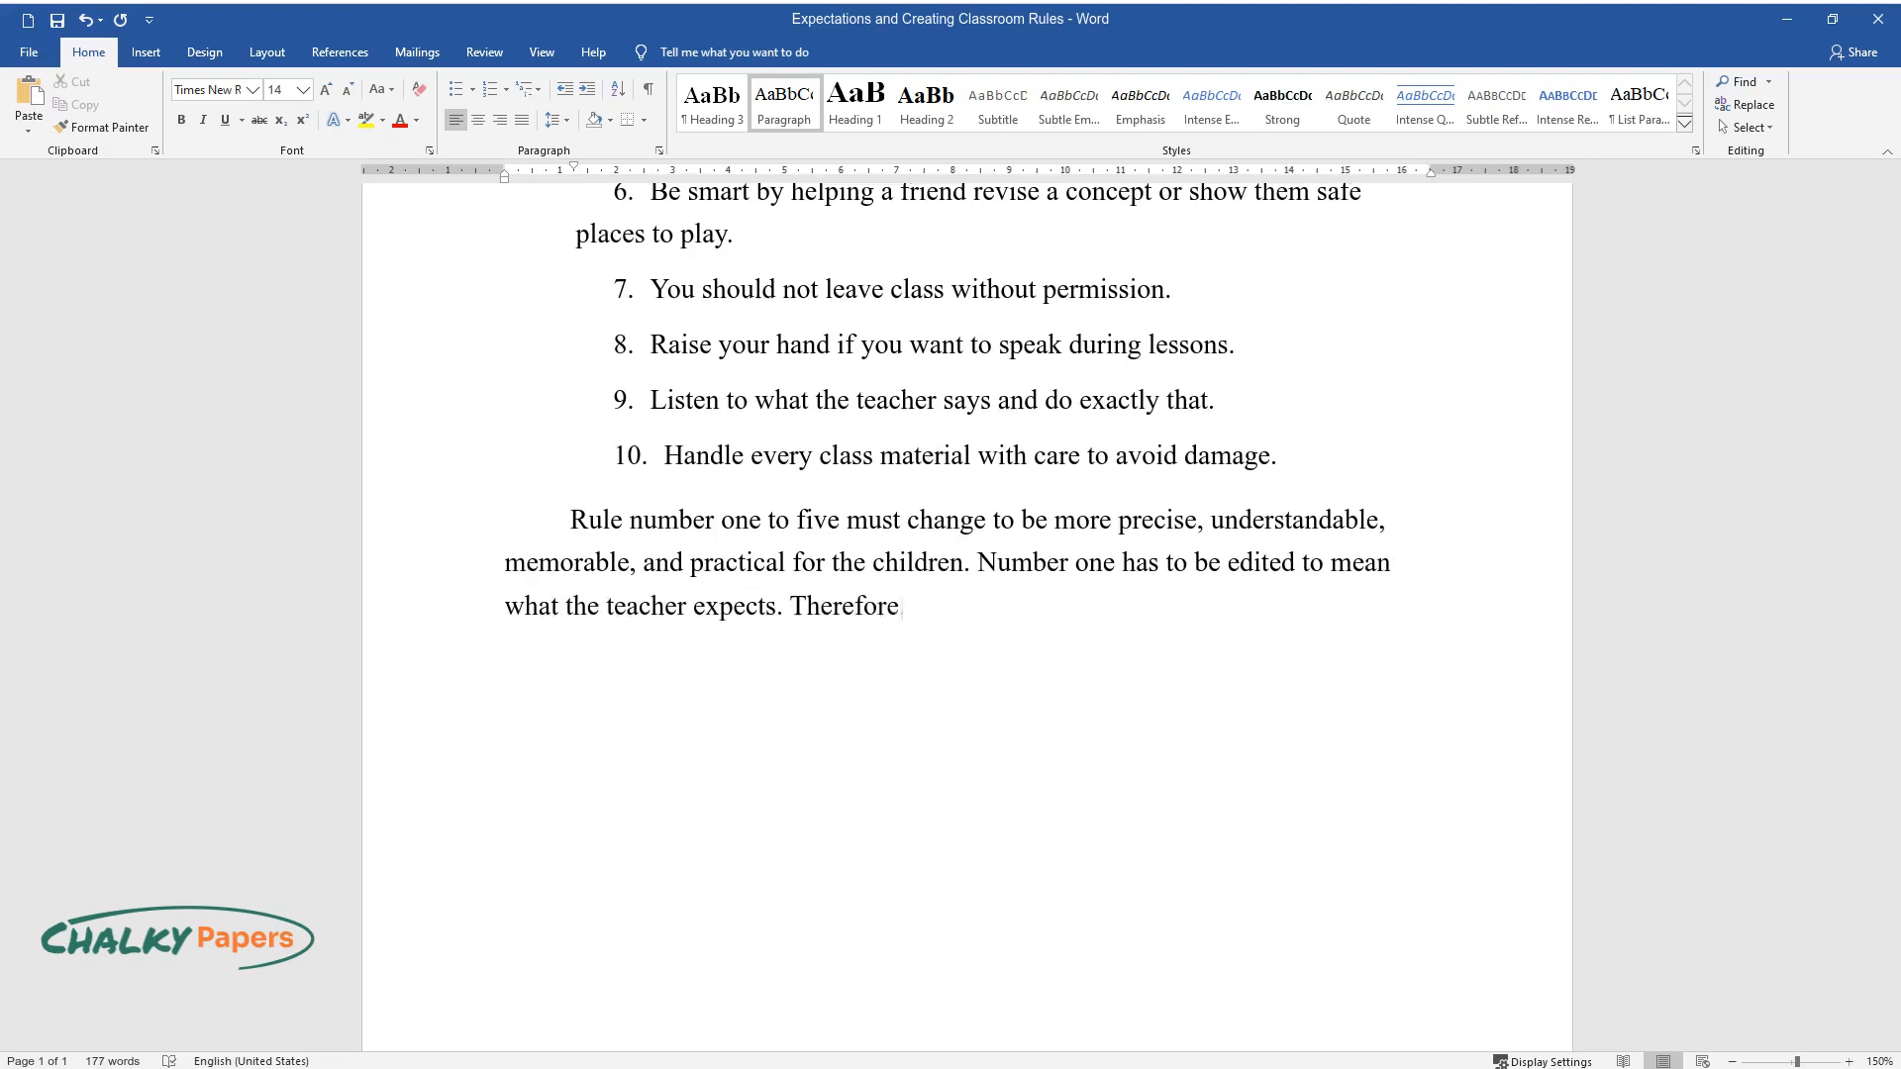
pyautogui.write(', the rule will change to "Put all')
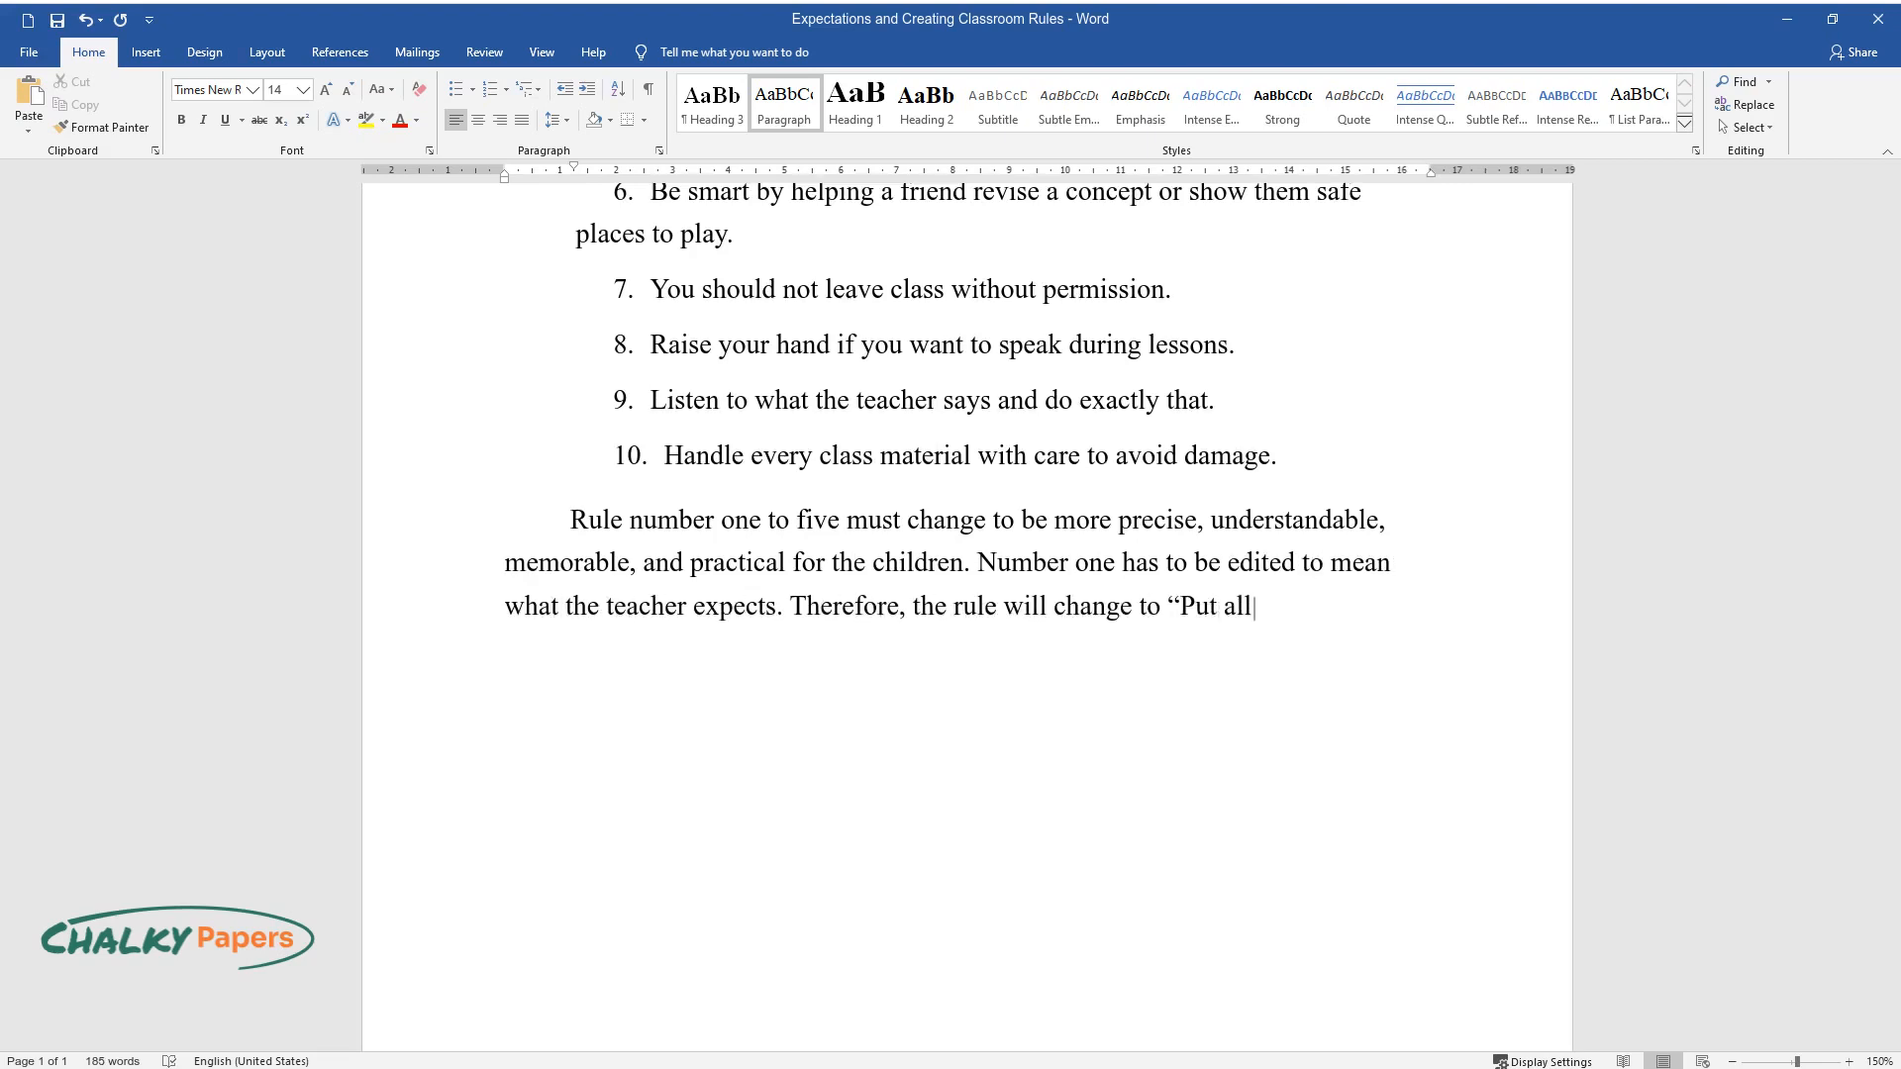
pyautogui.write('the trash in the bin". The secon')
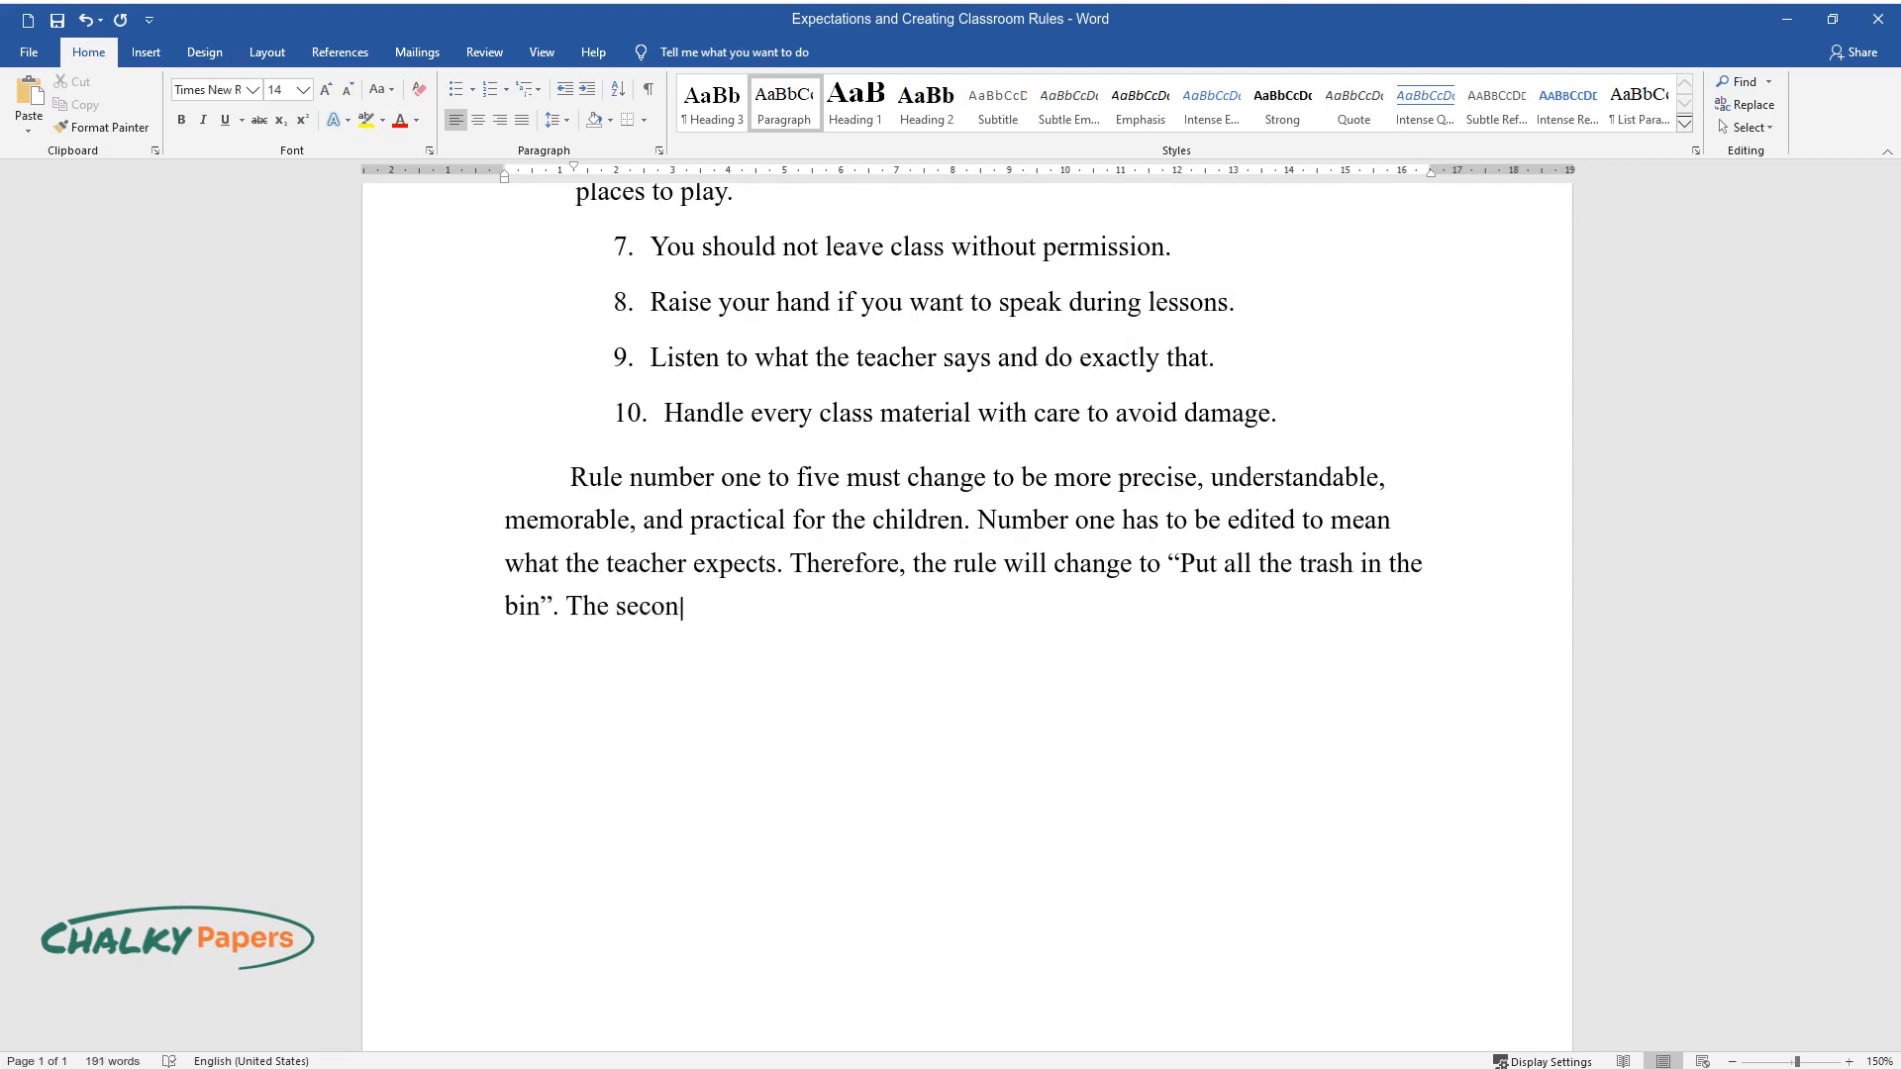
pyautogui.write('d rule will change to a more elab')
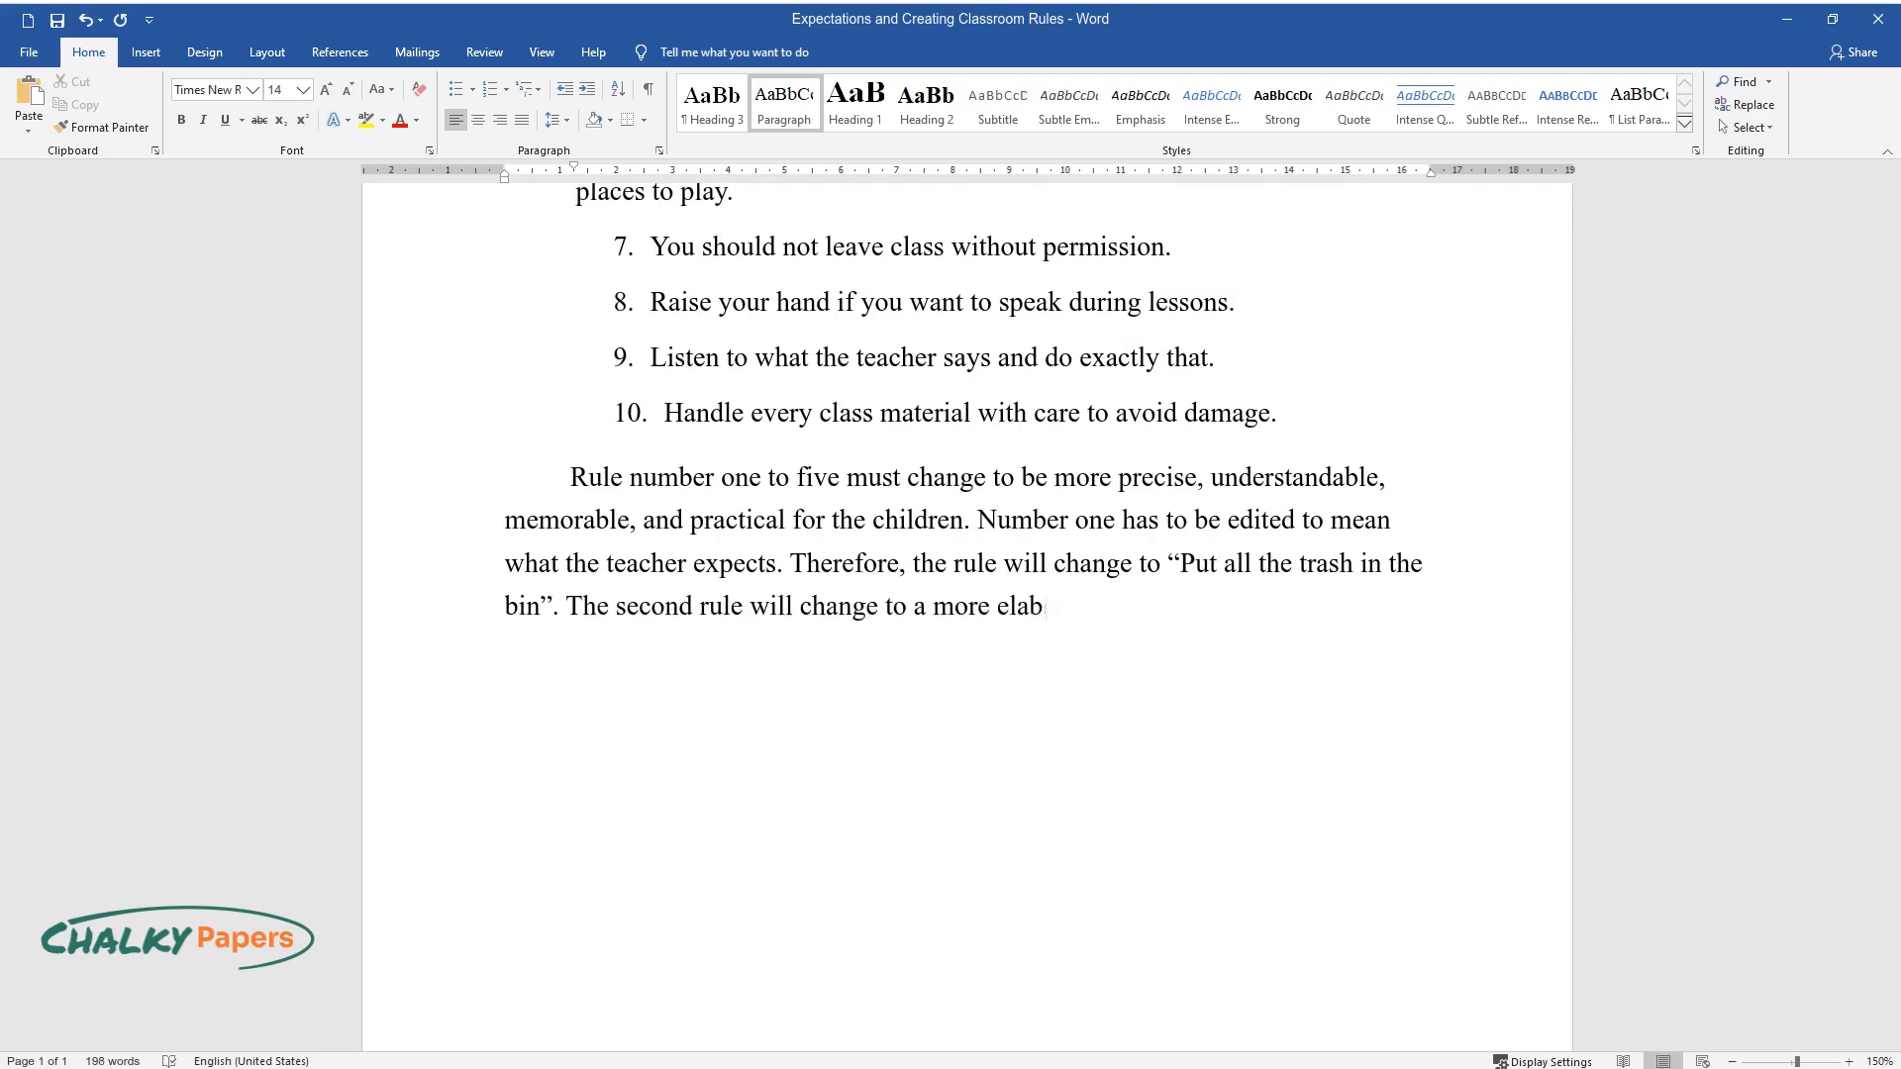
pyautogui.write('orate one, such as "No shouting or')
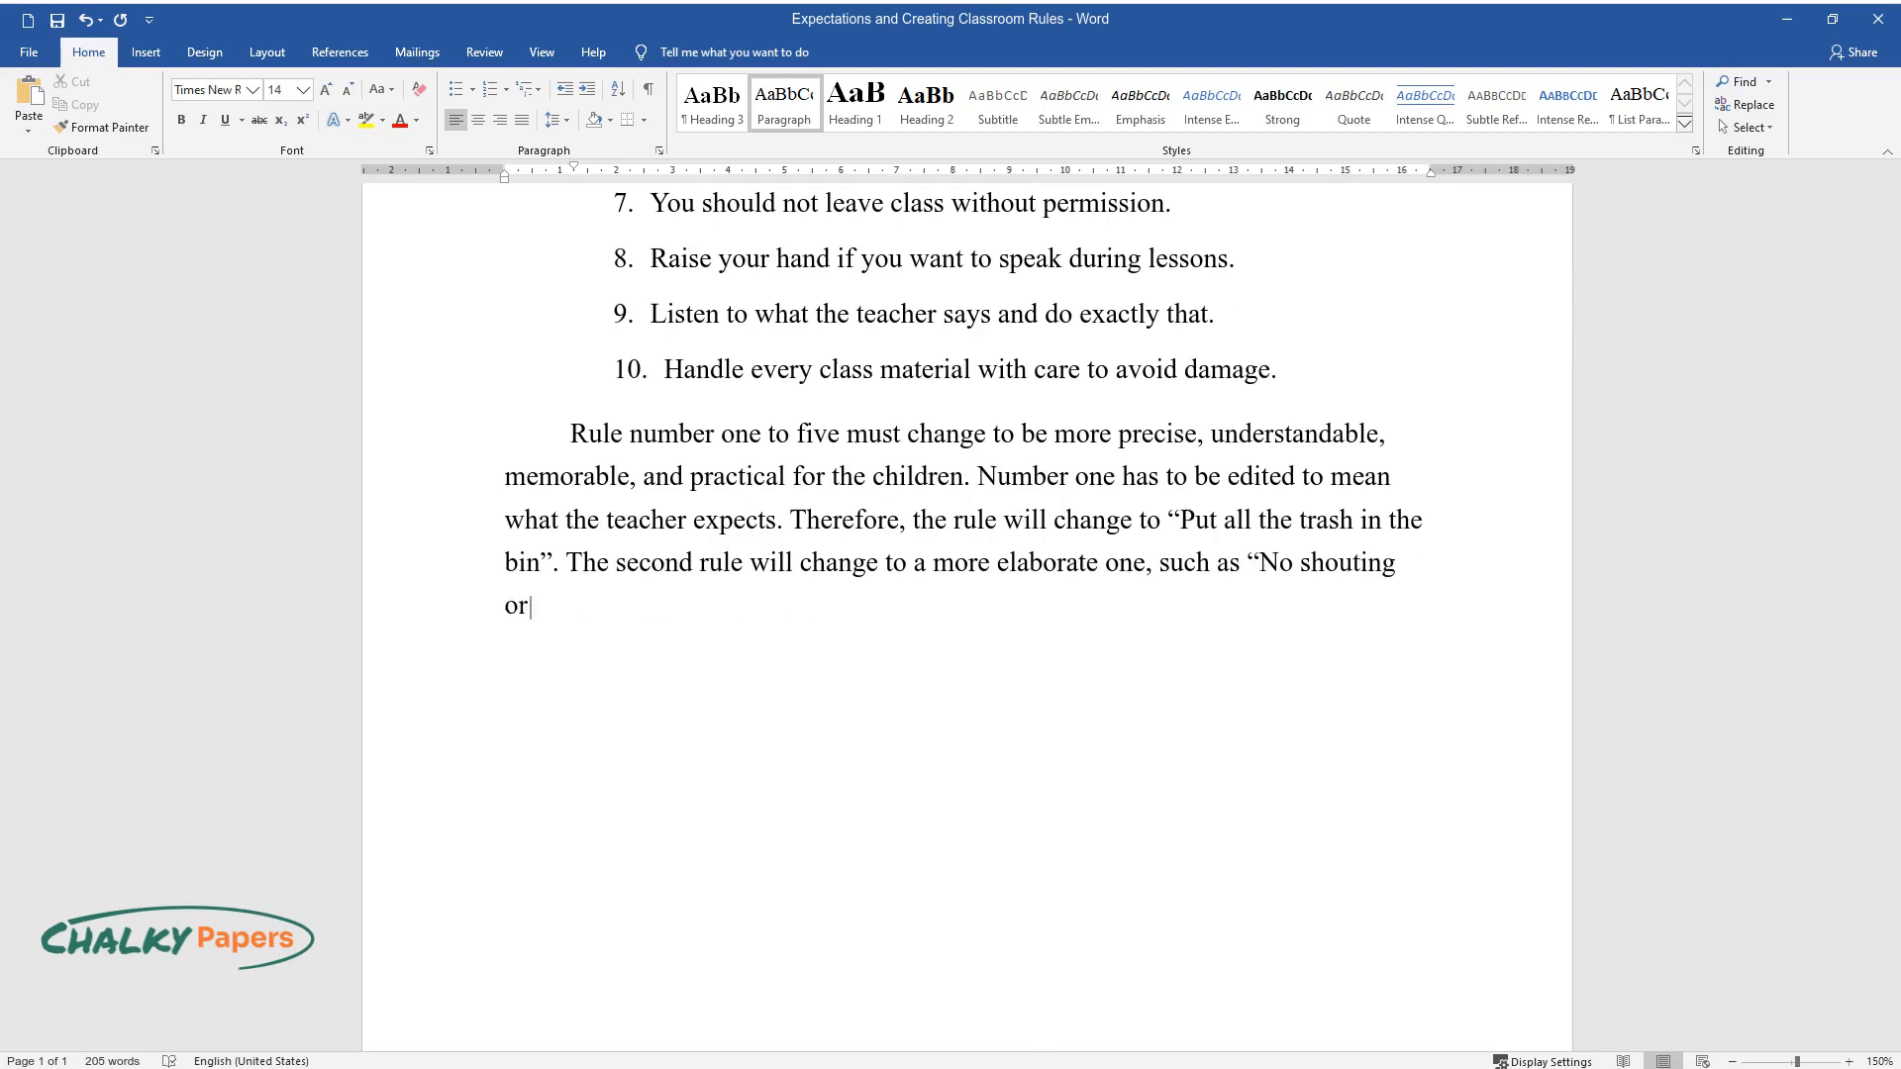
pyautogui.write('screaming in class." Similarly, rule three will be more precise if written like th')
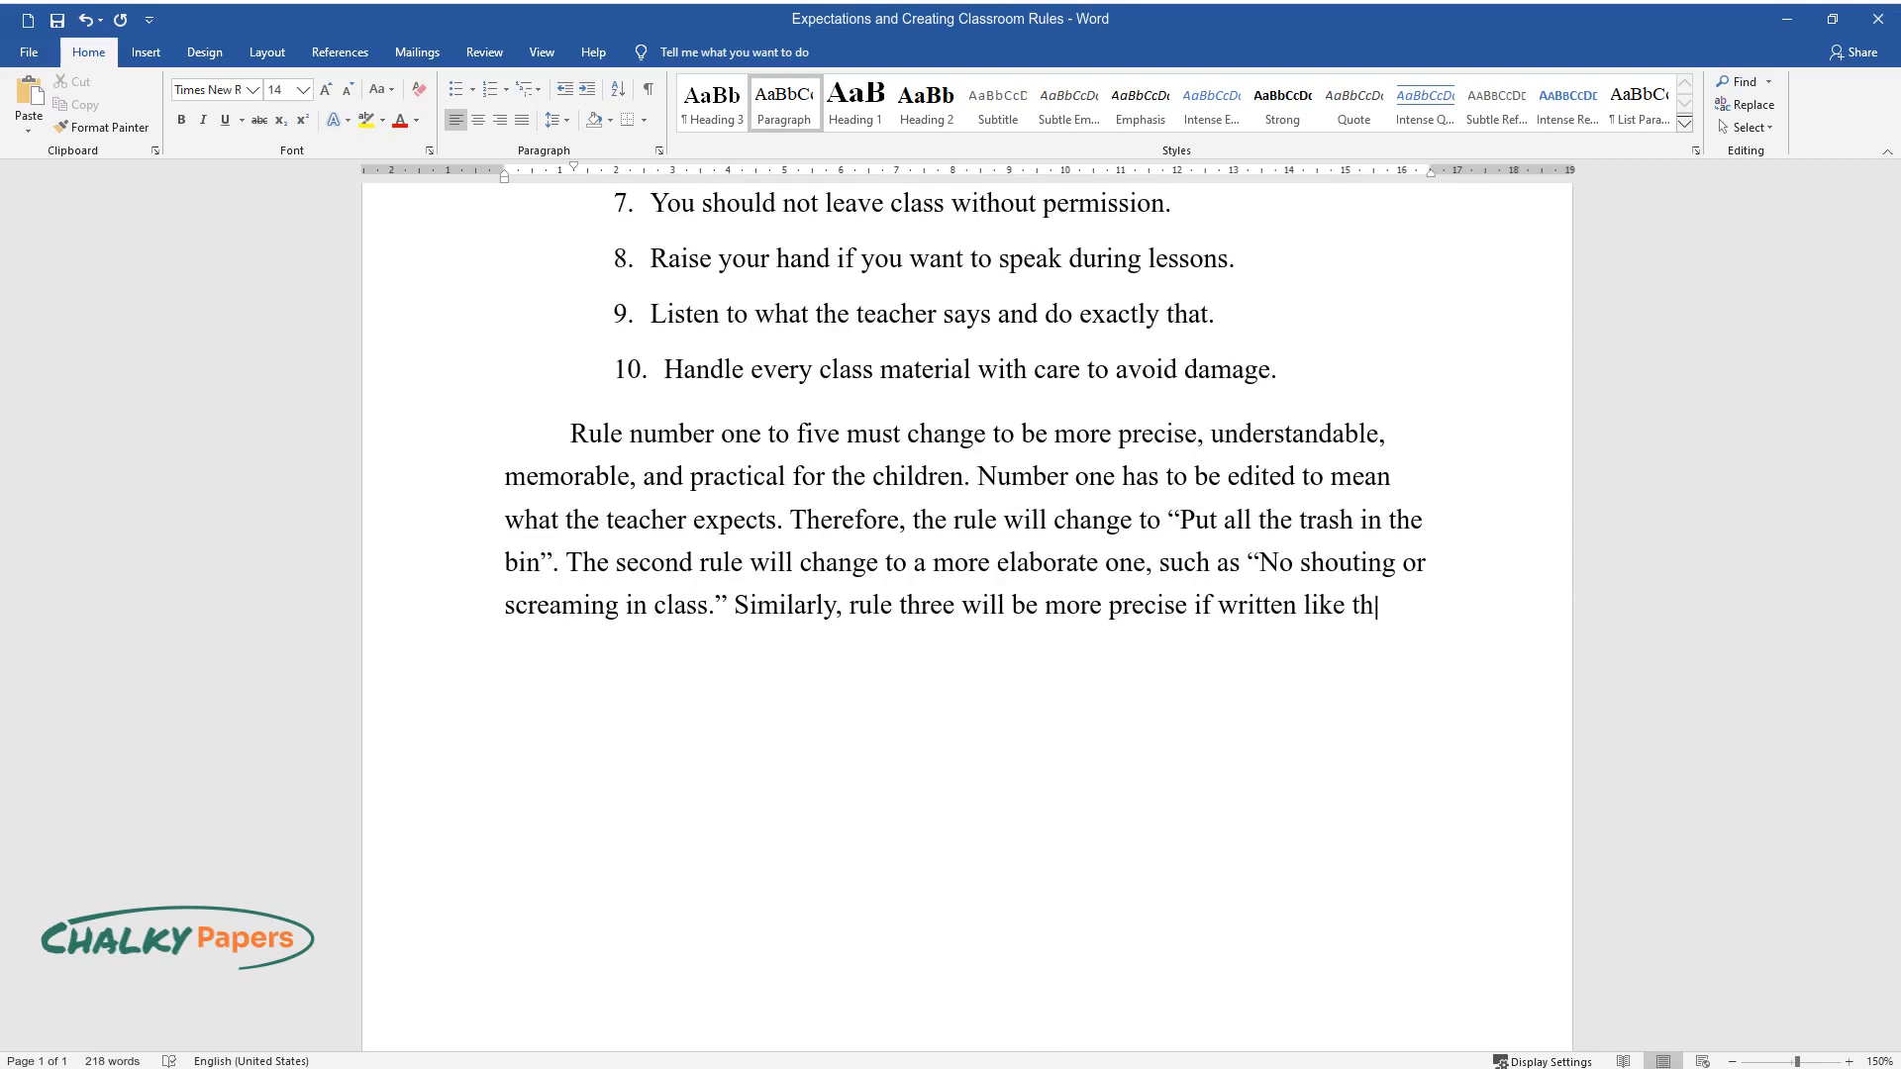
# Add rewordings for rules three to five, including "Wash hands regularly to get rid of germs" and a high-five poster.
pyautogui.write('is, "Wash hands regularly to get')
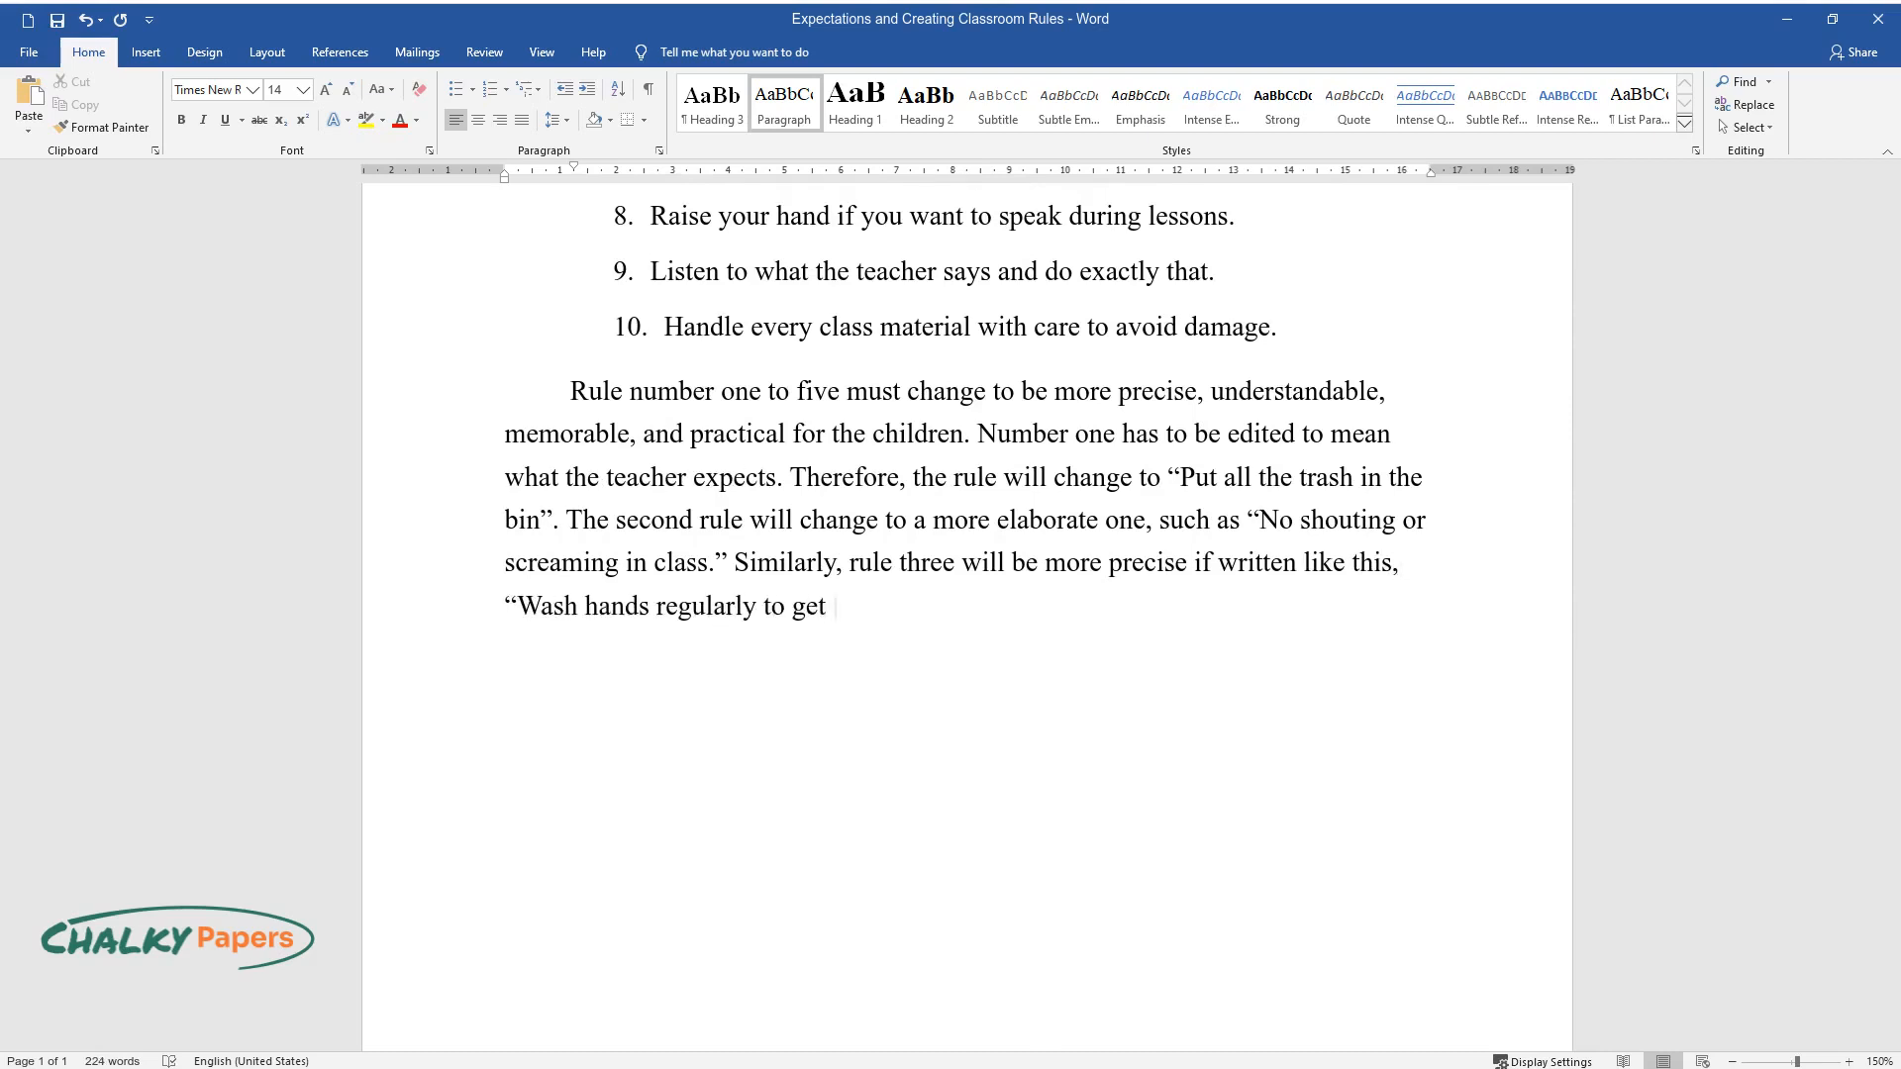
pyautogui.write('rid of germs". Additionally, the f')
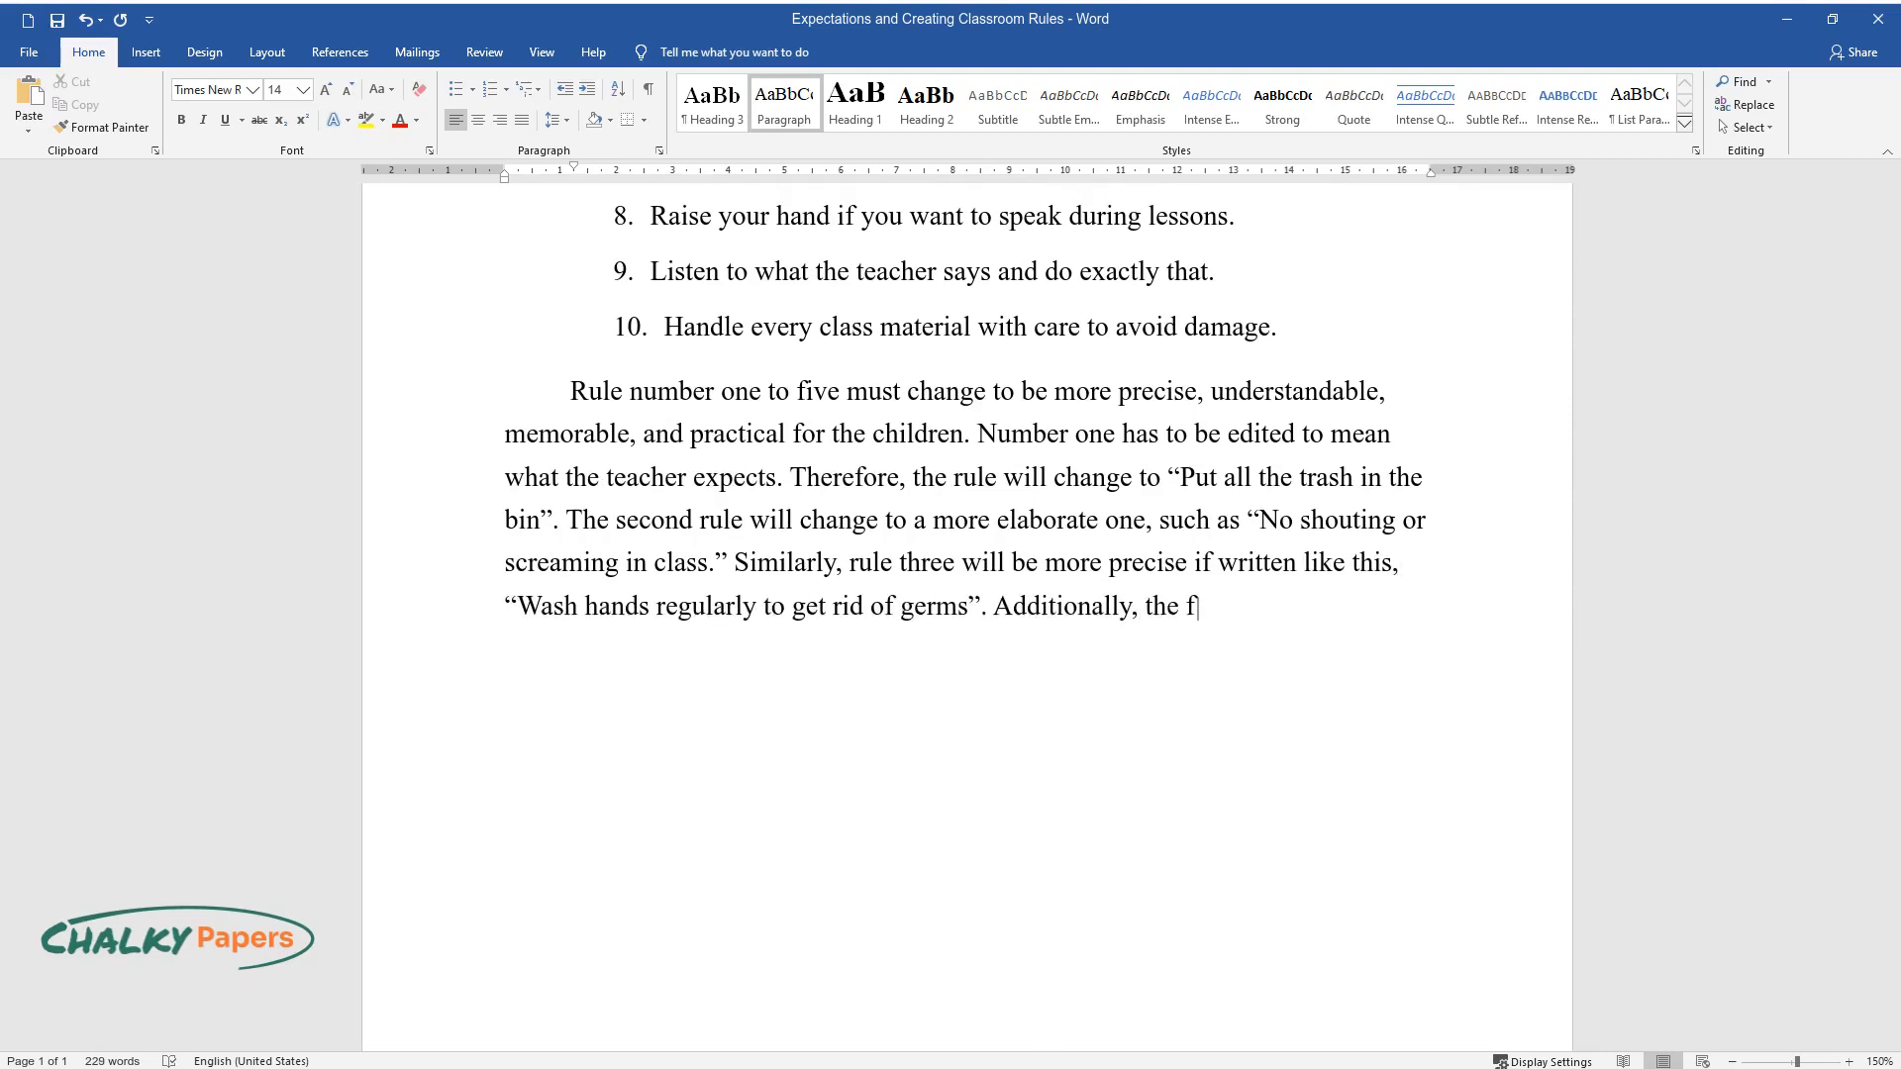
pyautogui.write('ourth policy will translate to “Do not abuse anyone verbally or ph')
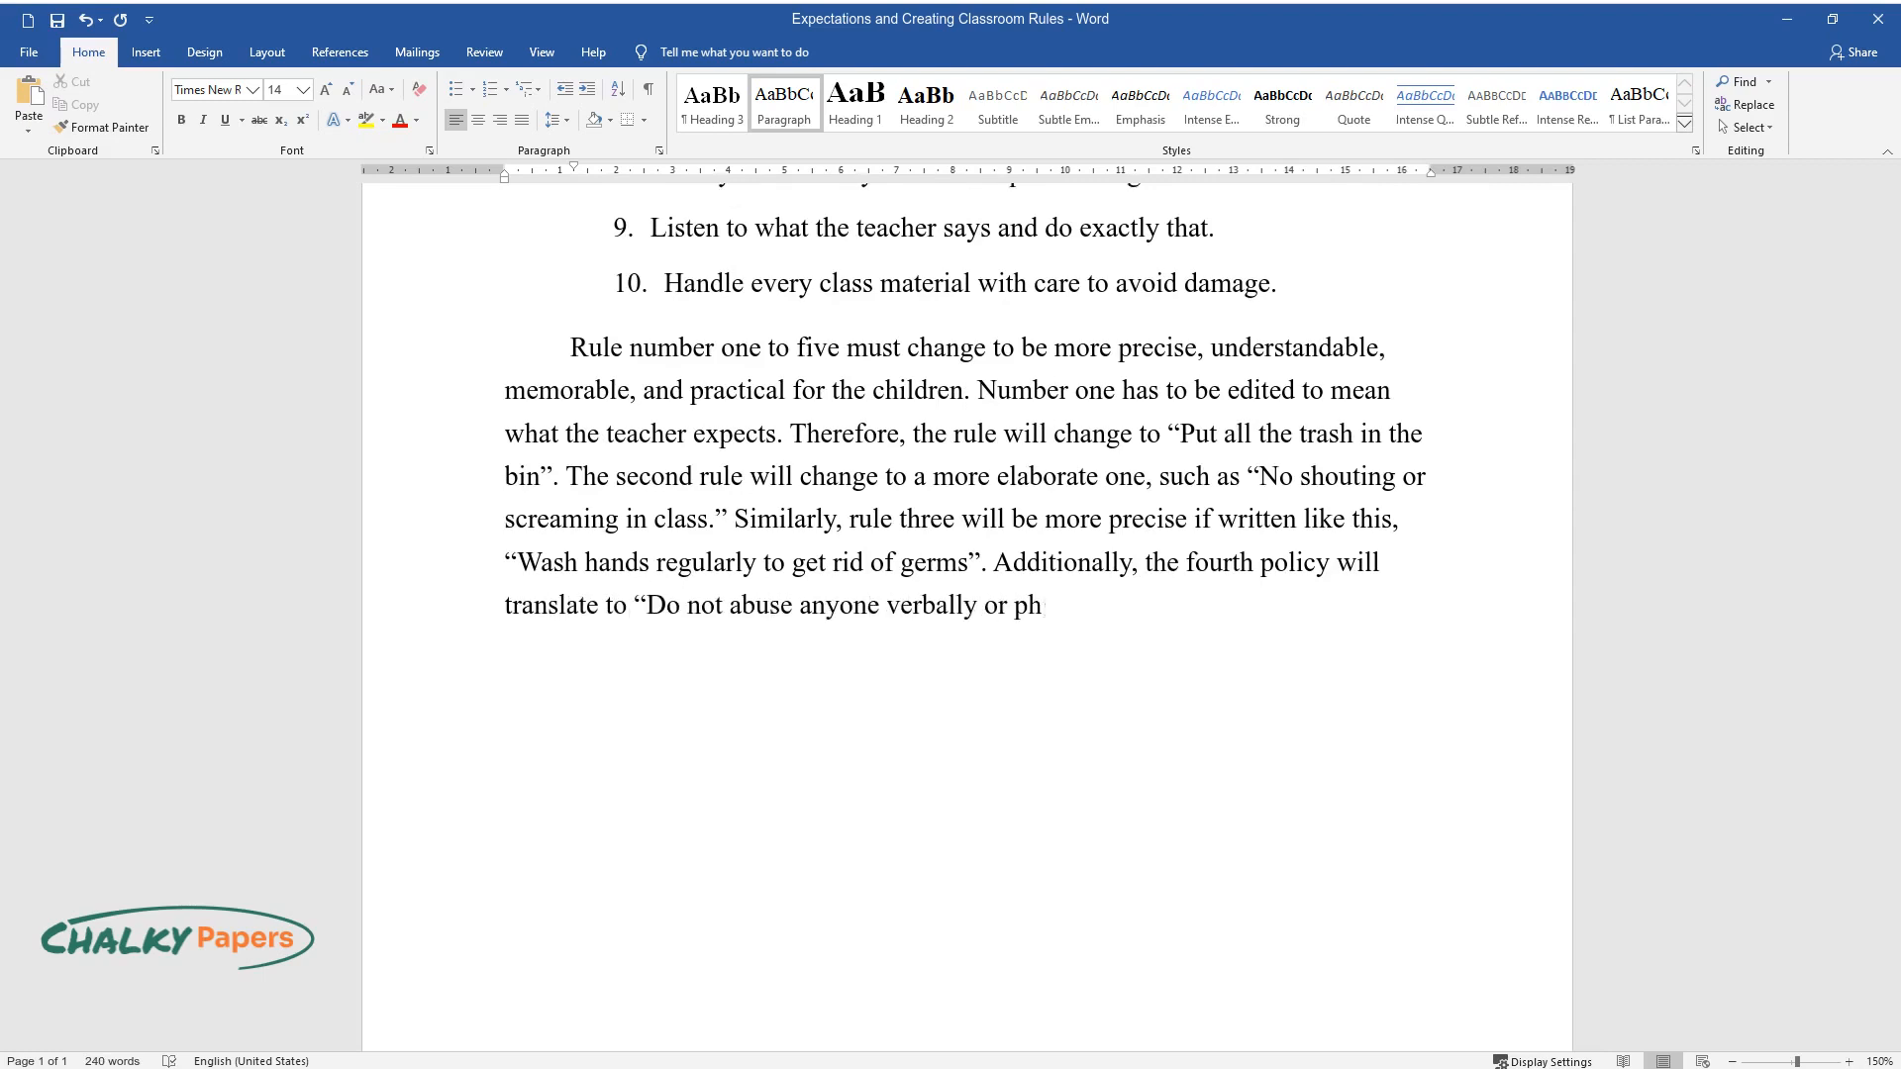
pyautogui.write('ysically. Lastly, the fifth rule will')
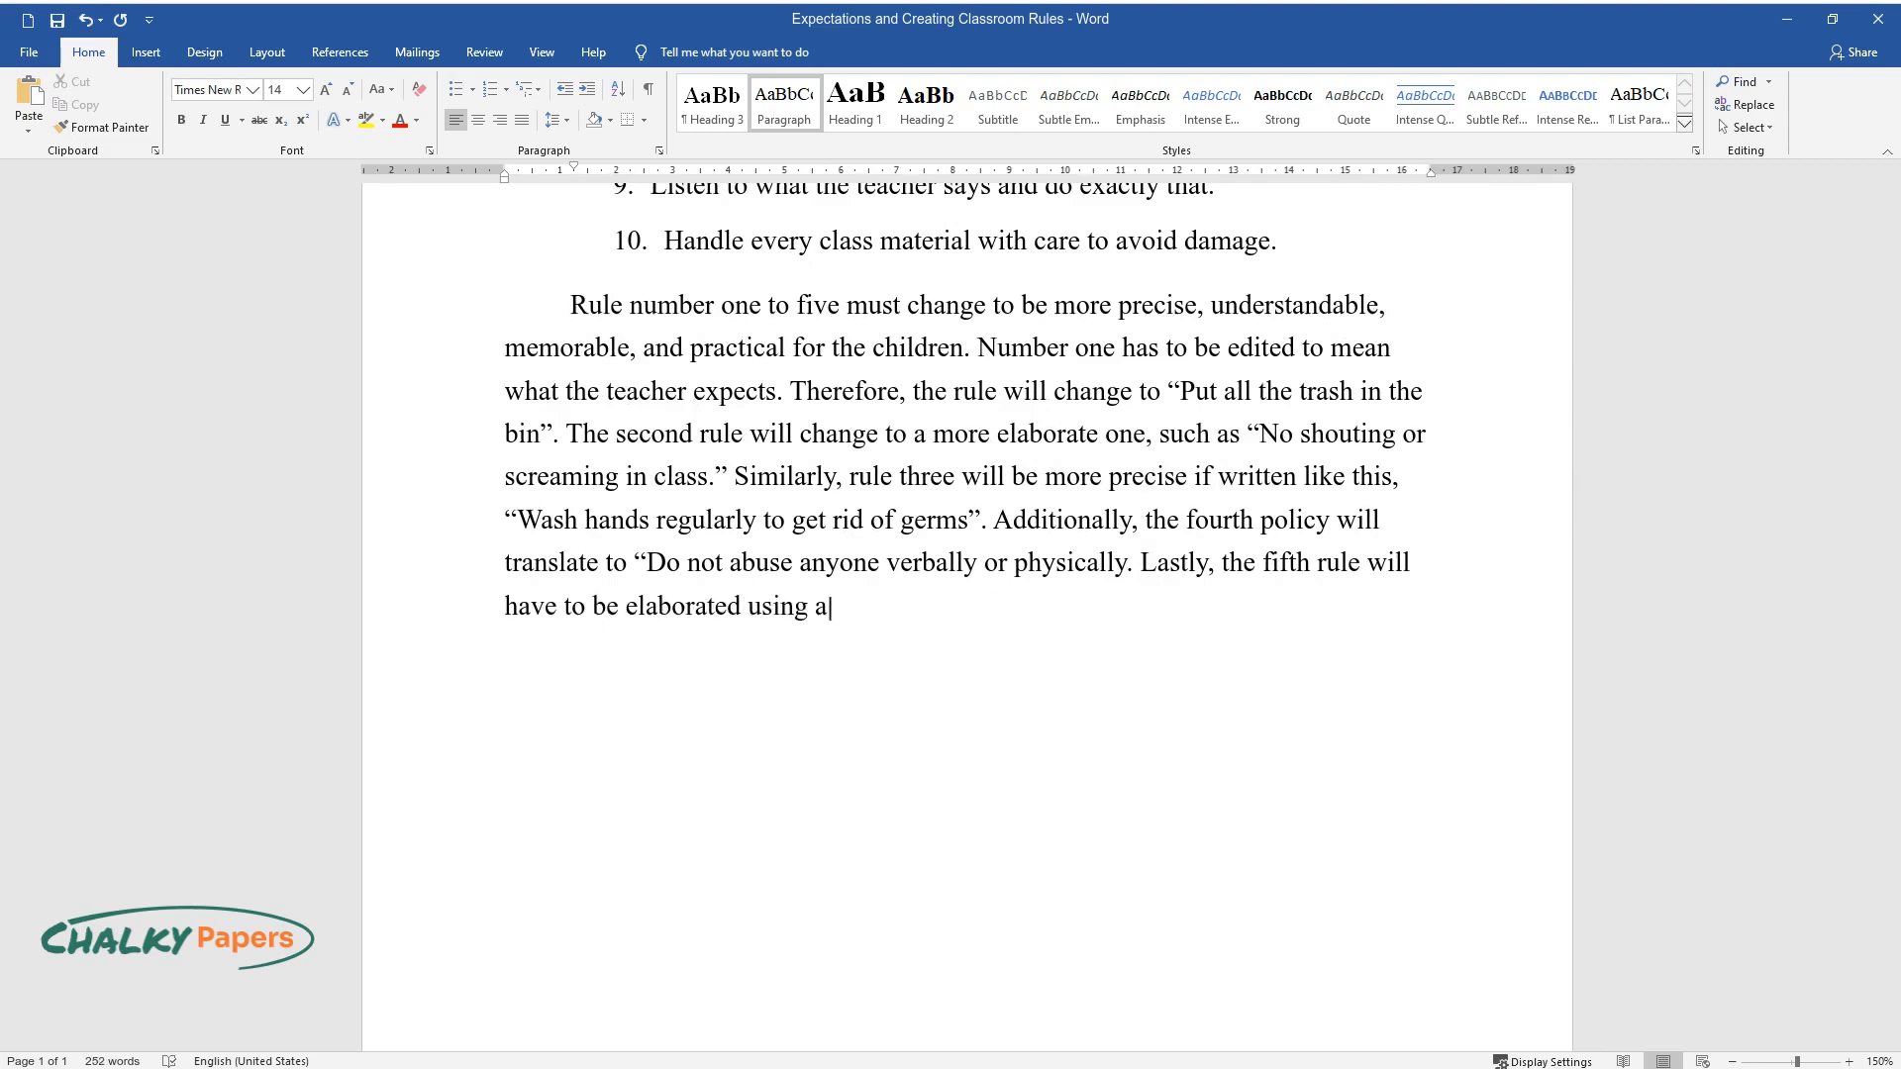
pyautogui.write('high-five poster to illustrate h')
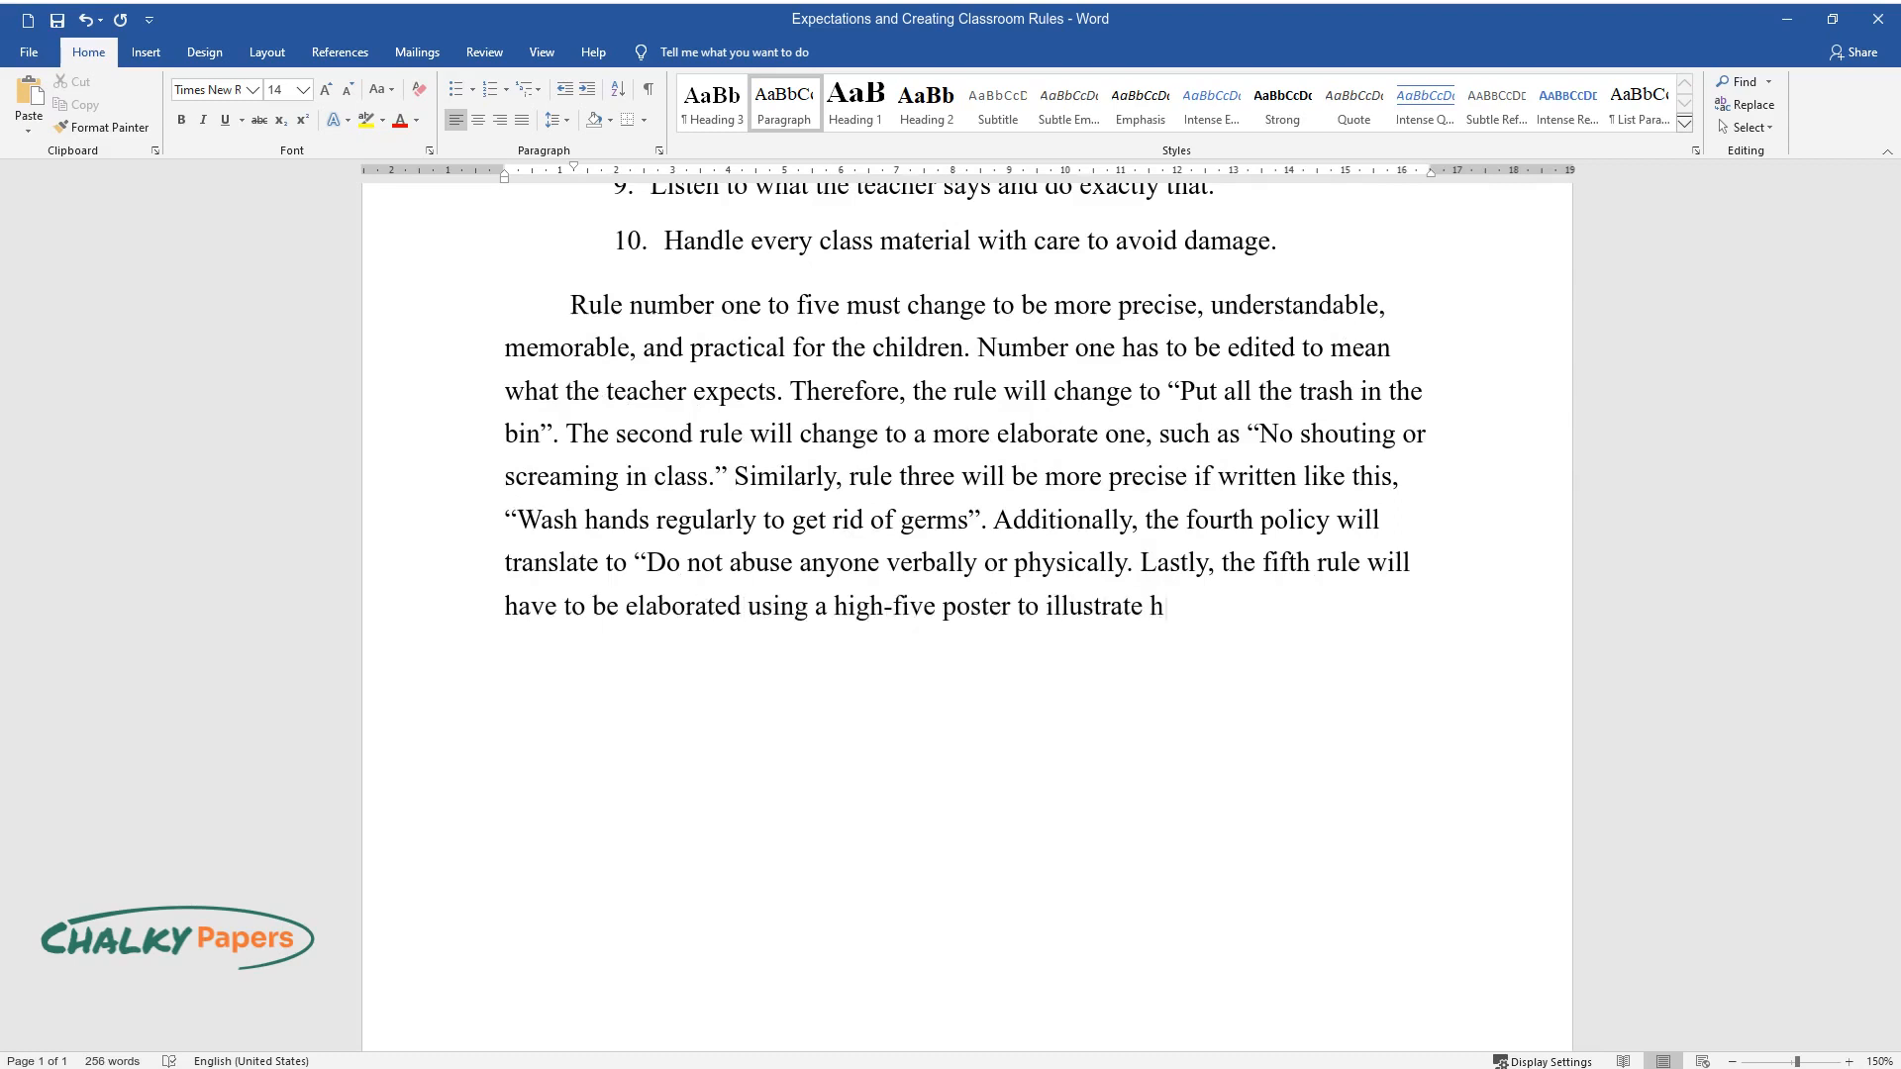
pyautogui.write('ow students should practice safety, maintain kindness, and be helpf')
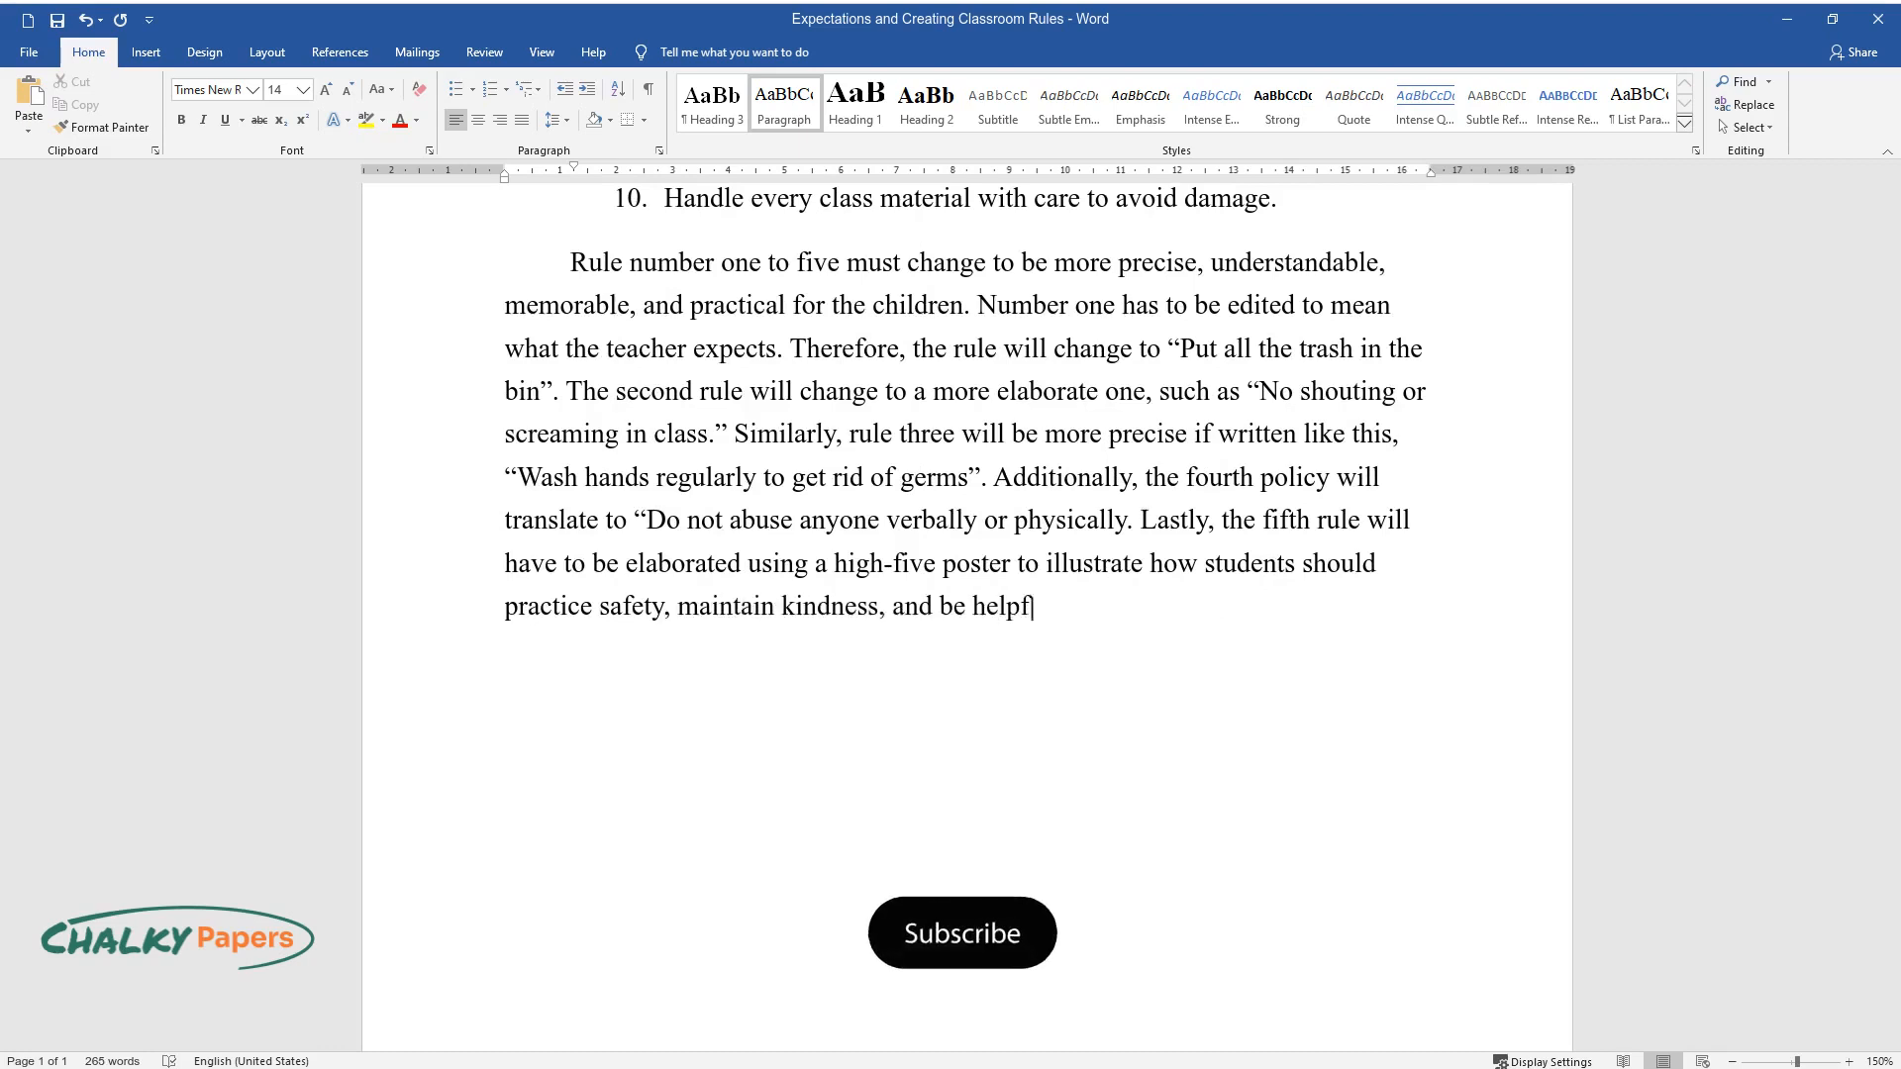
# Explain that the remaining rules will not change because they are understandable and practical.
pyautogui.click(962, 932)
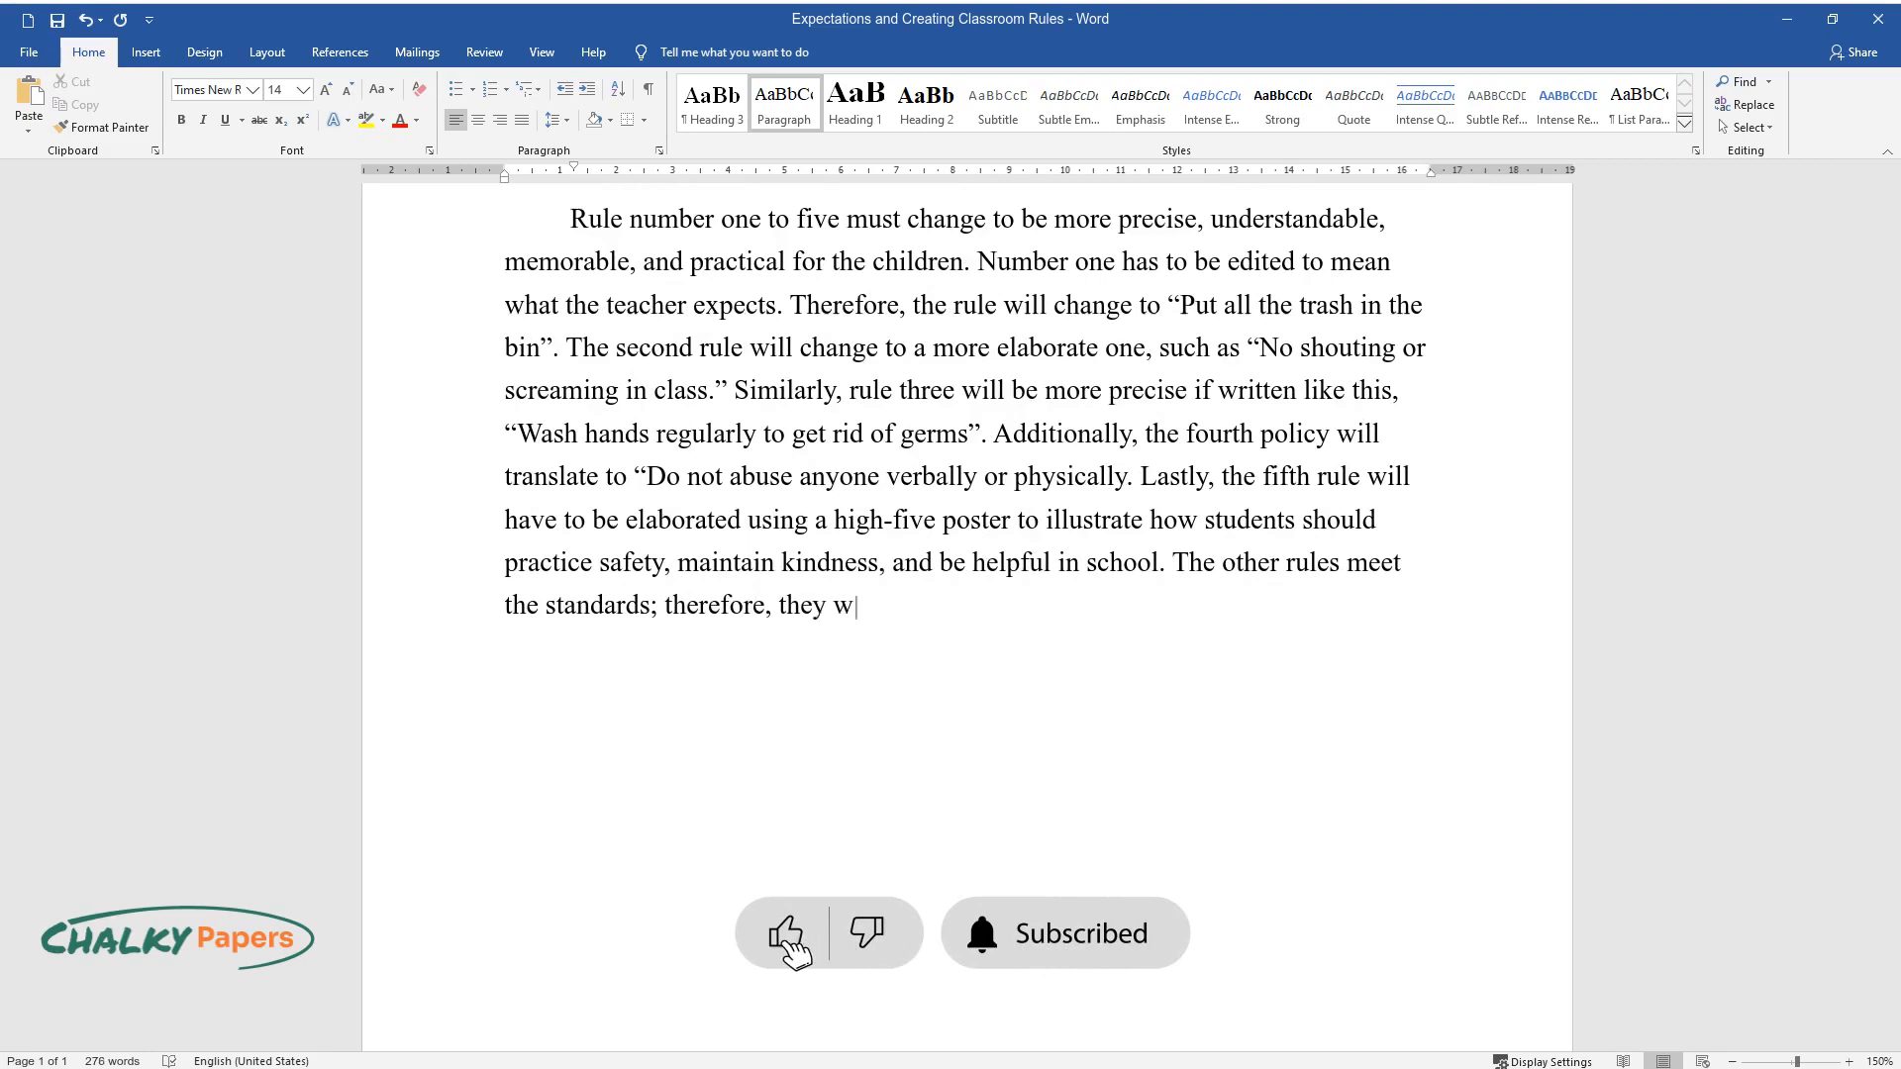
pyautogui.write('ill not change because they are u')
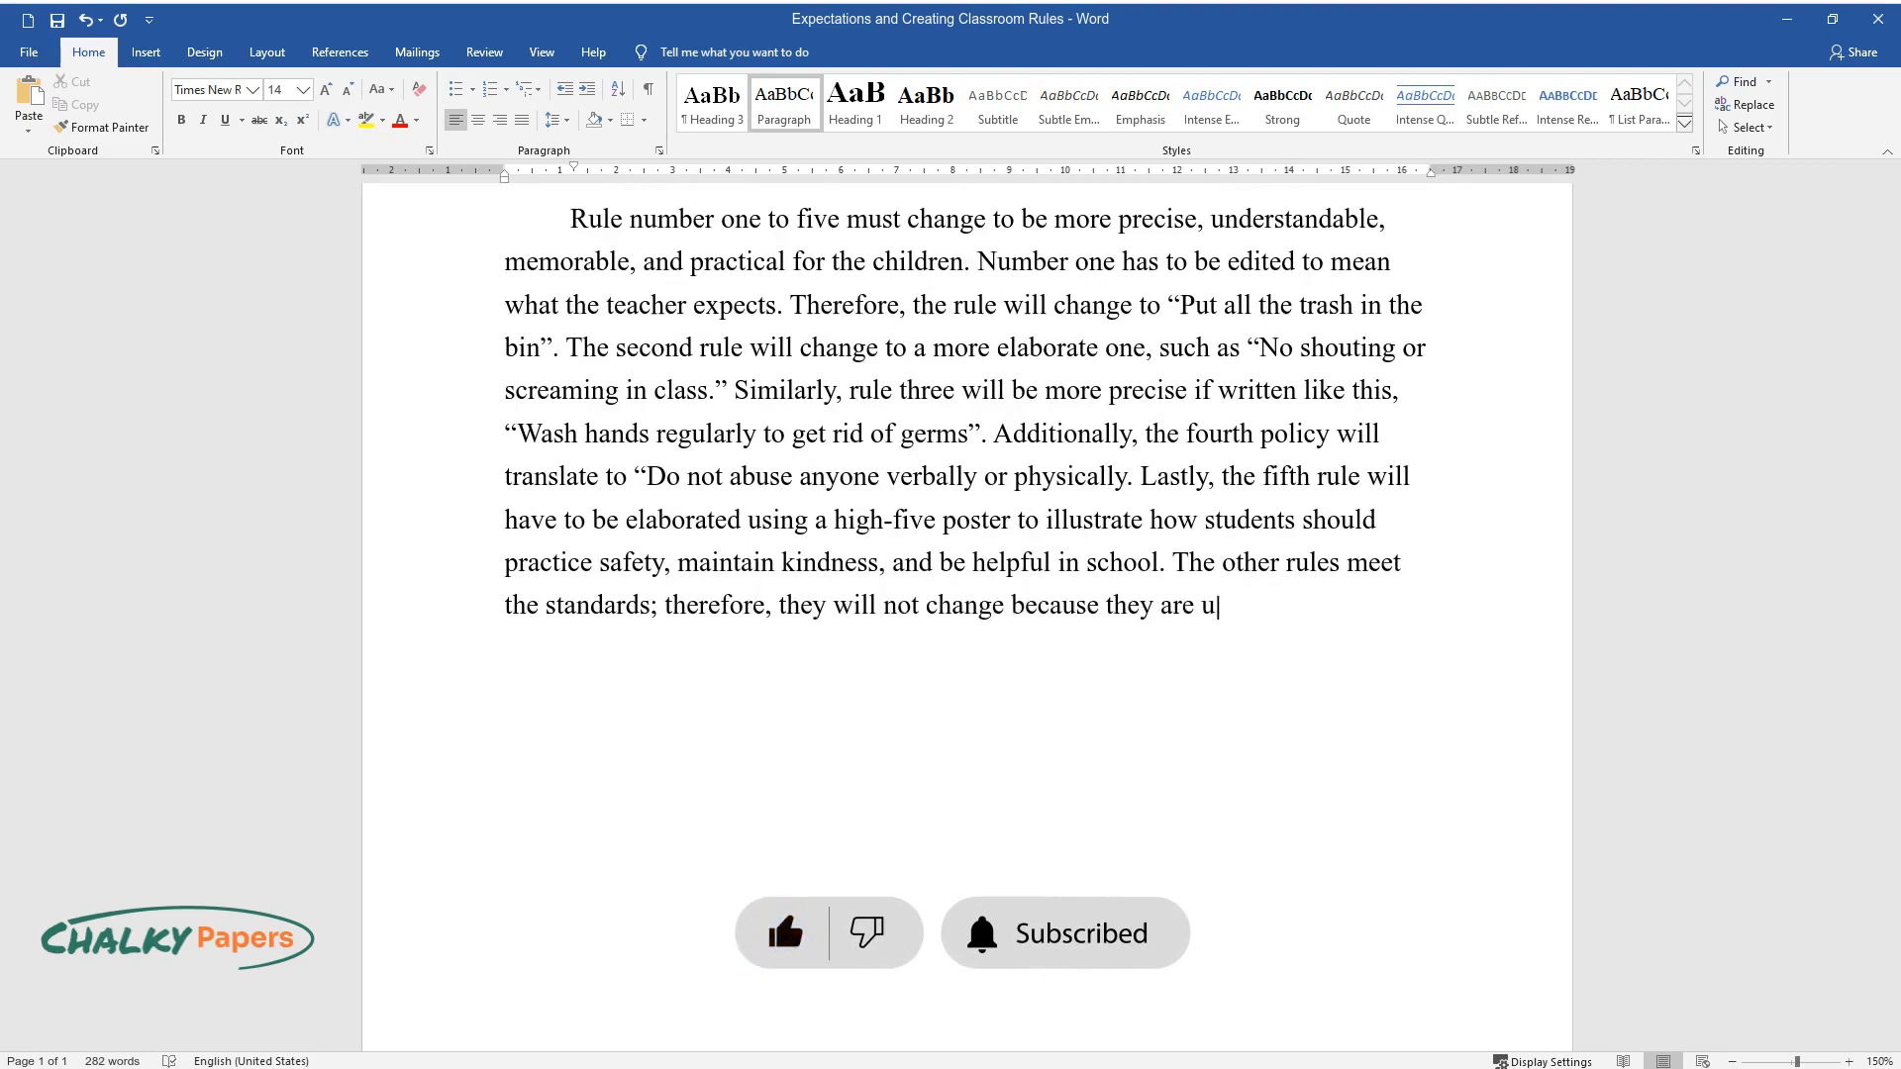
pyautogui.write('nderstandable, practical, and ela')
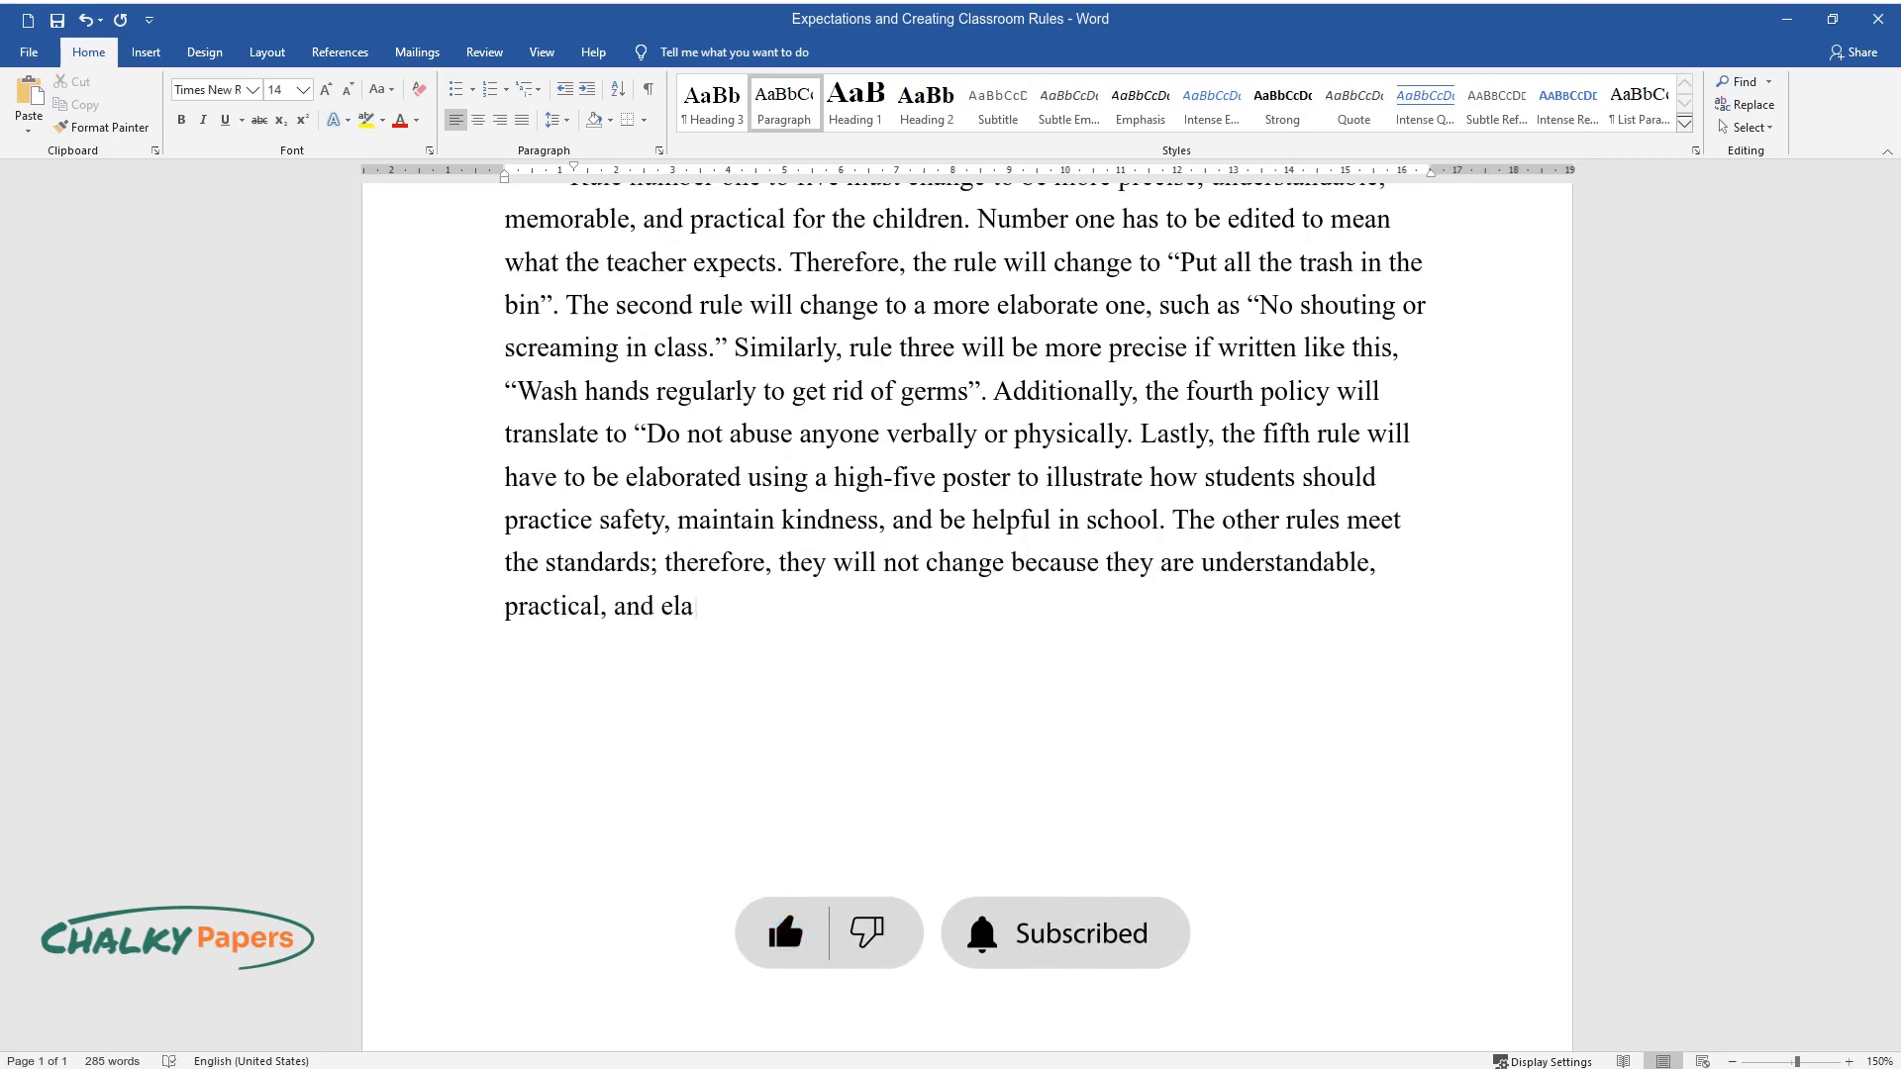